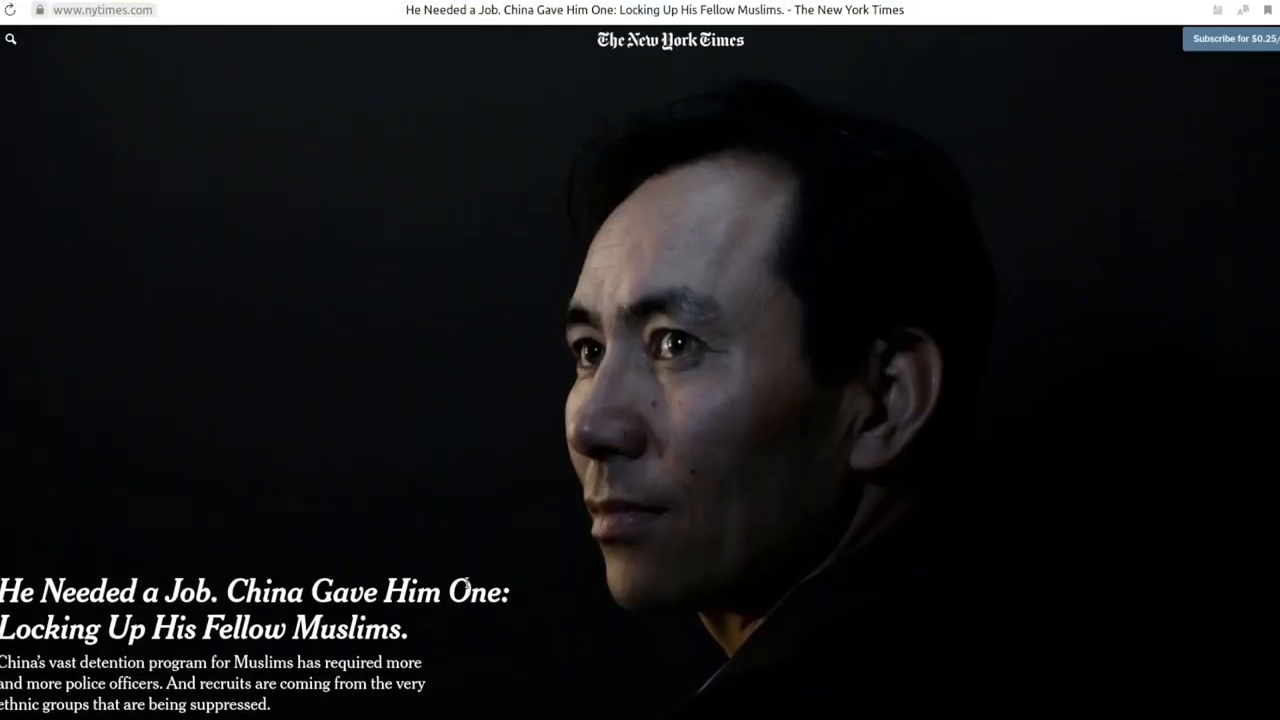
Read back and forth through the Xinjiang article's paragraphs on Baimurat and the checkpoints
scroll(down, 3)
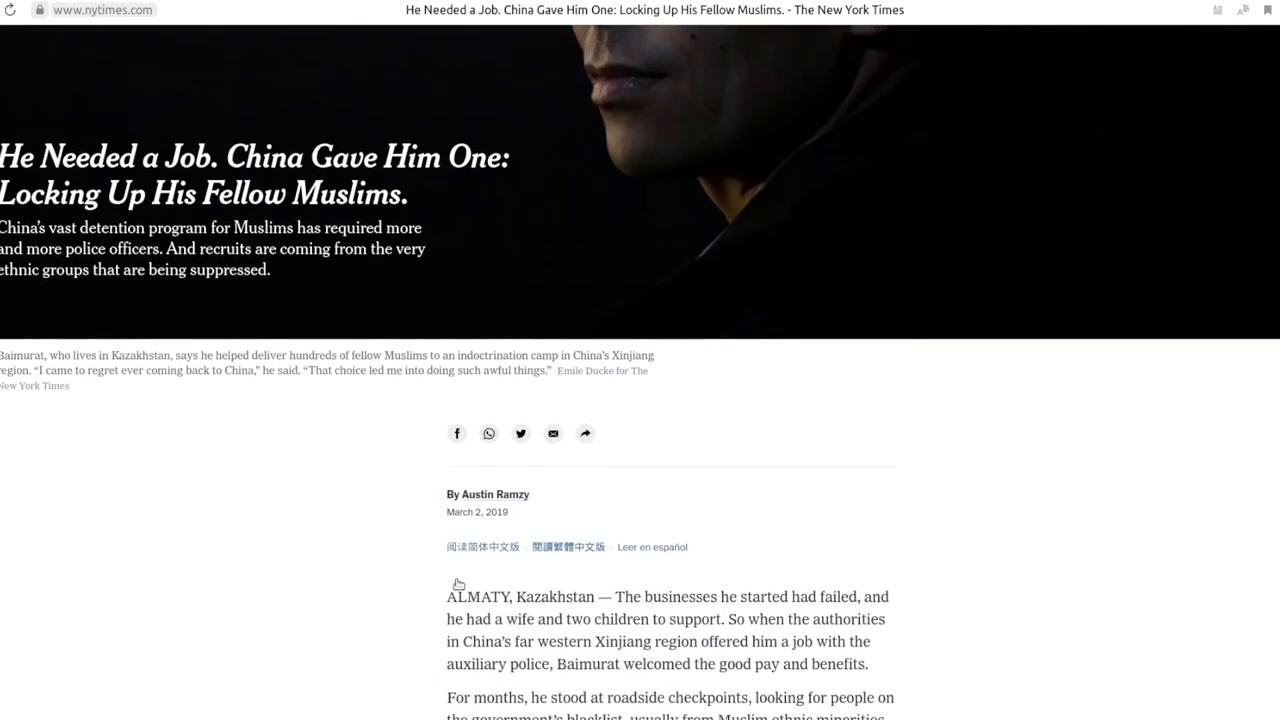
scroll(up, 3)
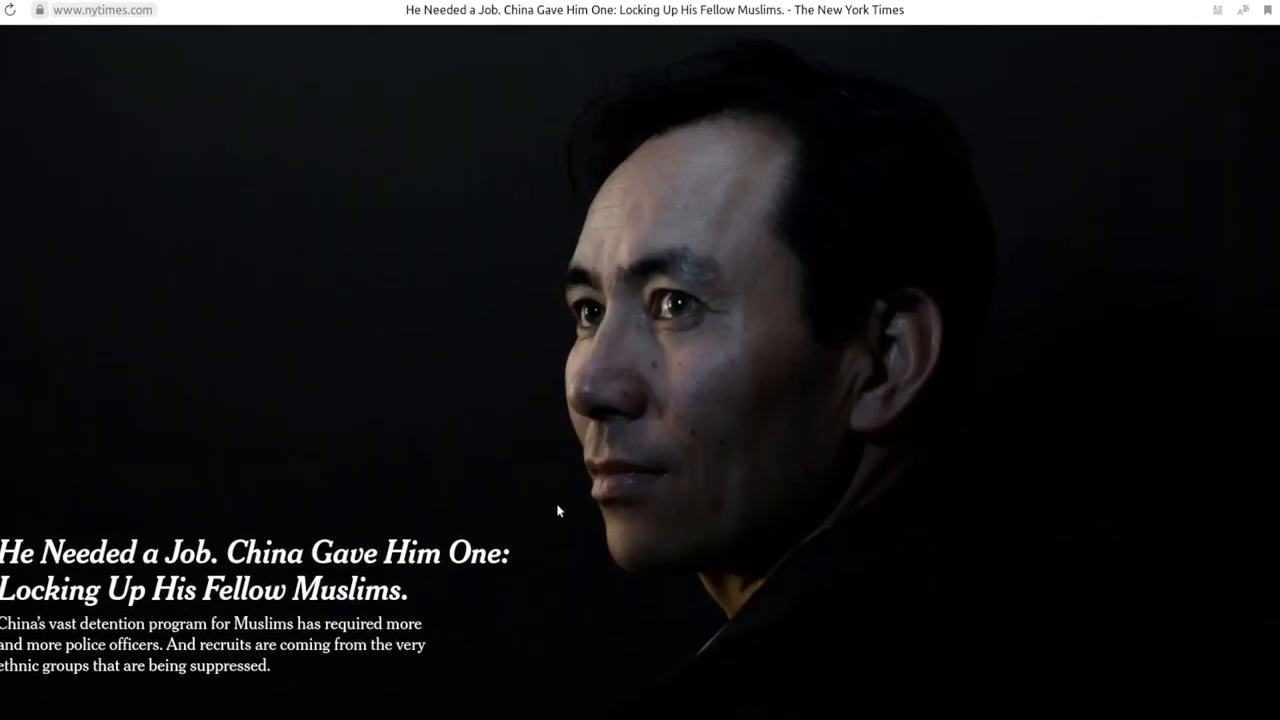
scroll(down, 3)
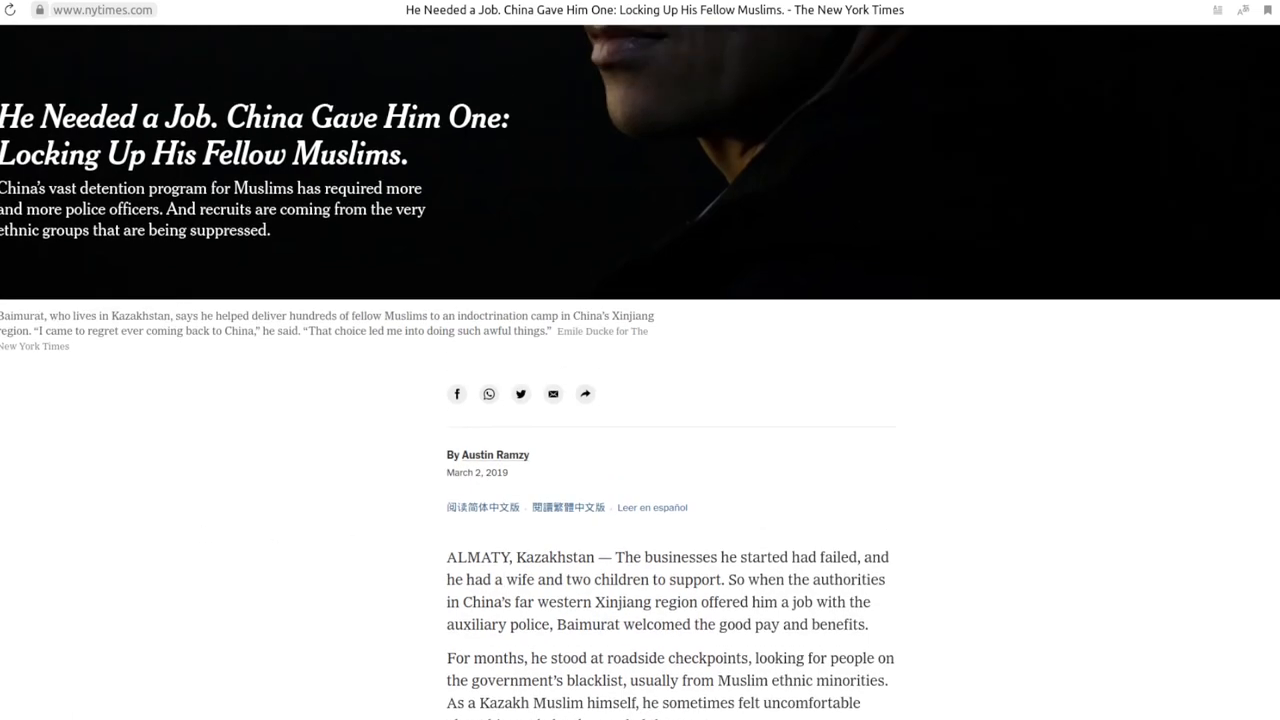
scroll(up, 3)
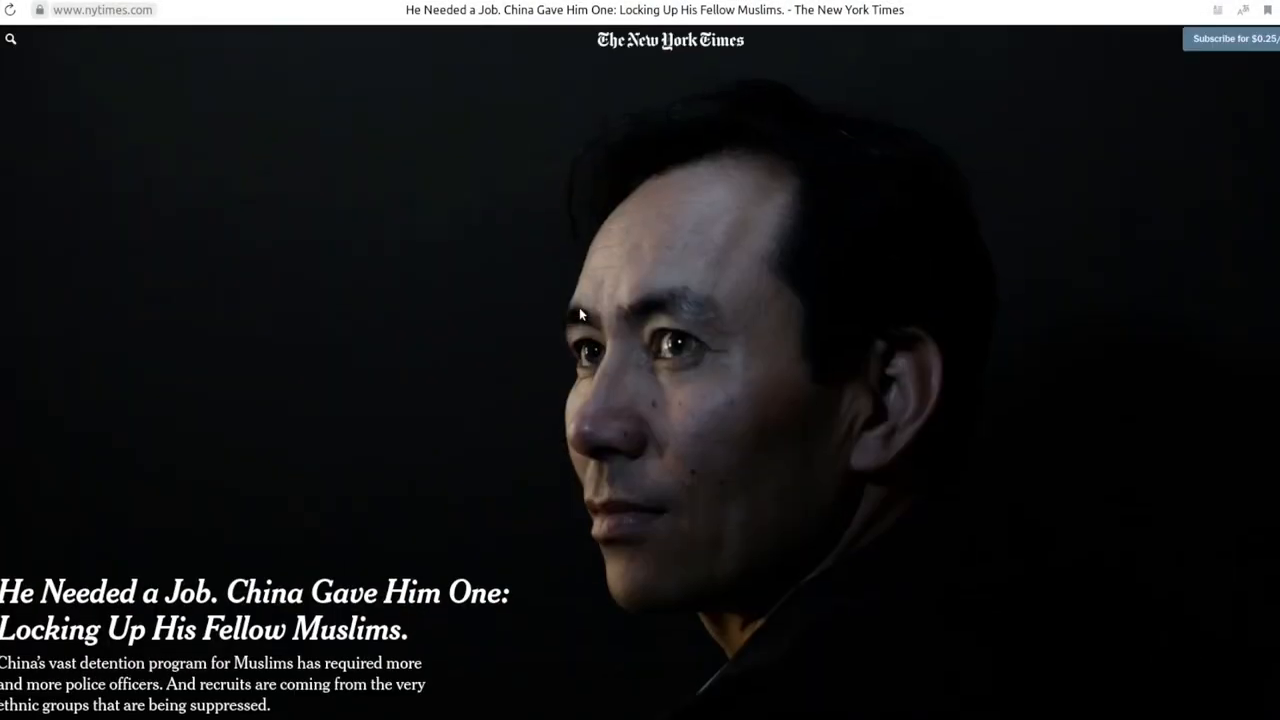
scroll(down, 3)
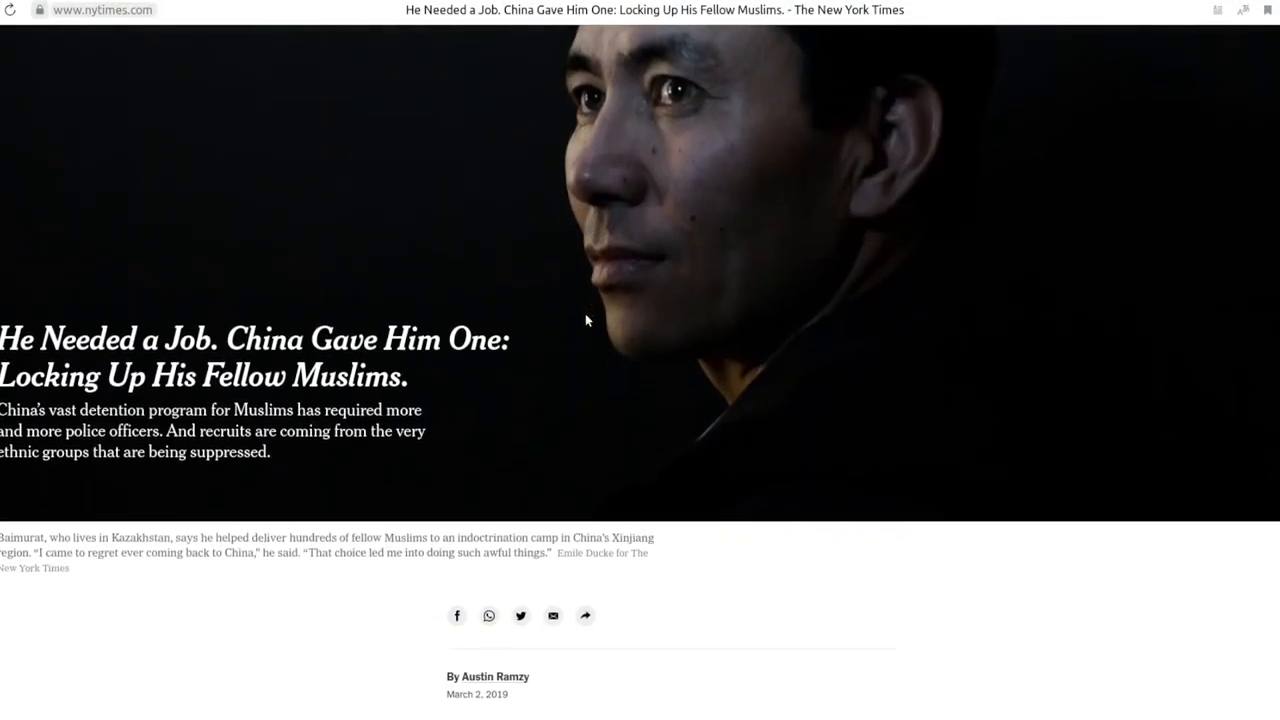
scroll(down, 3)
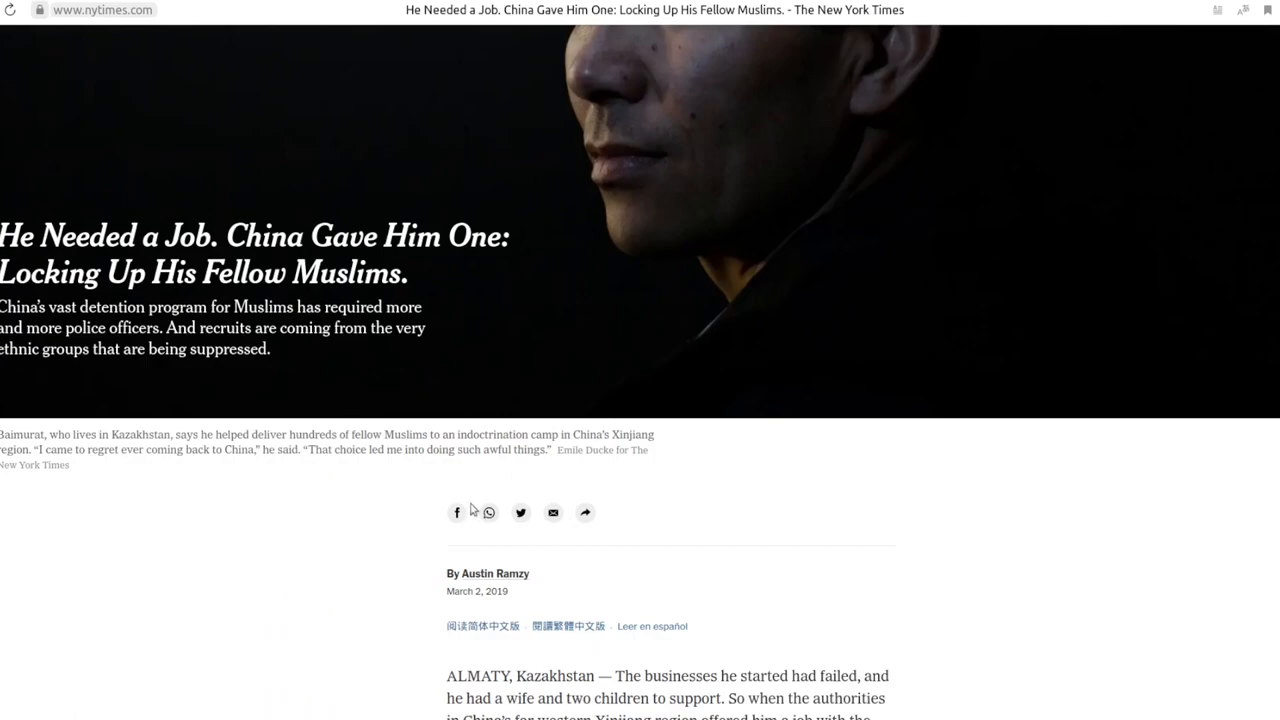
scroll(down, 3)
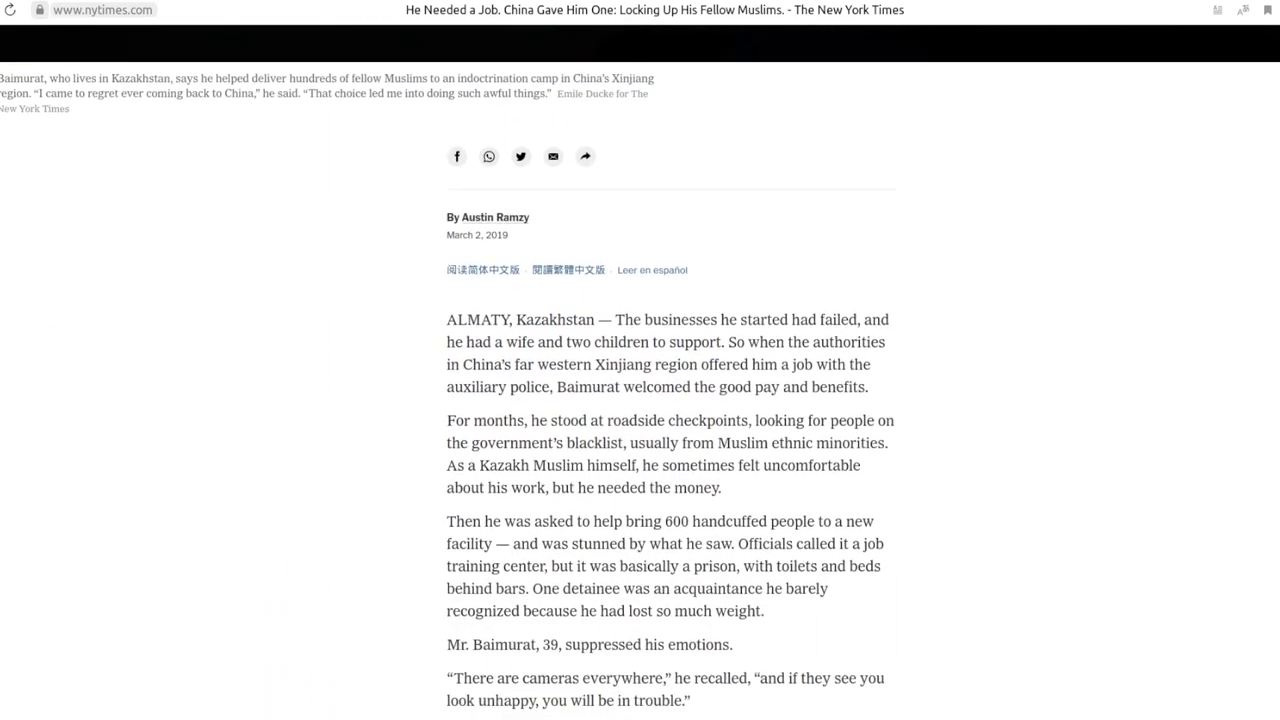
scroll(up, 3)
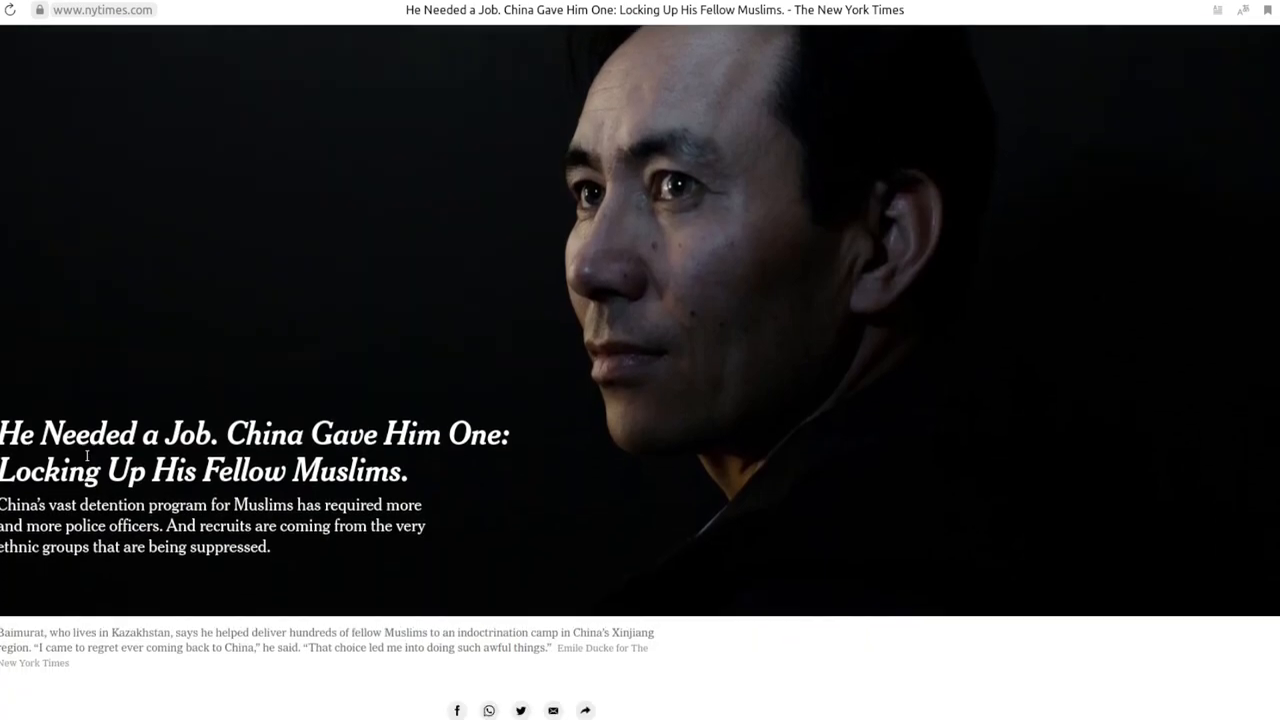
mouse_move(332, 448)
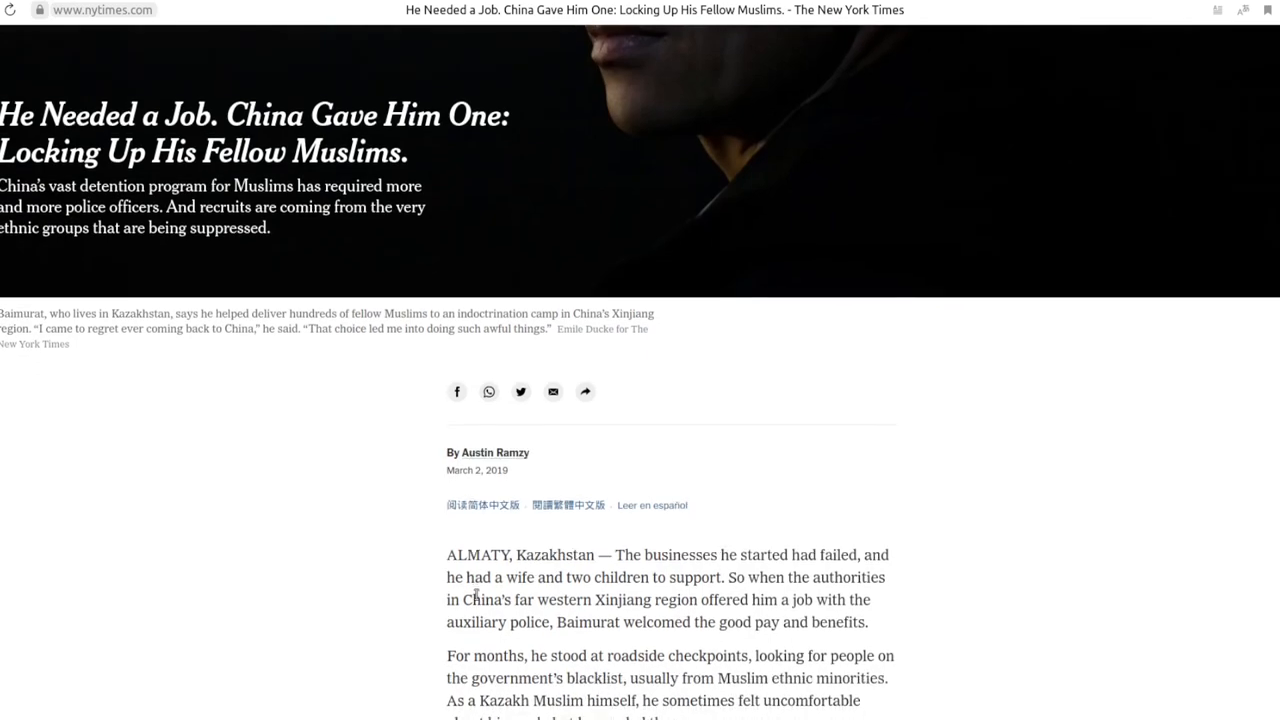
Continue to the detention-camps passage, selecting the text about Baimurat suppressing his emotions
scroll(down, 3)
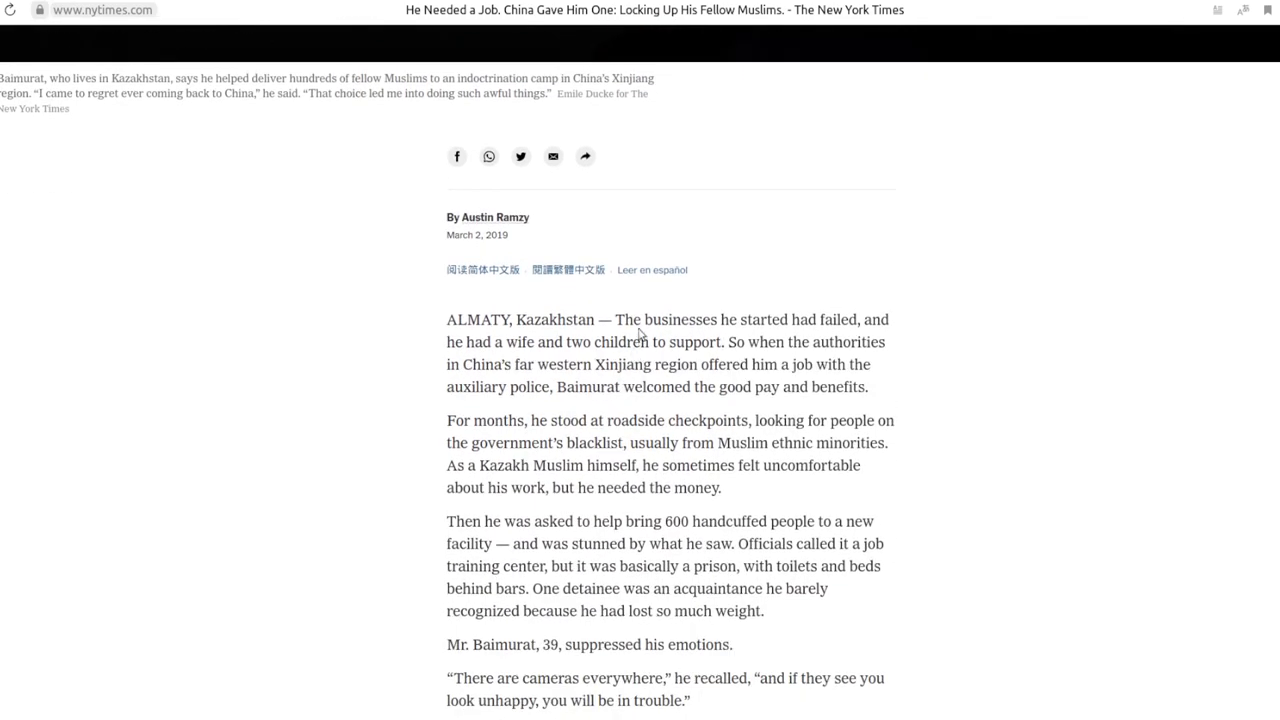
drag(616, 320, 718, 488)
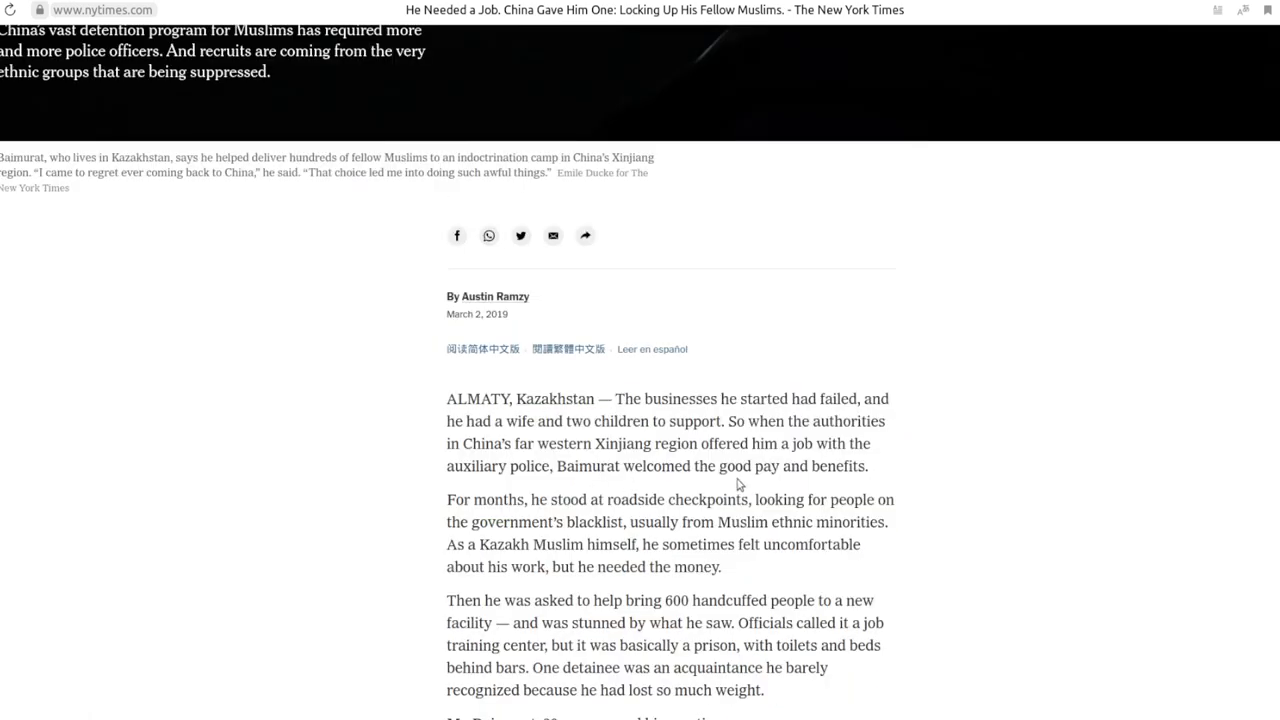
scroll(down, 3)
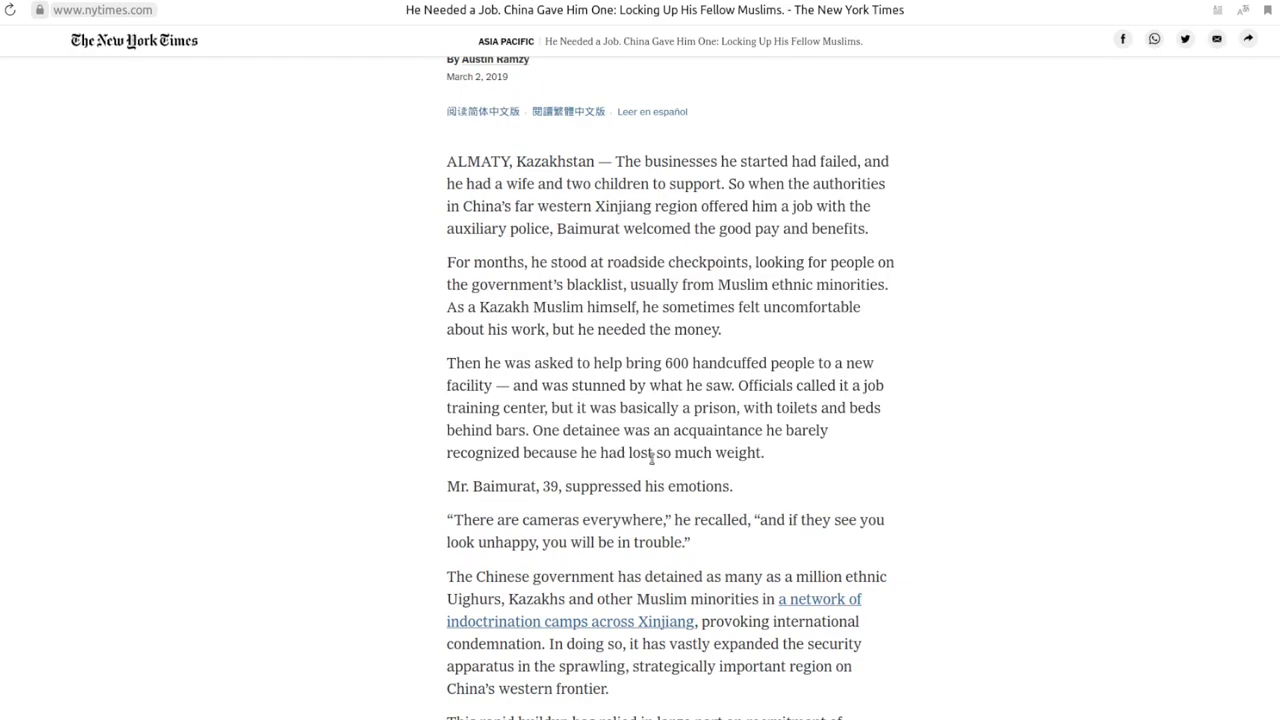
mouse_move(588, 368)
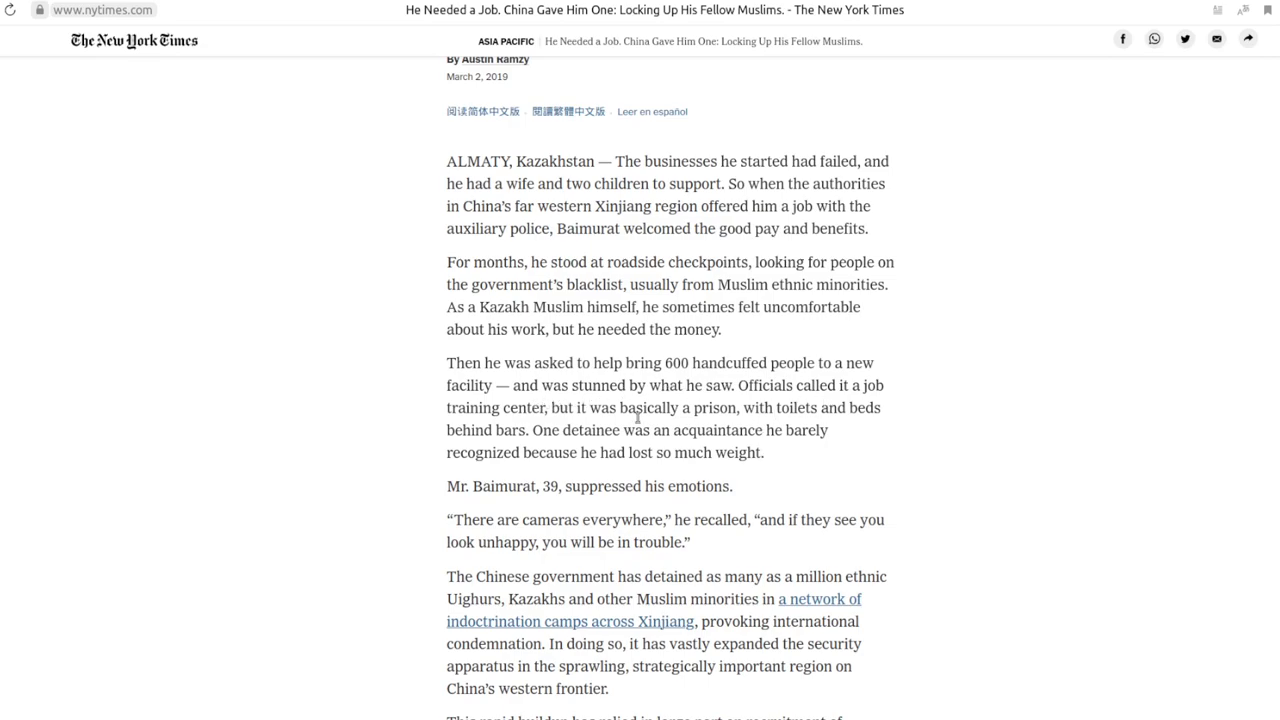
mouse_move(622, 428)
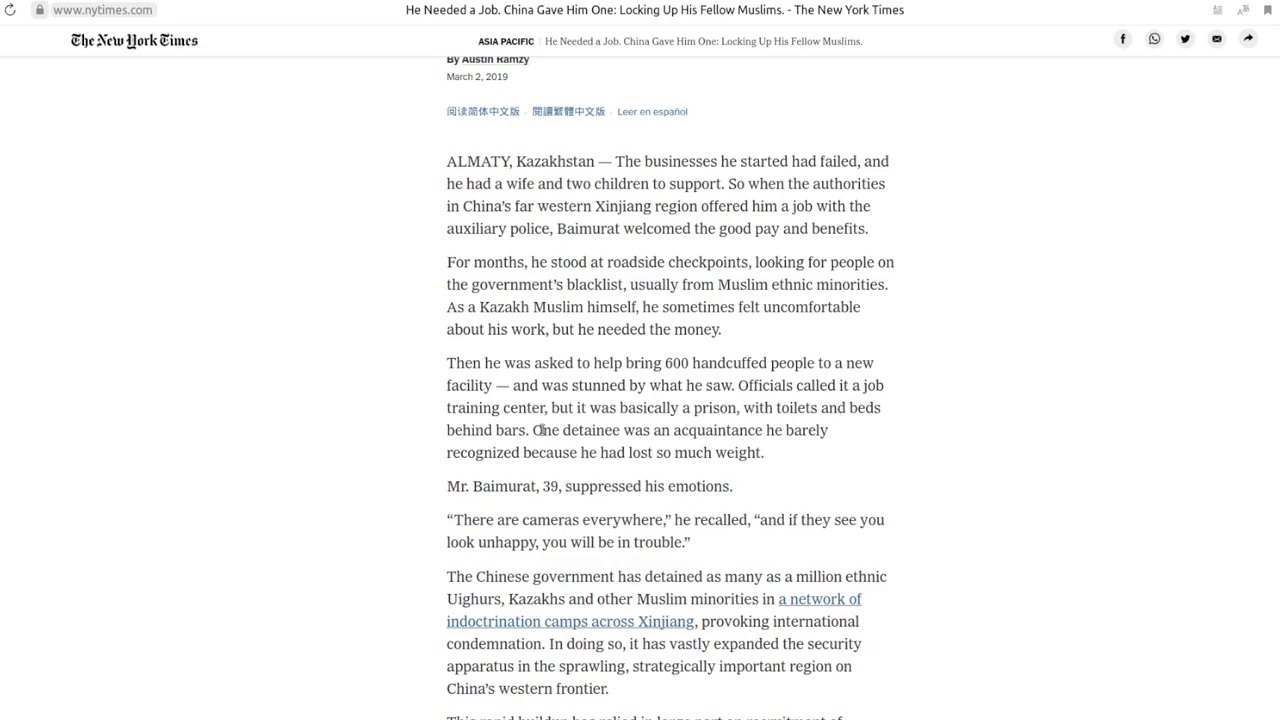
mouse_move(664, 432)
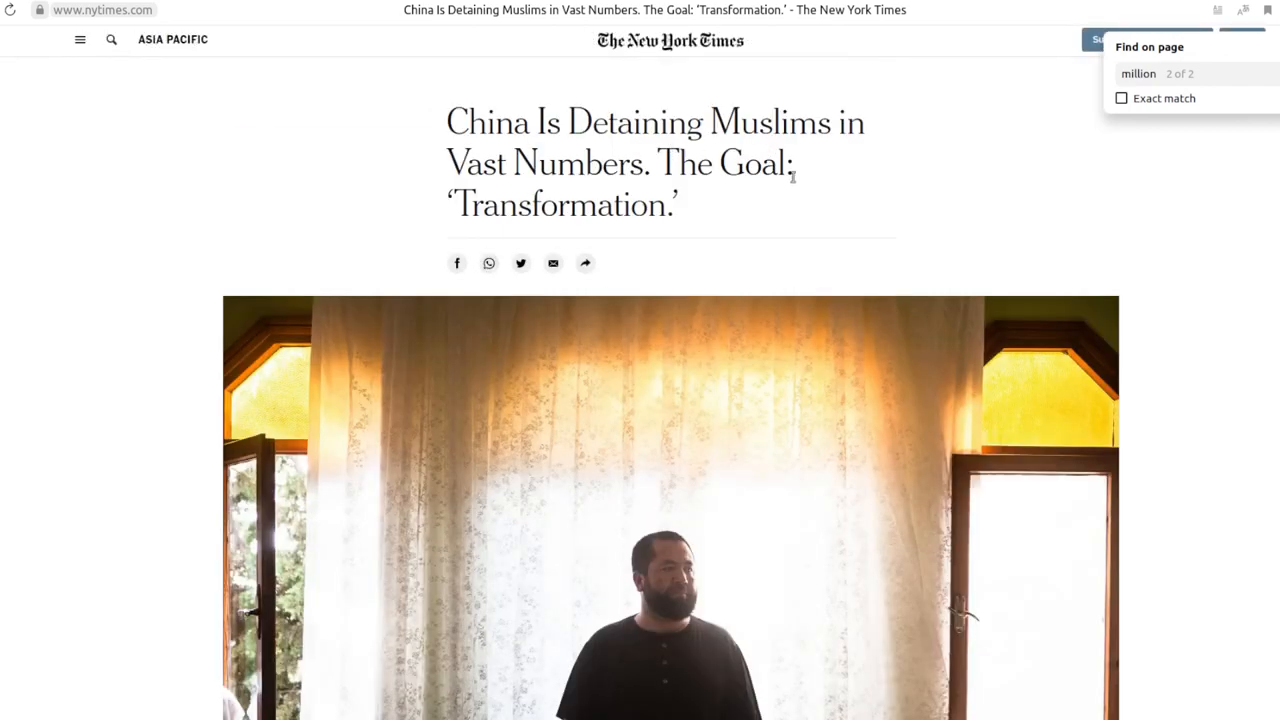
mouse_move(744, 198)
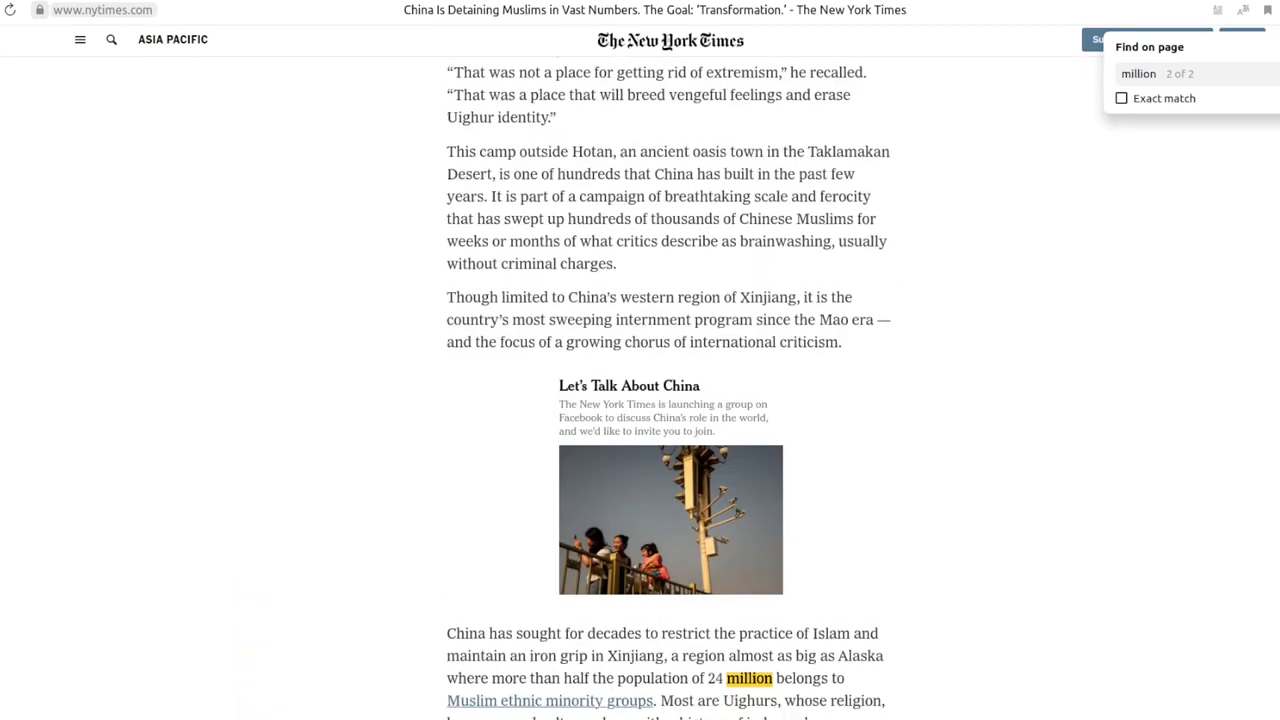
Scroll the 'Transformation' article to the second 'million' match about detainee estimates
scroll(down, 3)
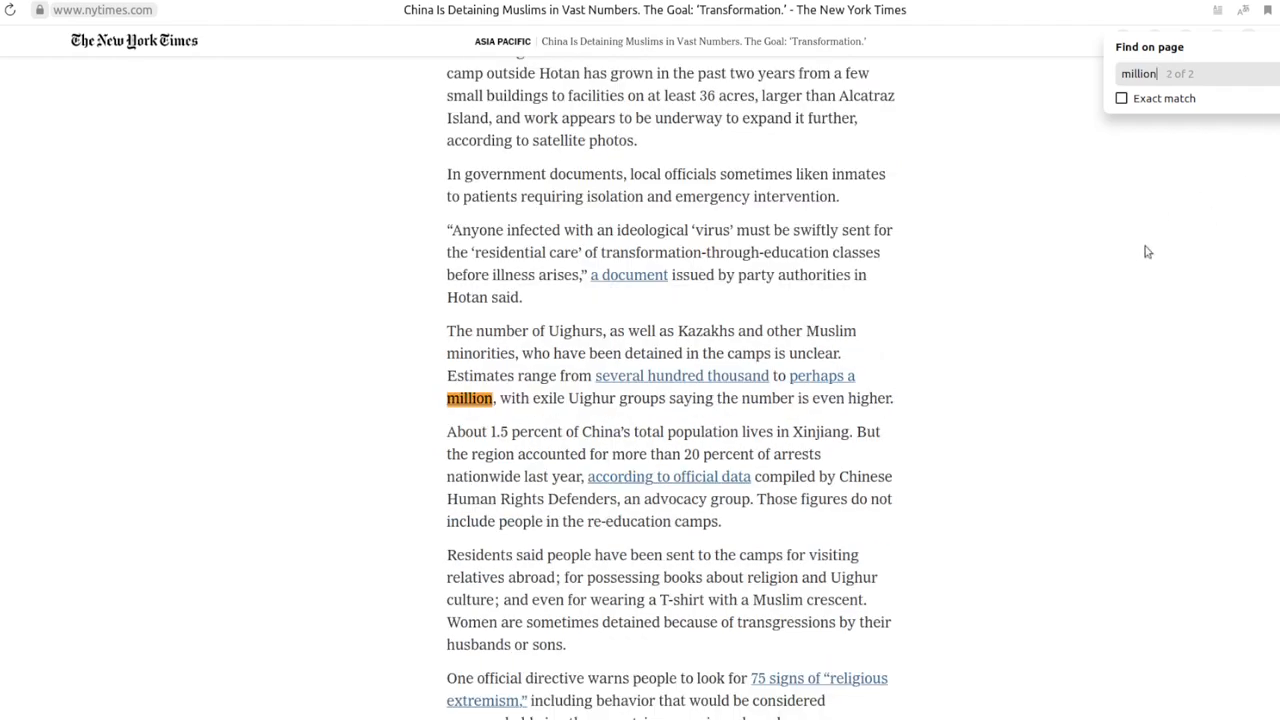
mouse_move(820, 384)
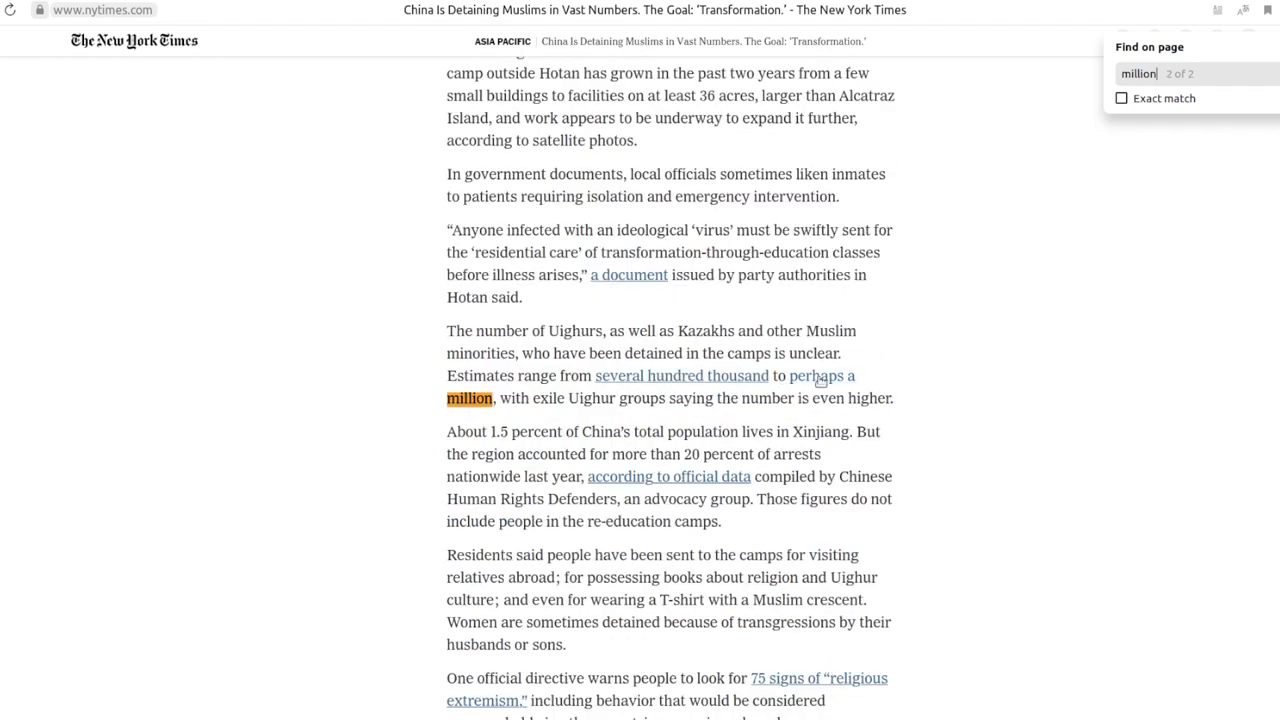
mouse_move(612, 350)
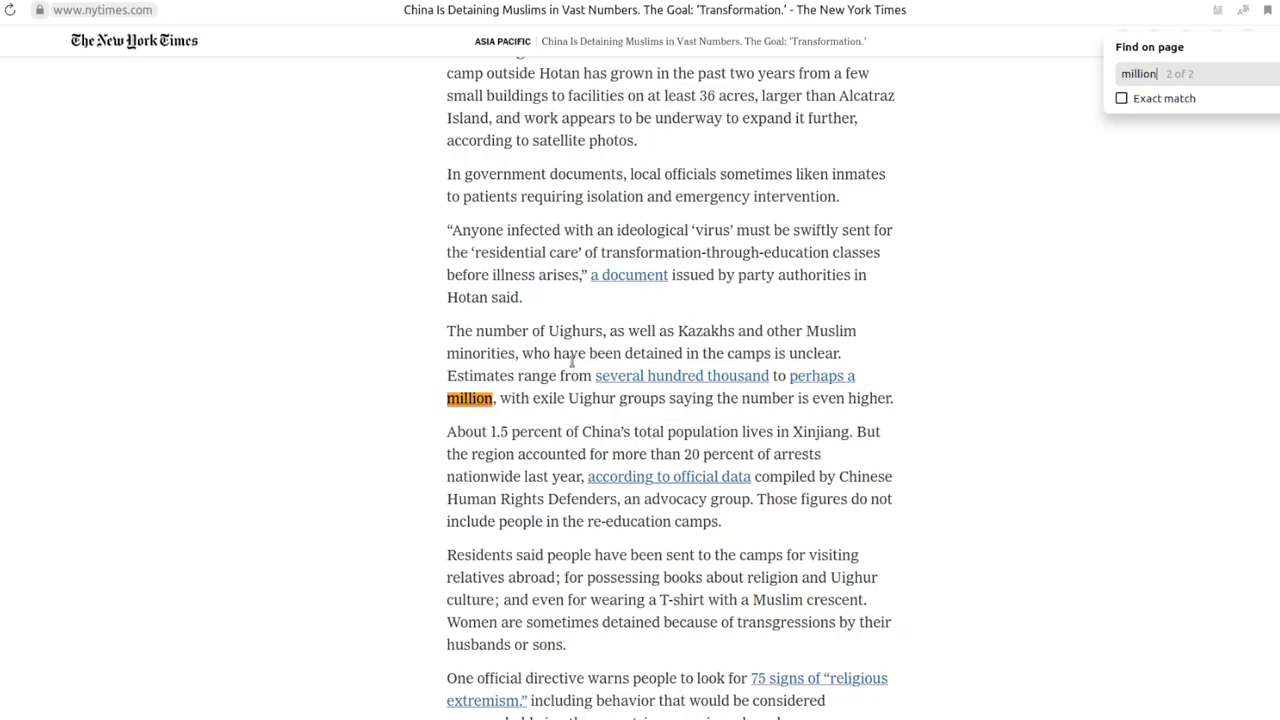
mouse_move(644, 382)
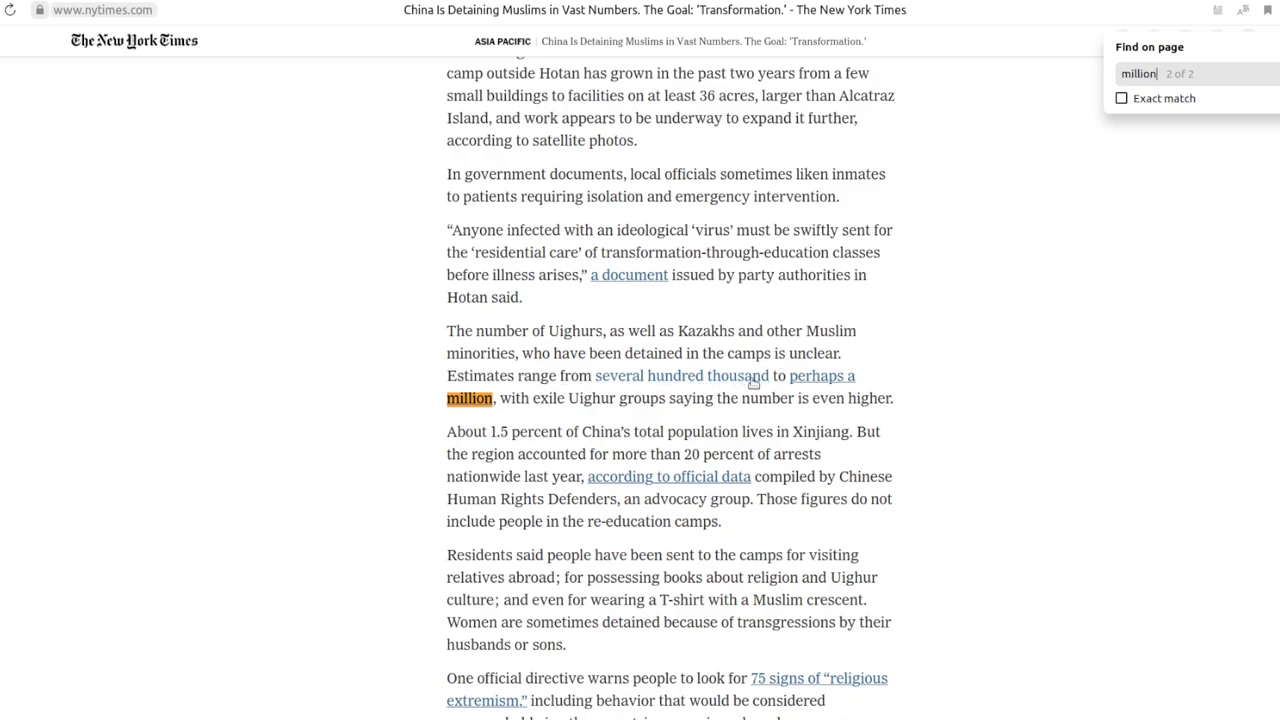
mouse_move(618, 370)
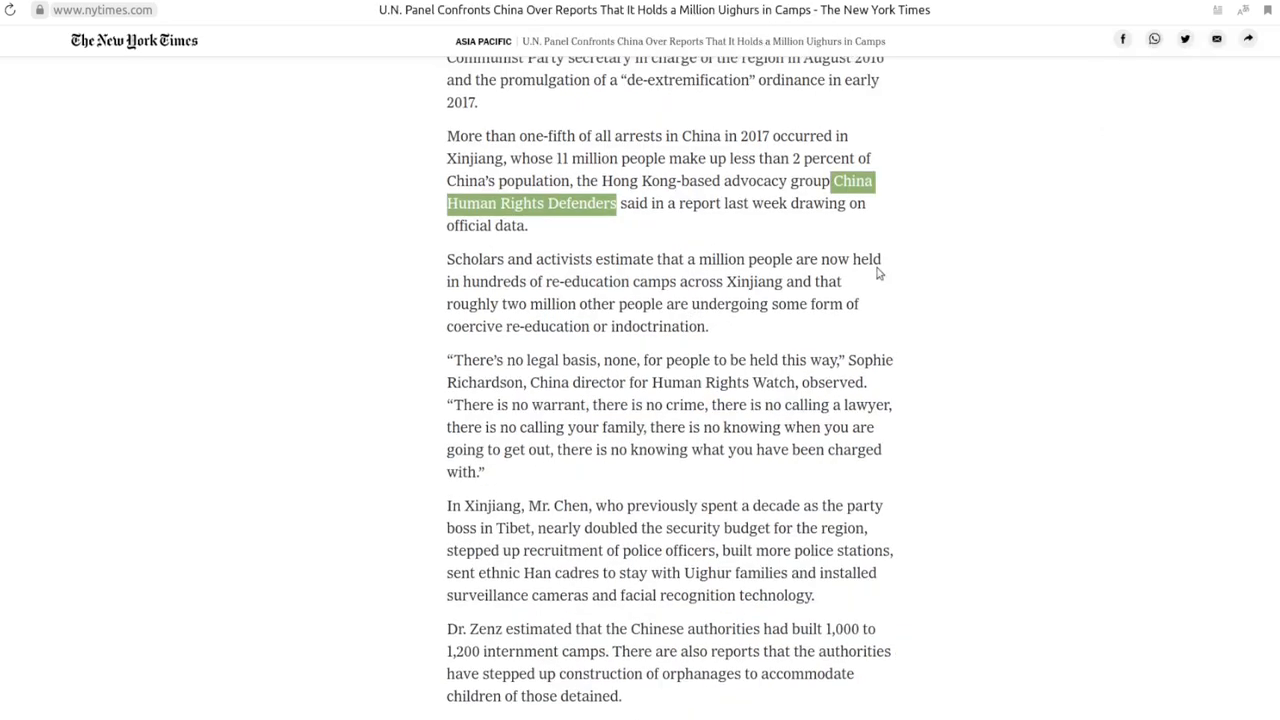
Read the U.N. Panel article on Uighur camps to its final paragraphs and the Aug. 29 correction
scroll(up, 3)
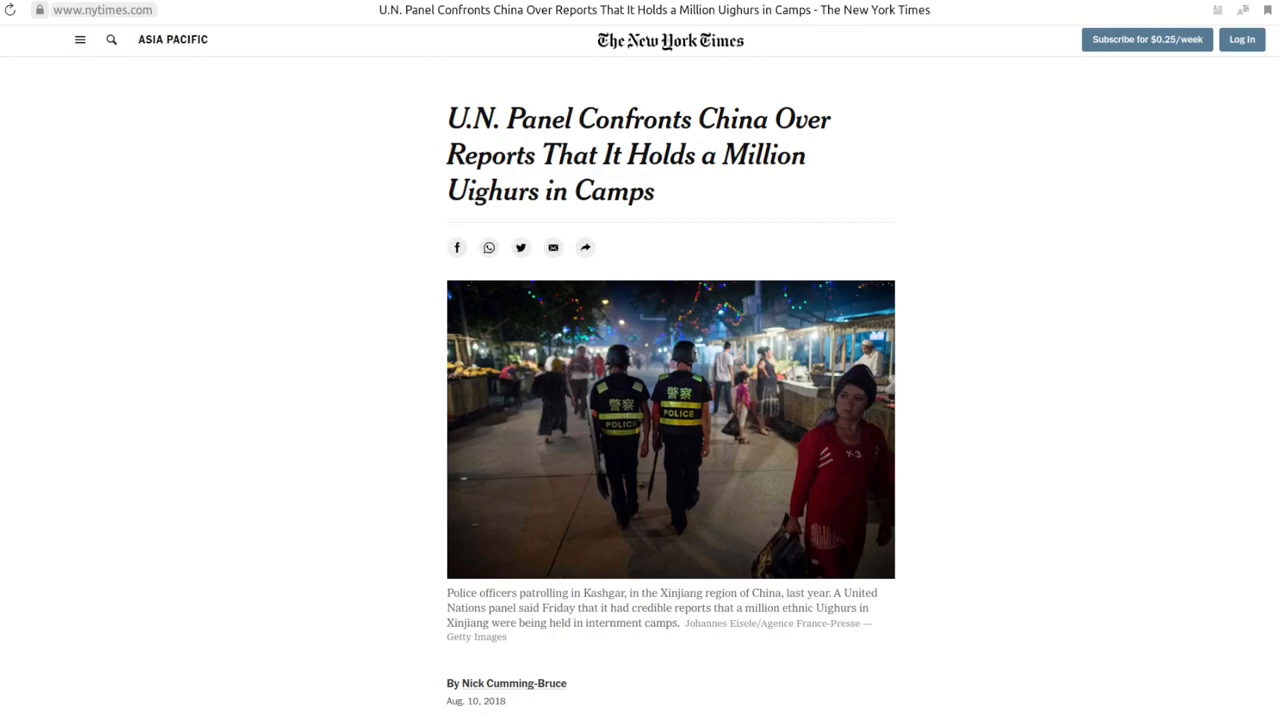
scroll(down, 3)
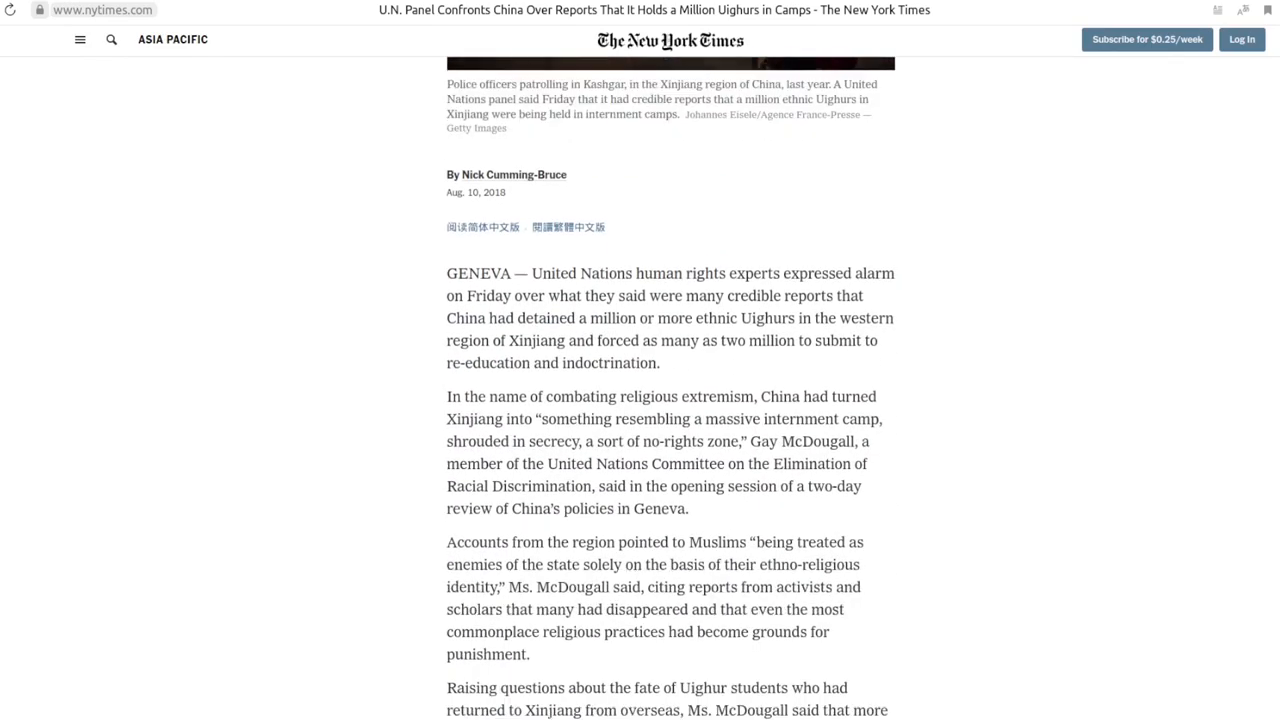
scroll(down, 3)
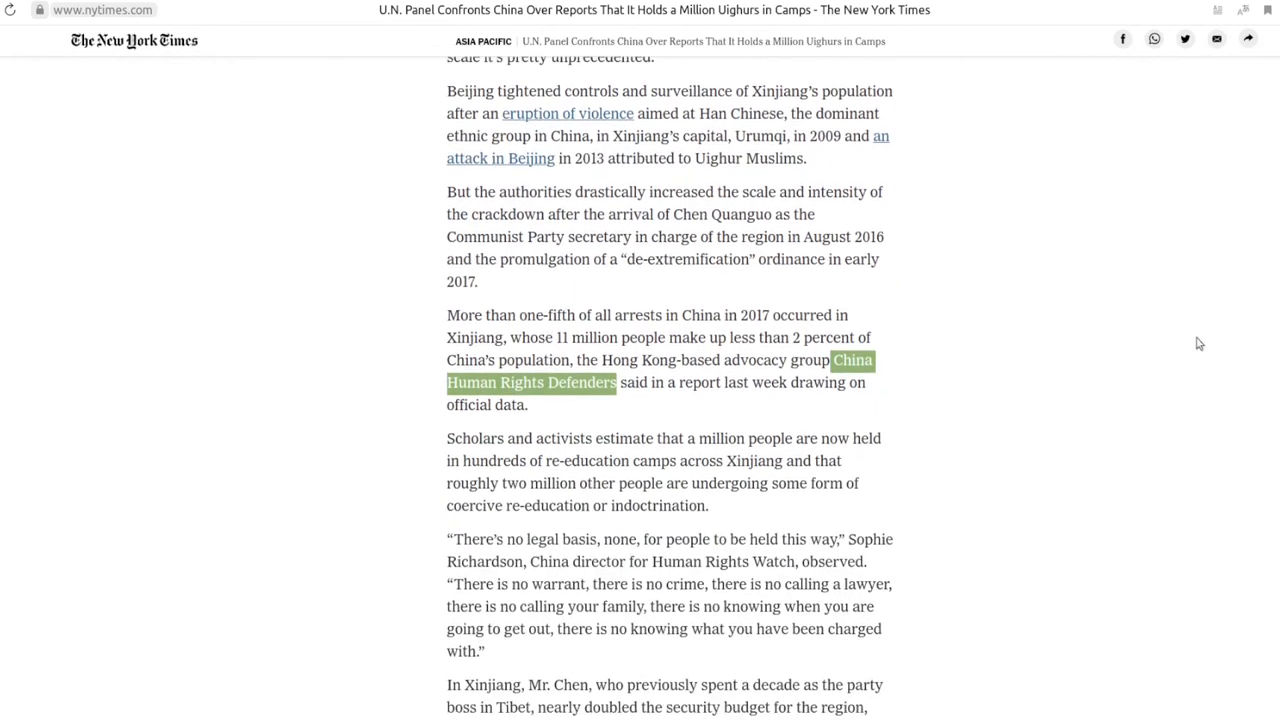
scroll(down, 3)
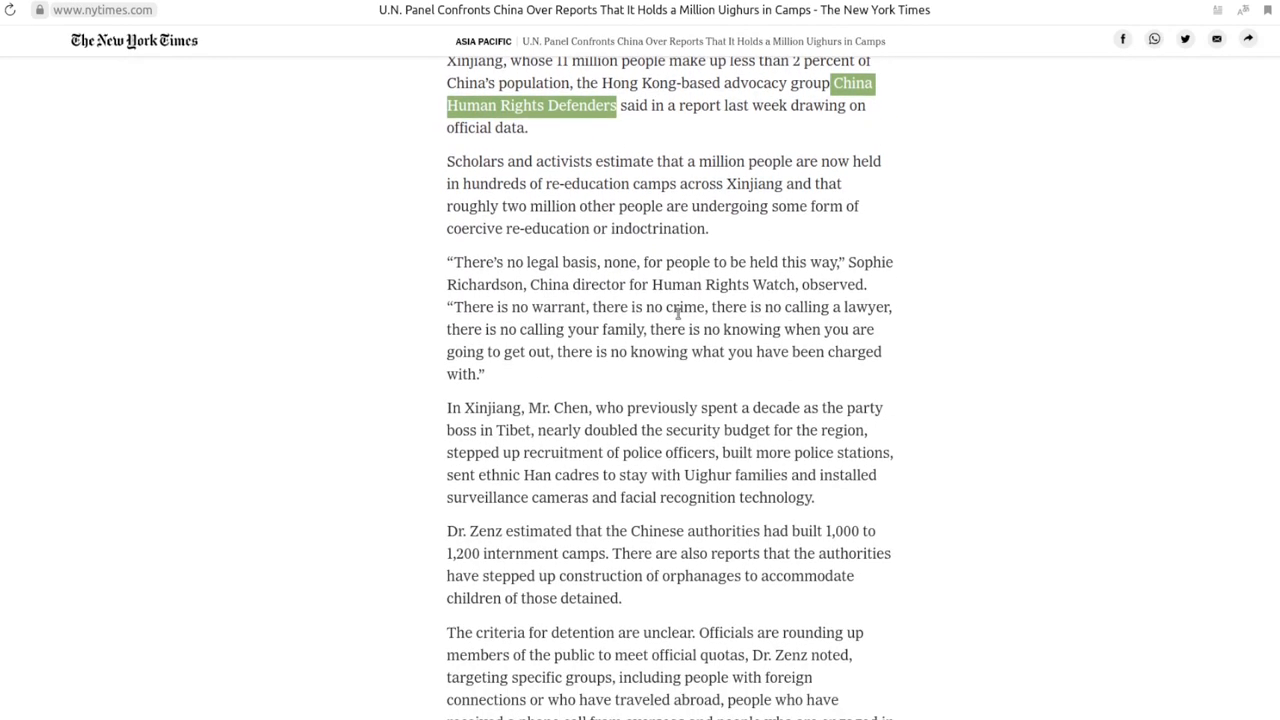
scroll(down, 3)
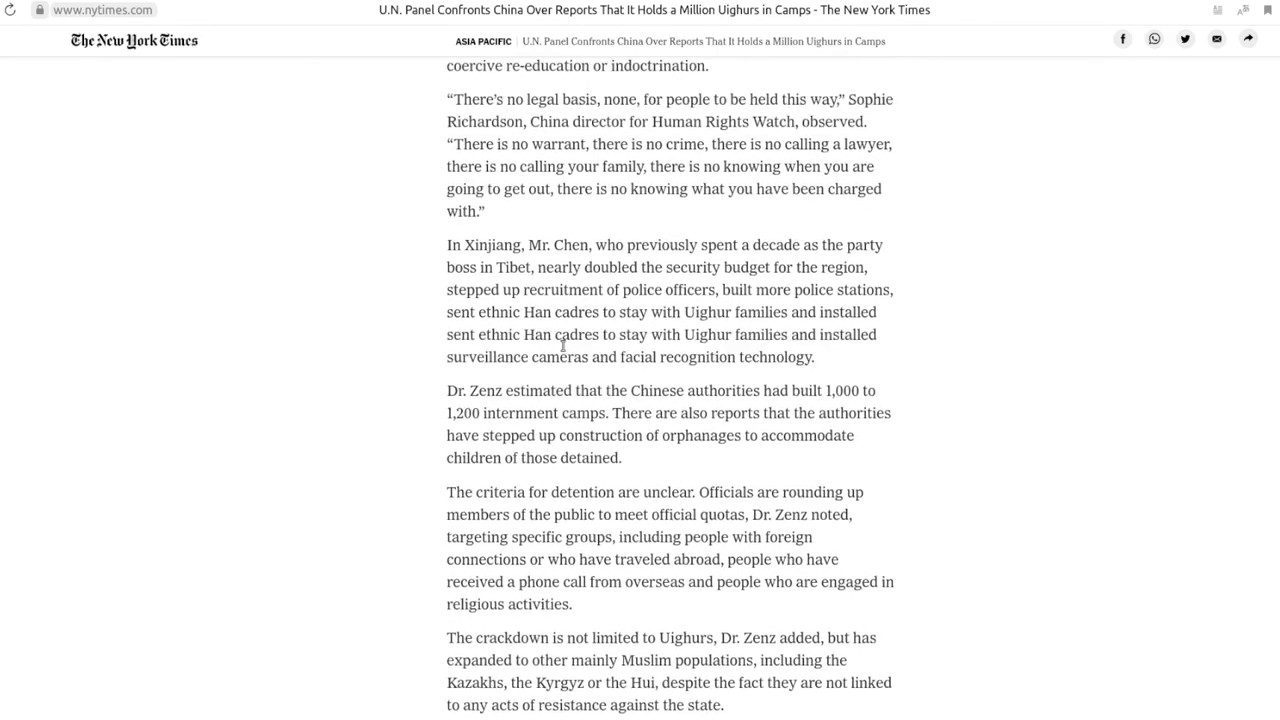
scroll(up, 3)
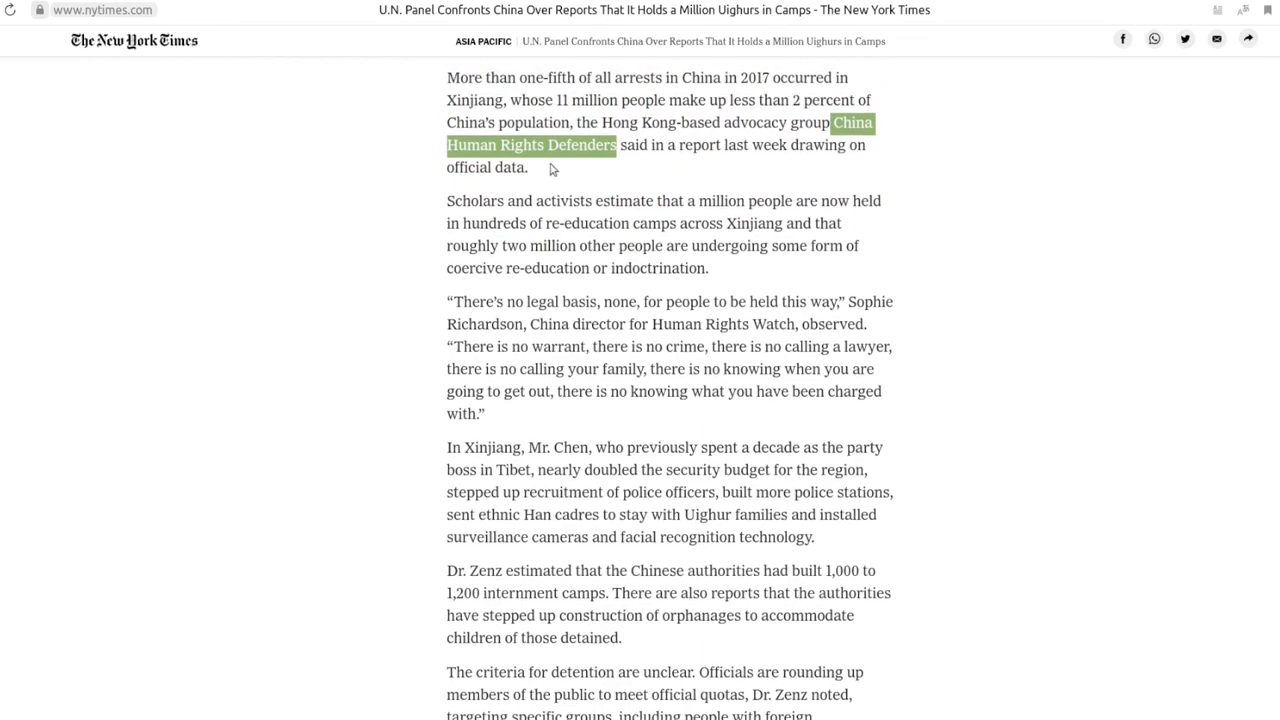
mouse_move(636, 348)
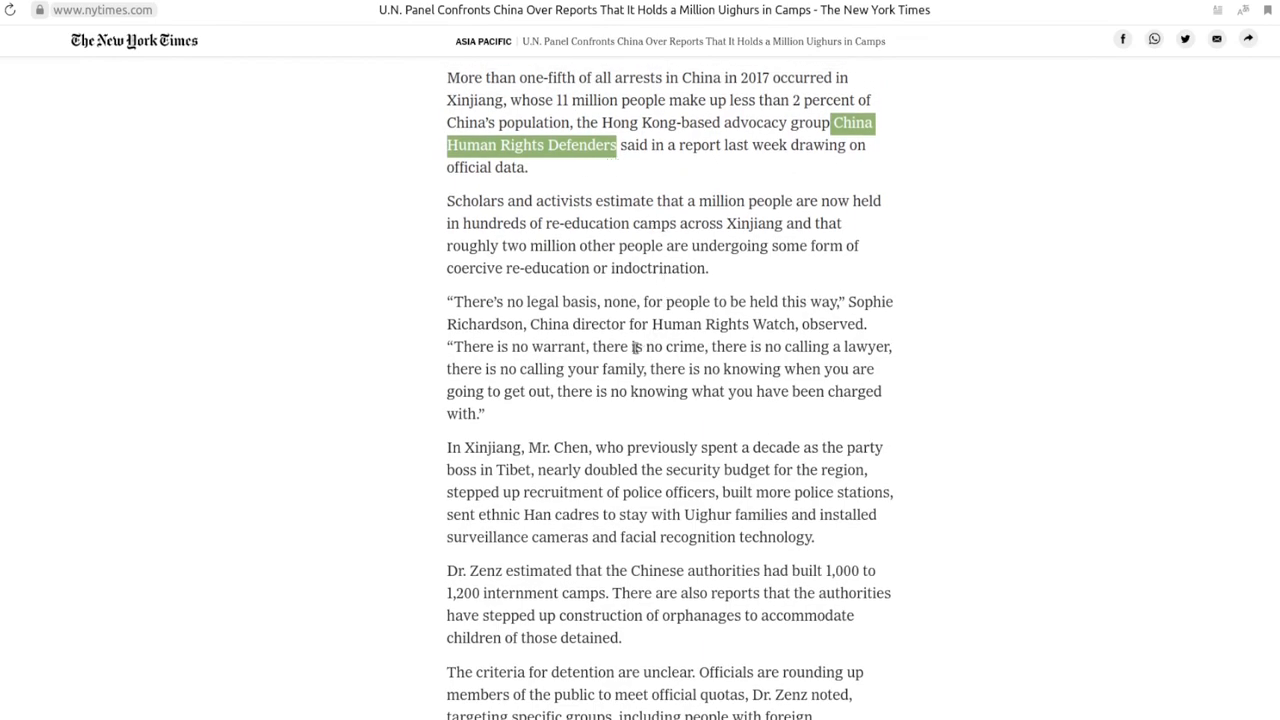
scroll(down, 3)
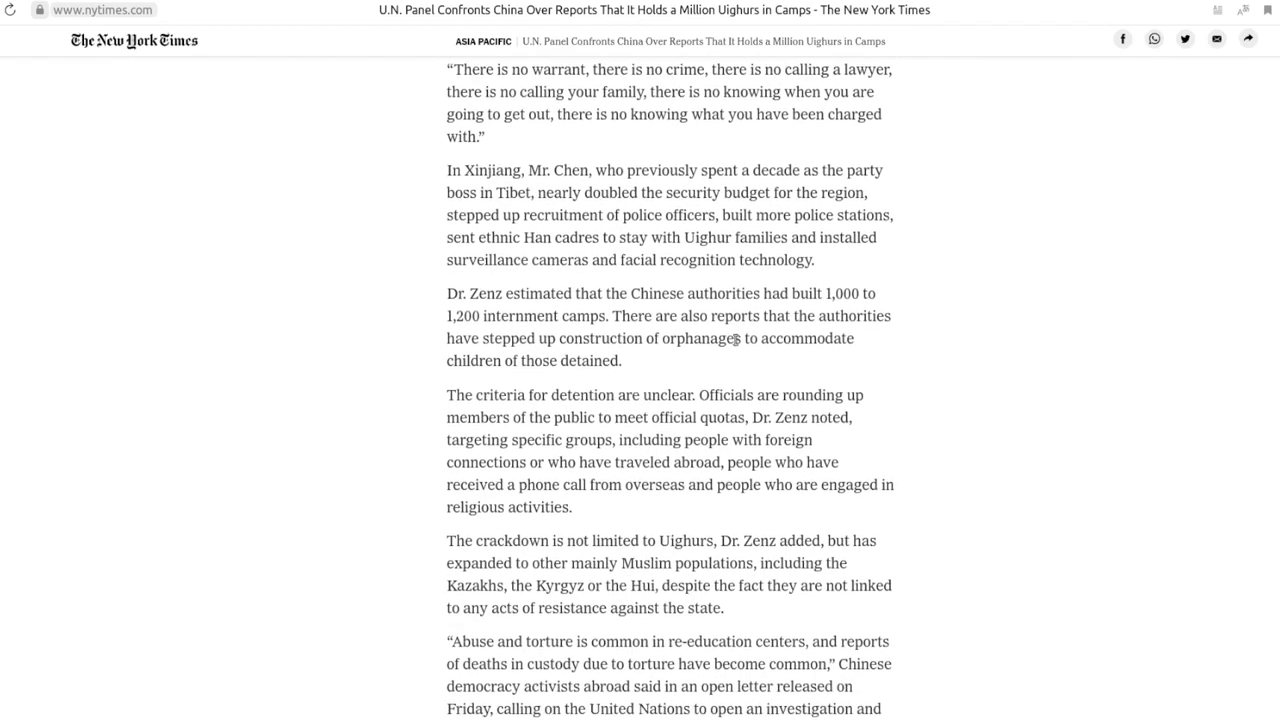
scroll(down, 3)
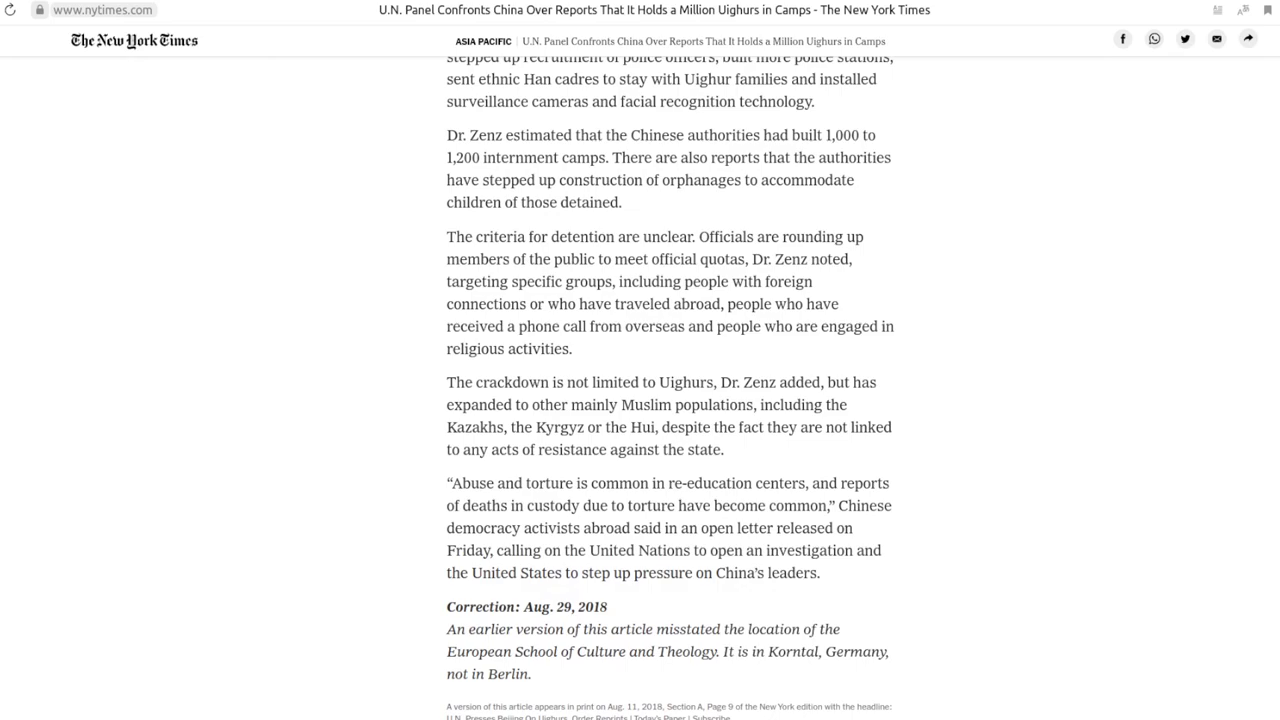
scroll(up, 3)
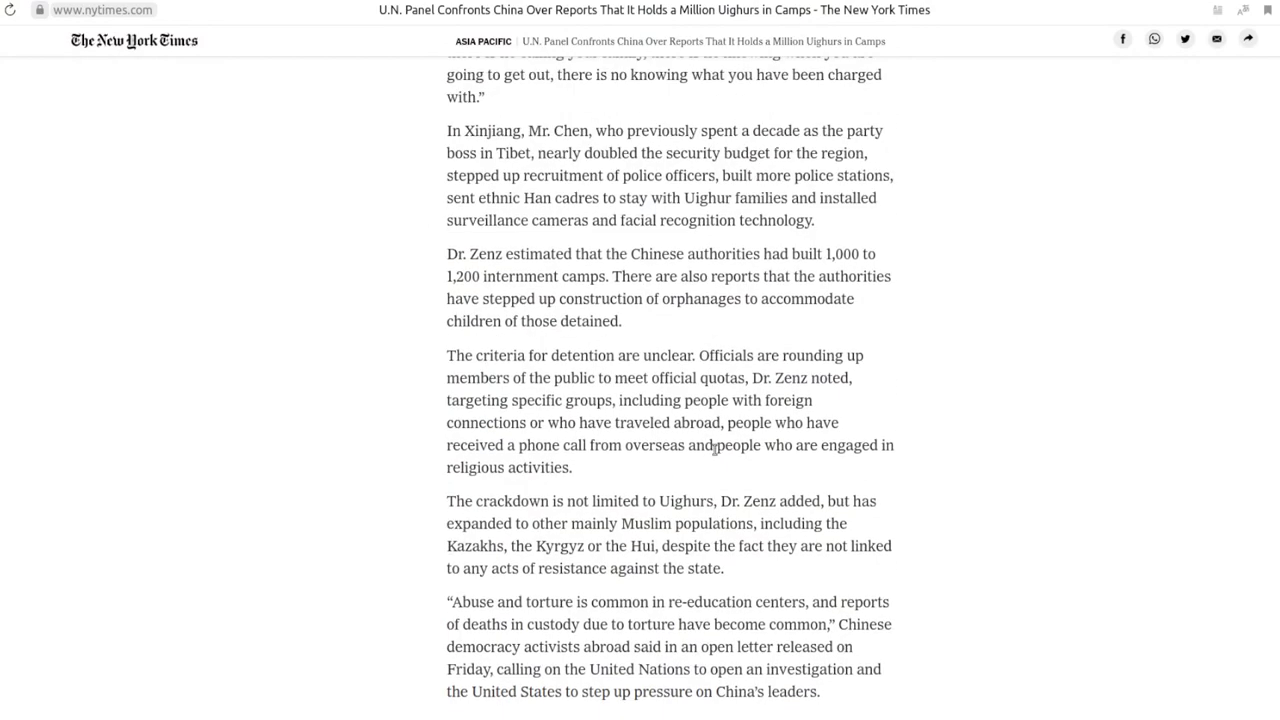
scroll(up, 3)
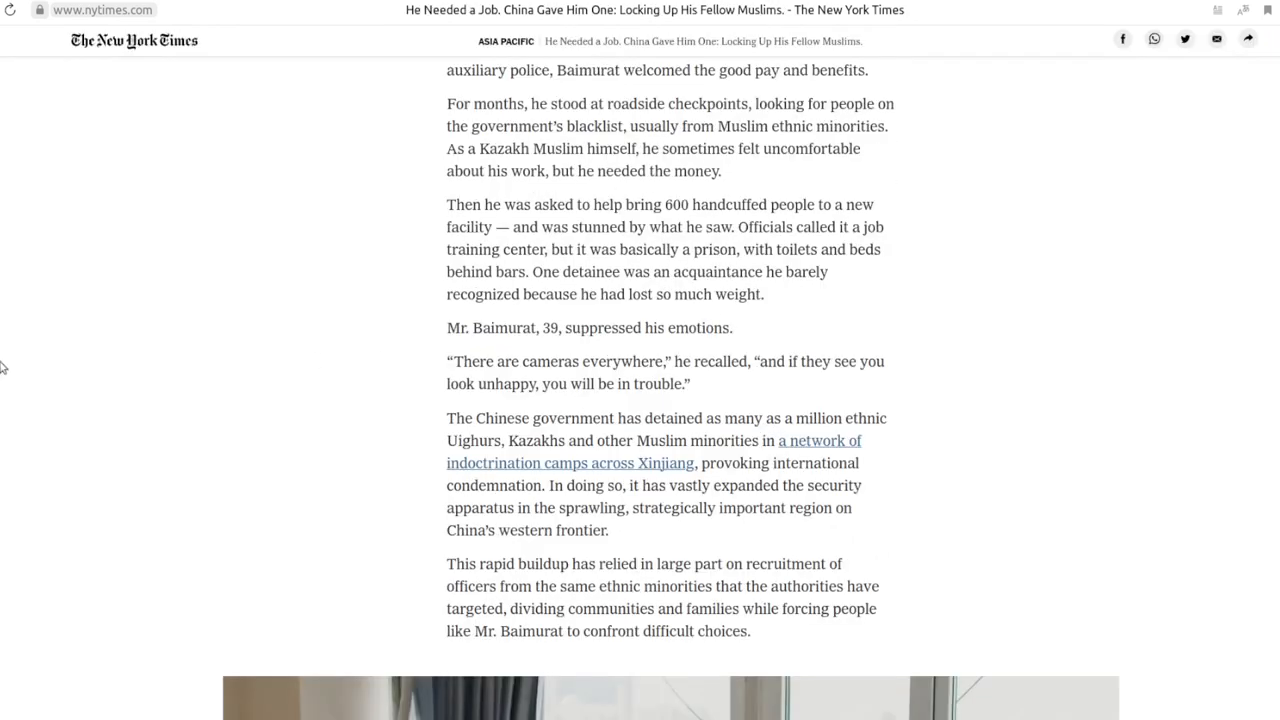
Read the Baimurat article past his checkpoint work to the photo of families holding portraits
scroll(down, 3)
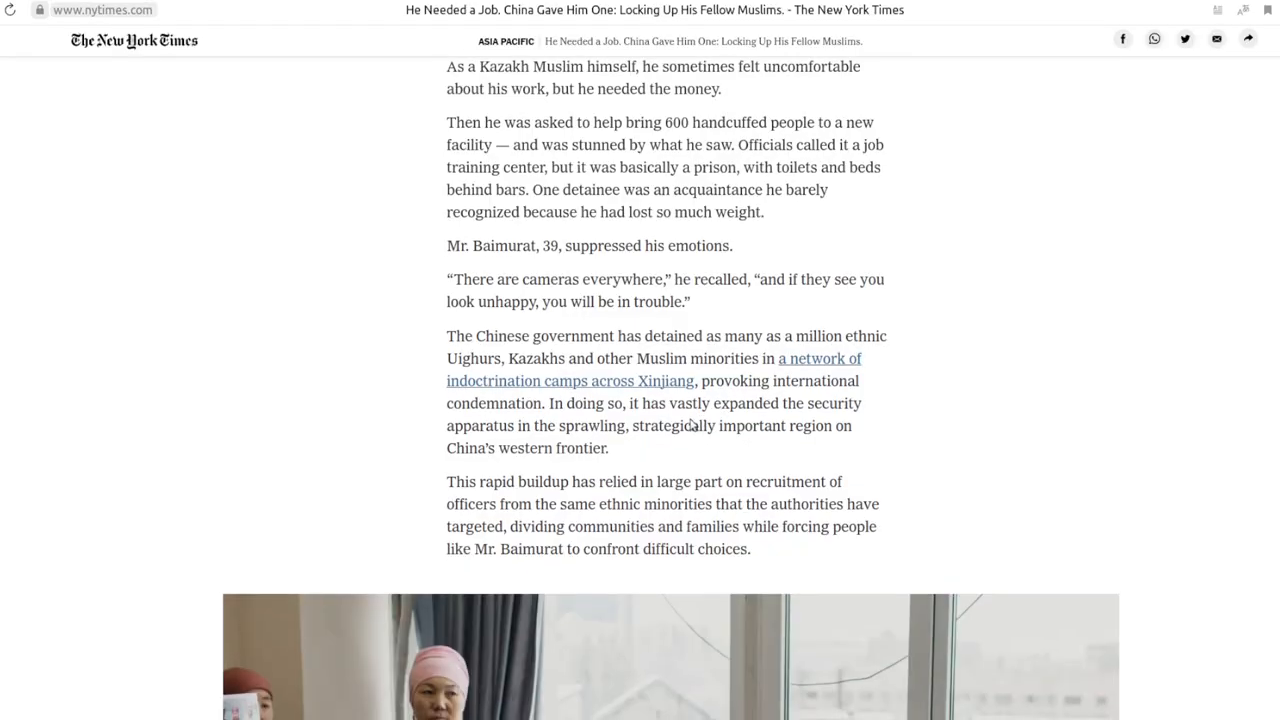
scroll(down, 3)
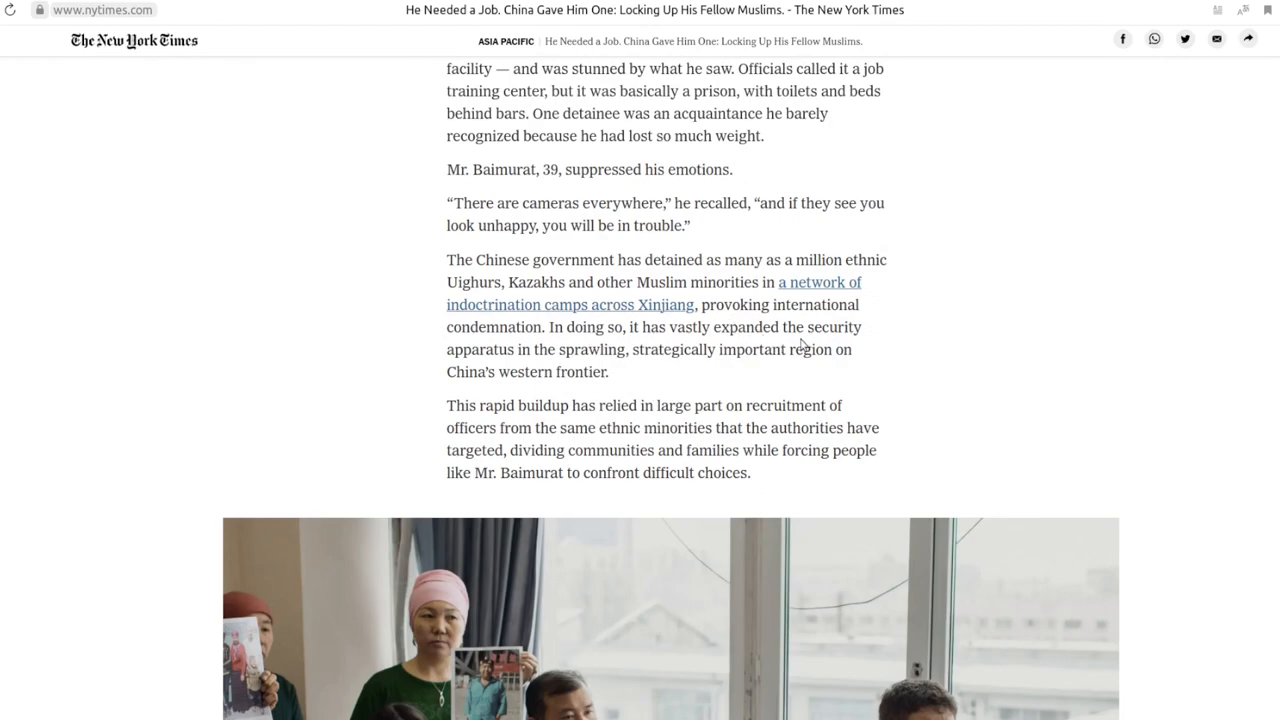
scroll(down, 3)
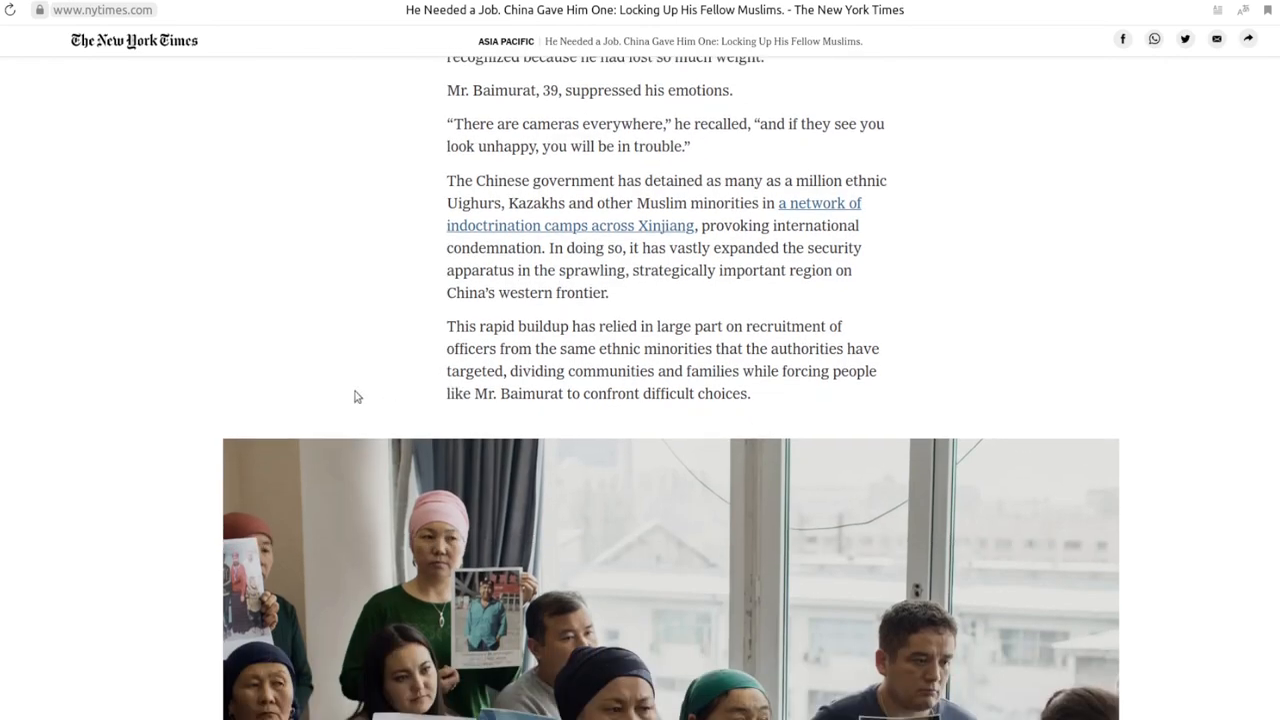
scroll(down, 3)
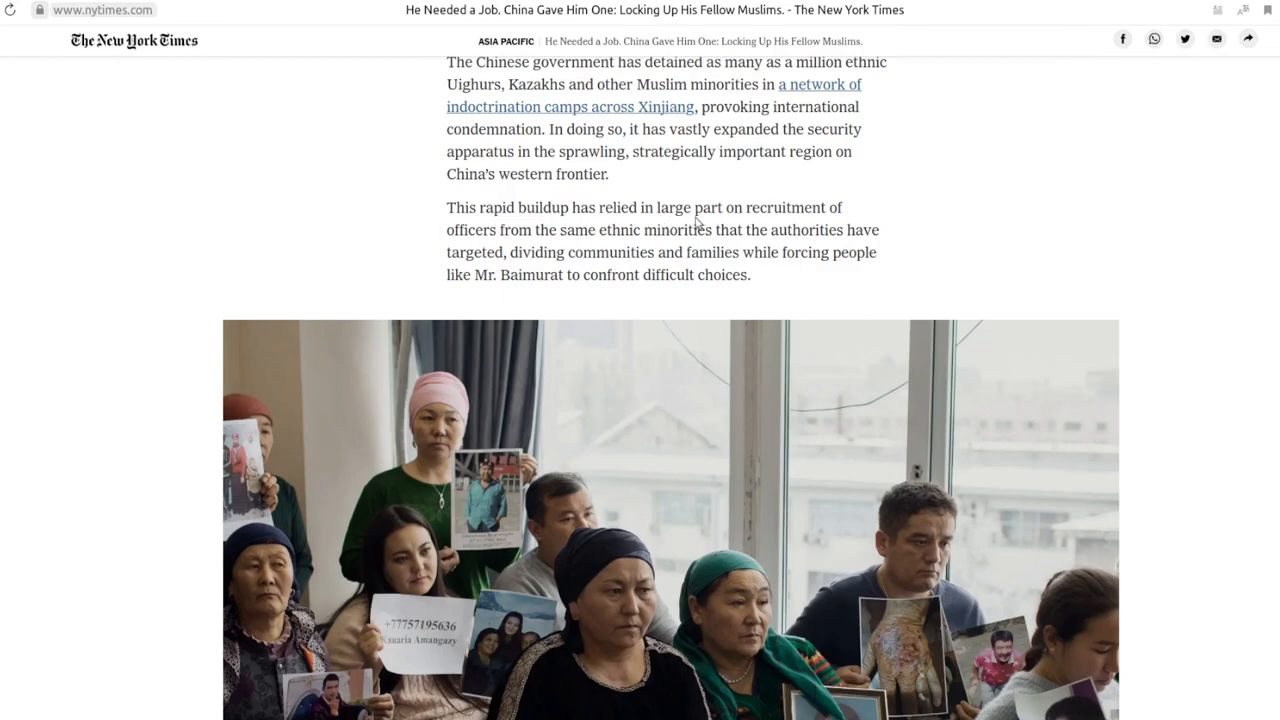
mouse_move(536, 246)
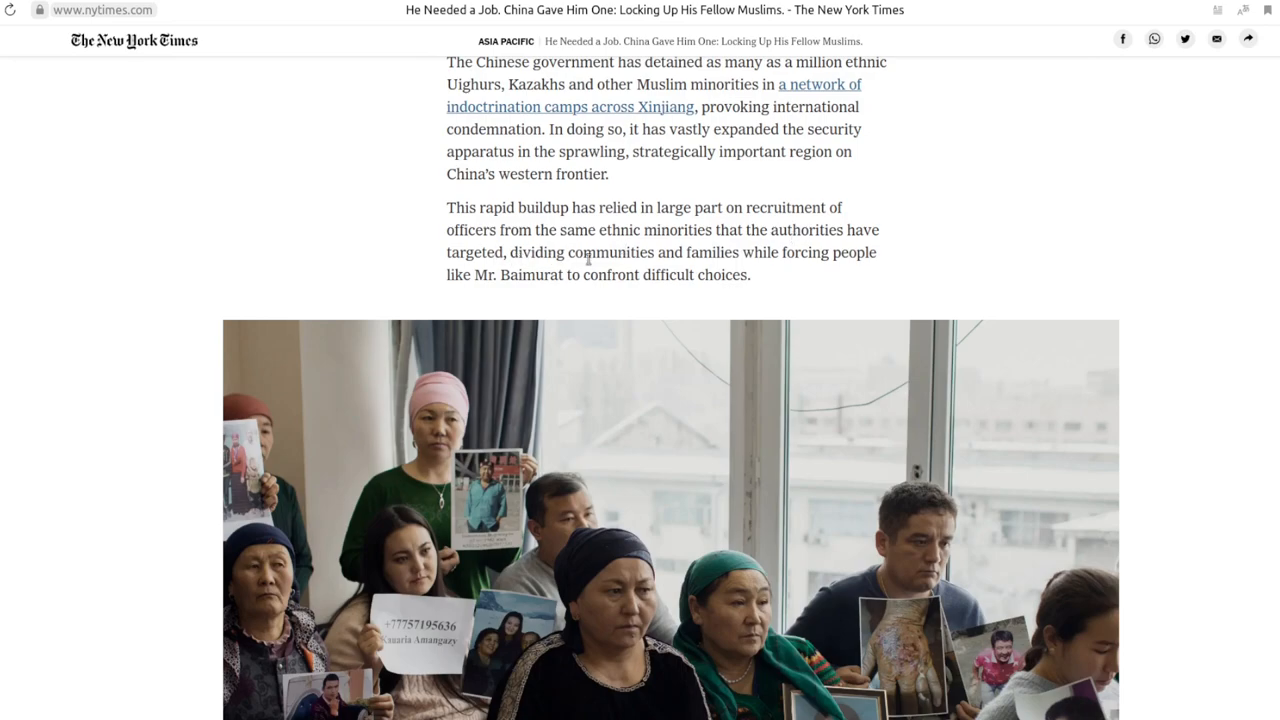
scroll(down, 3)
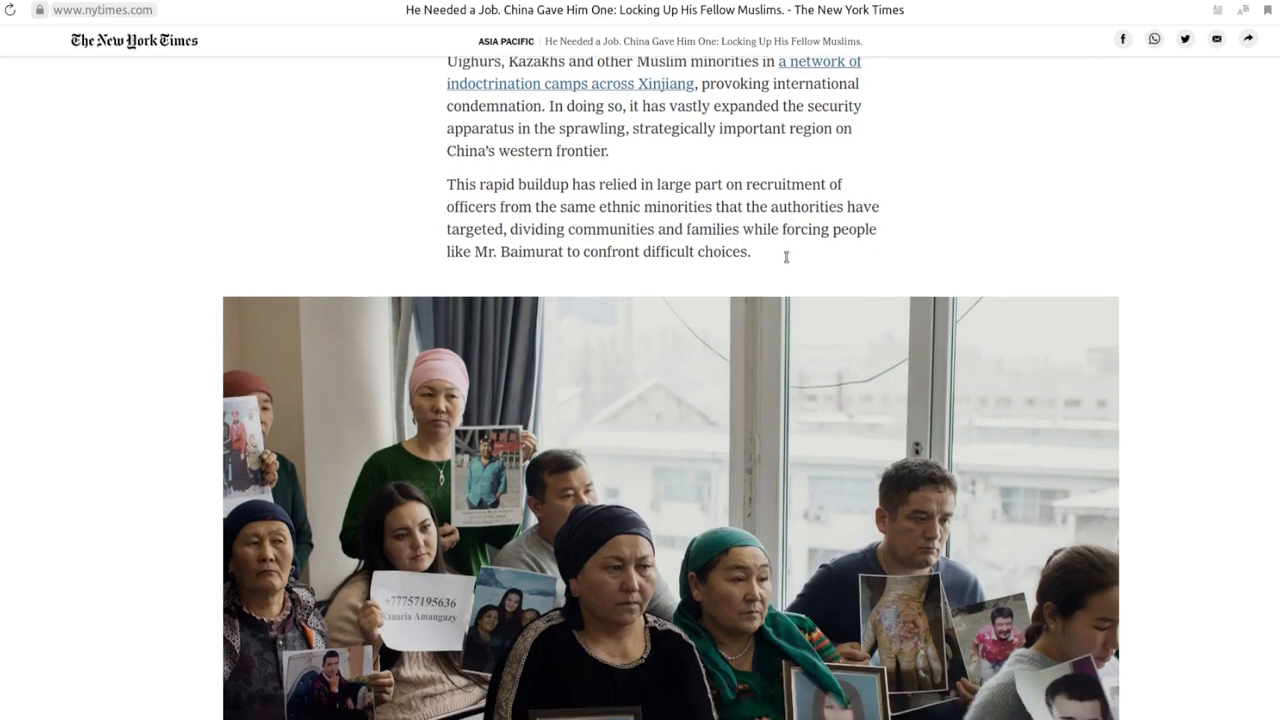
scroll(down, 3)
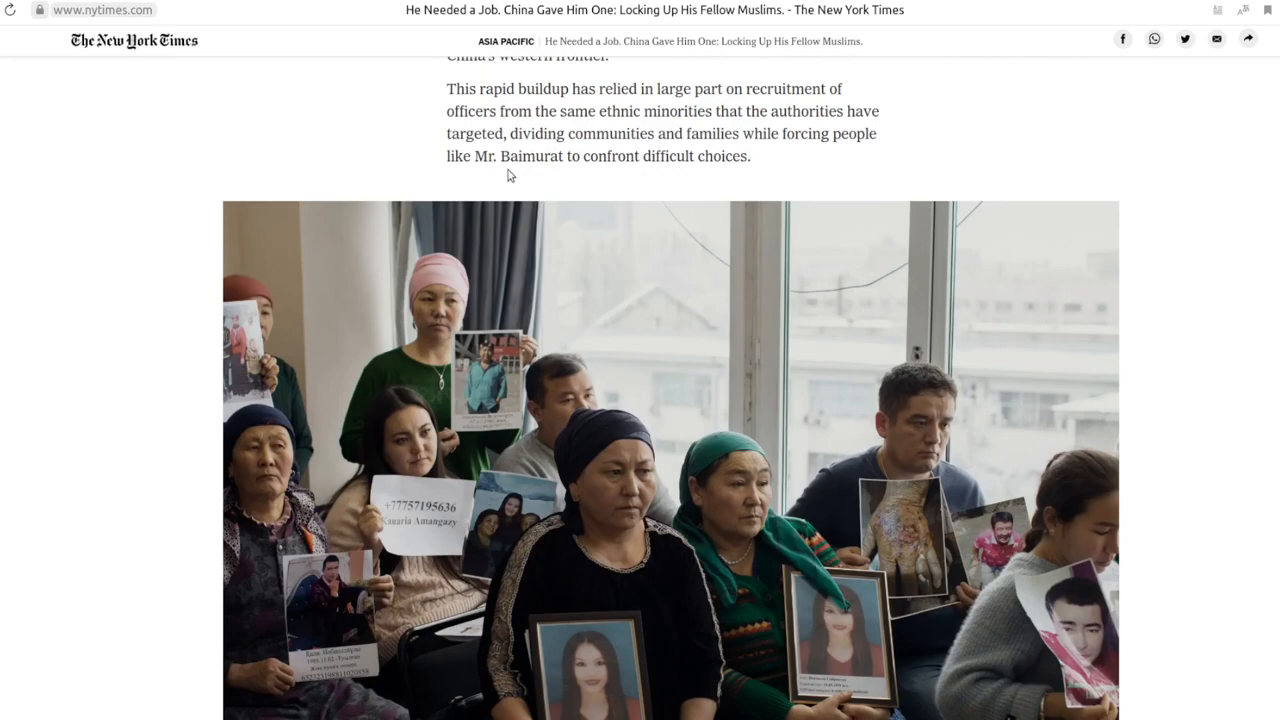
mouse_move(616, 176)
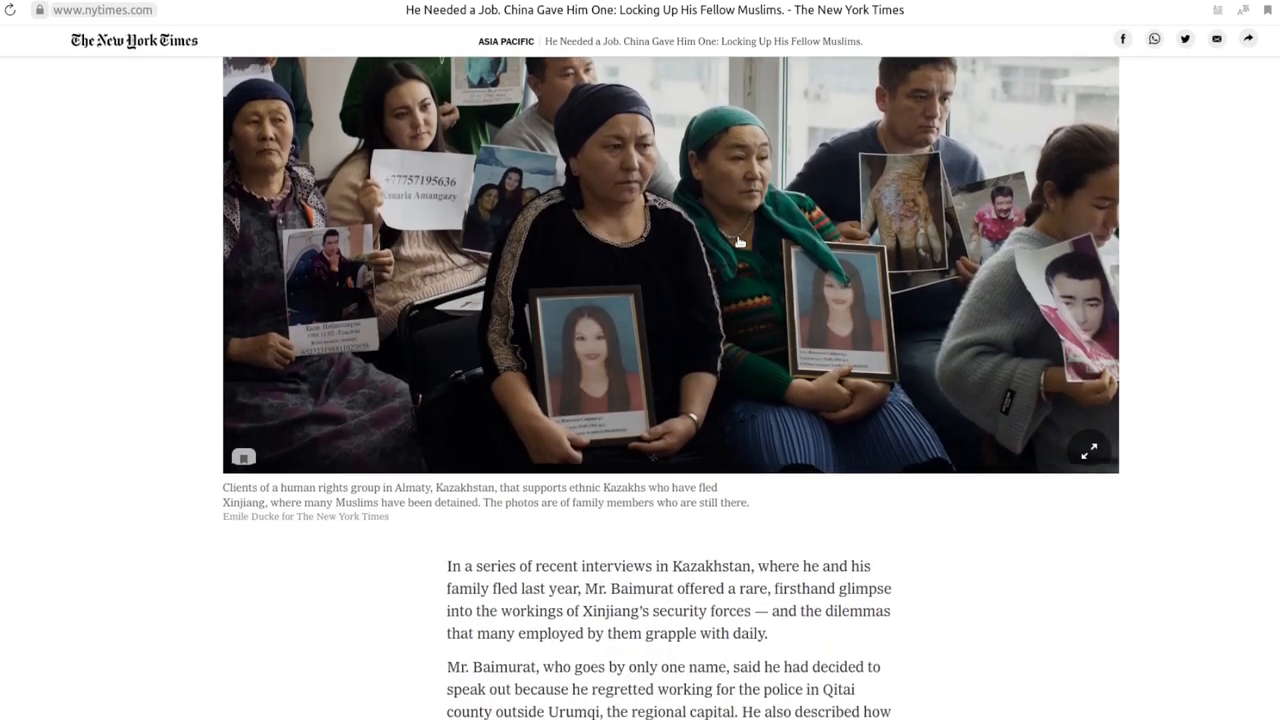
Read the interview paragraphs down to the Foreign Ministry's denial and the threatening phone calls
scroll(down, 3)
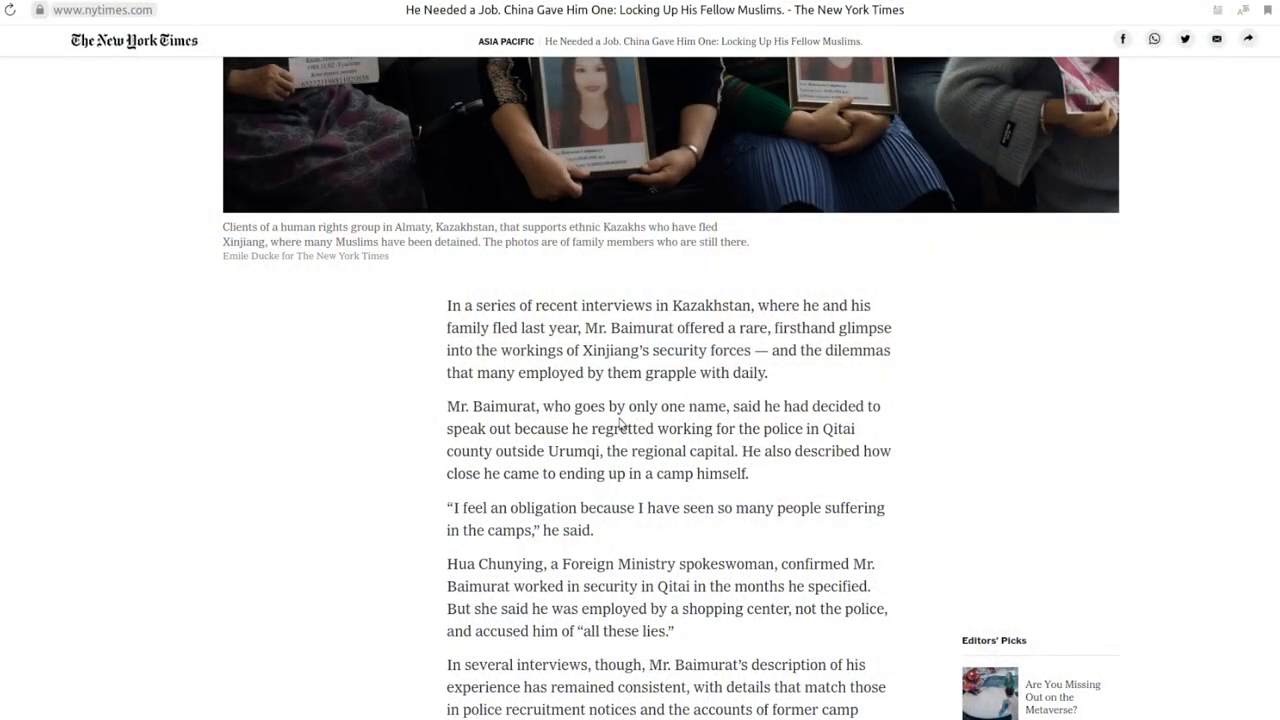
mouse_move(800, 420)
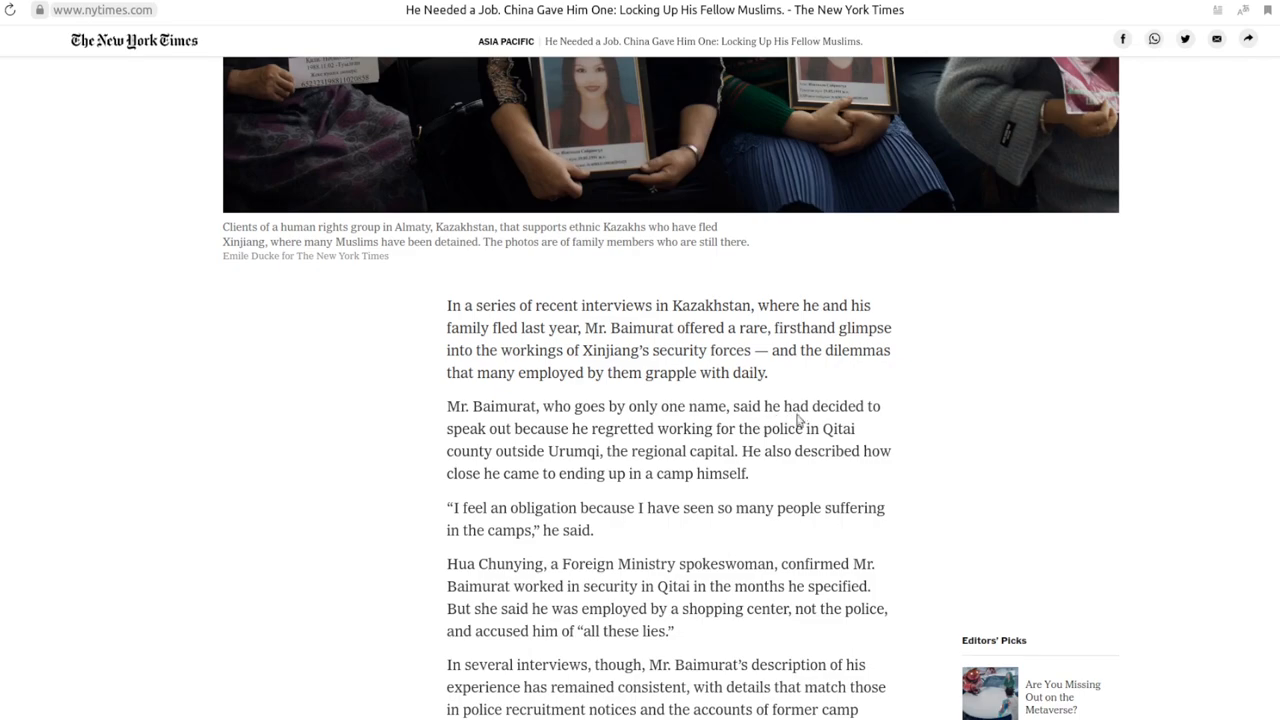
mouse_move(722, 436)
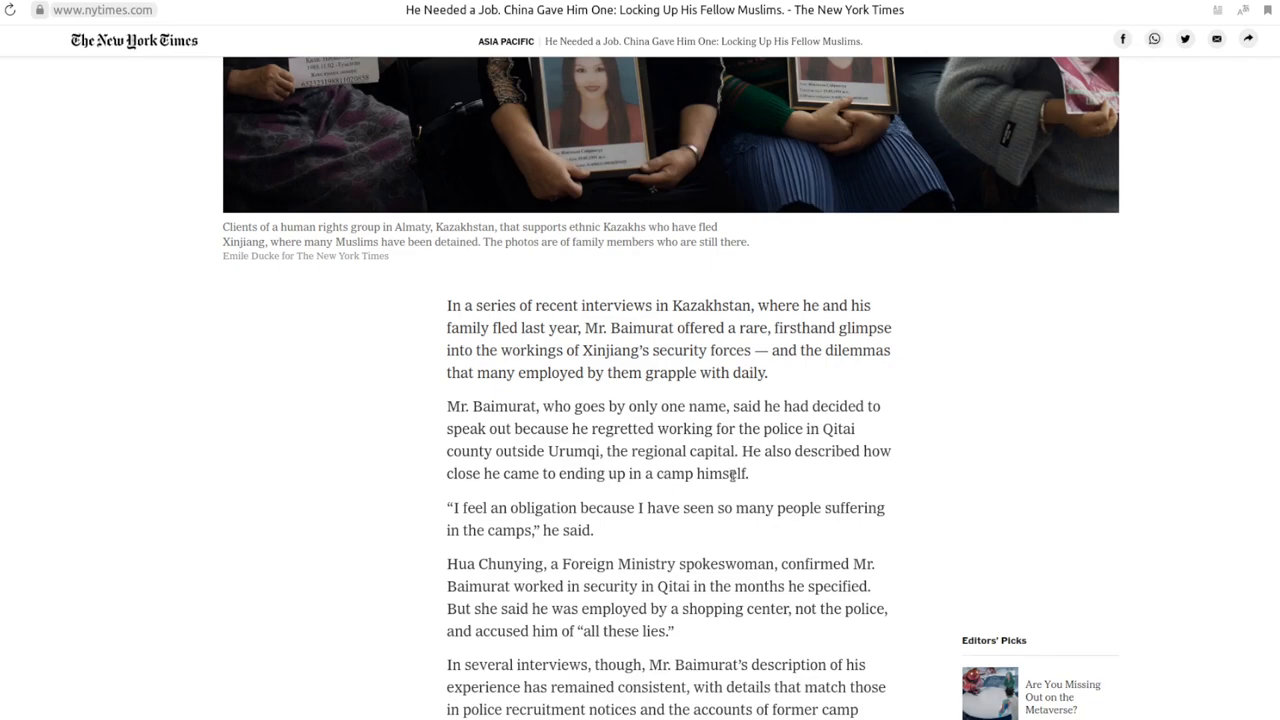
scroll(down, 3)
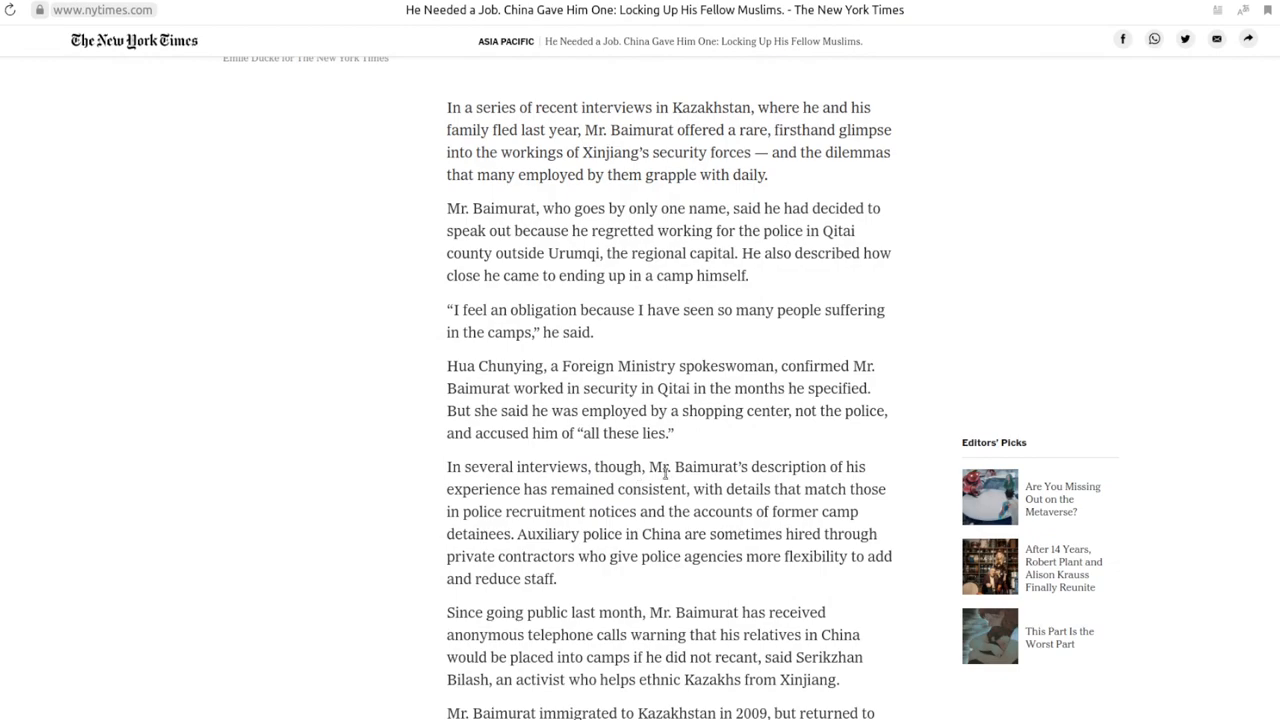
mouse_move(808, 482)
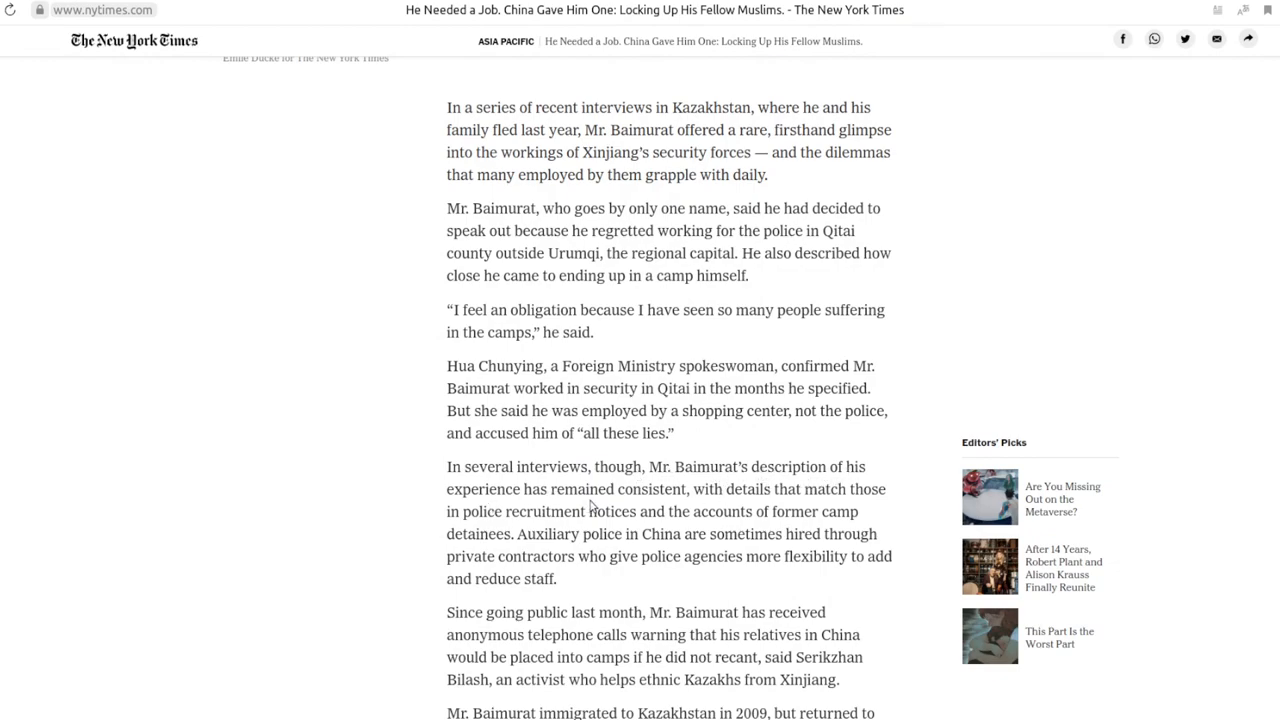
mouse_move(664, 452)
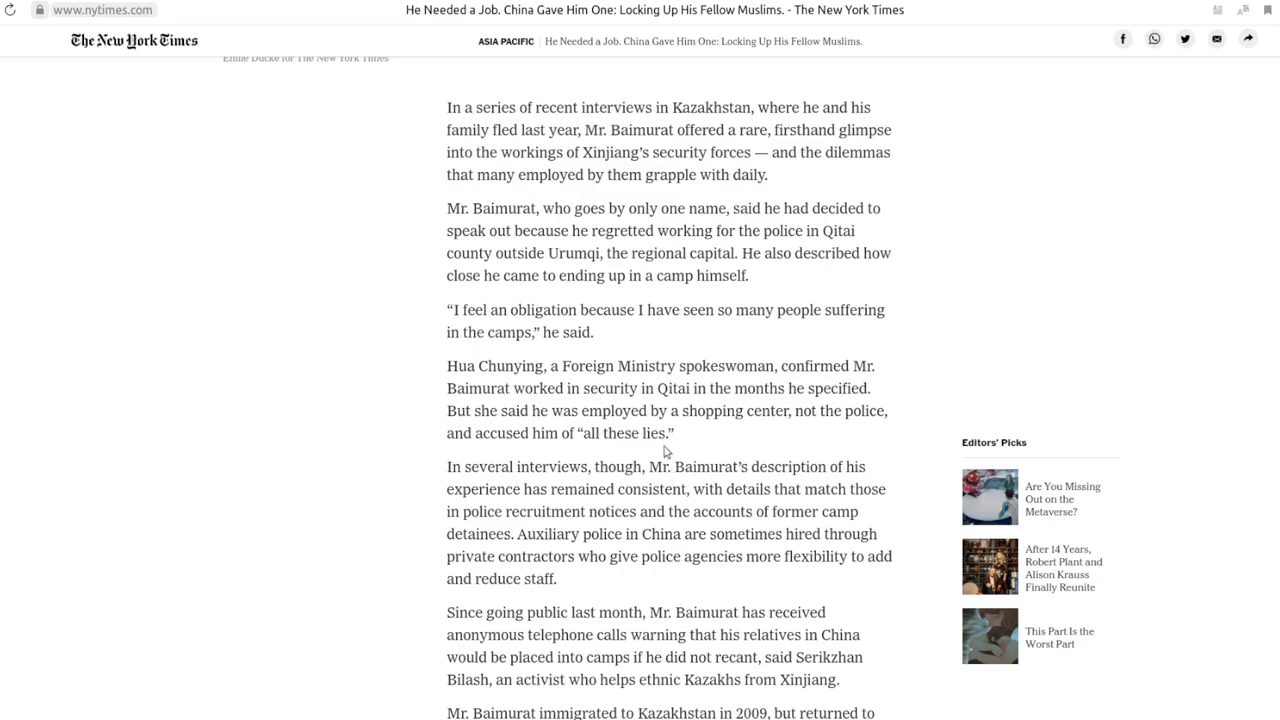
mouse_move(584, 384)
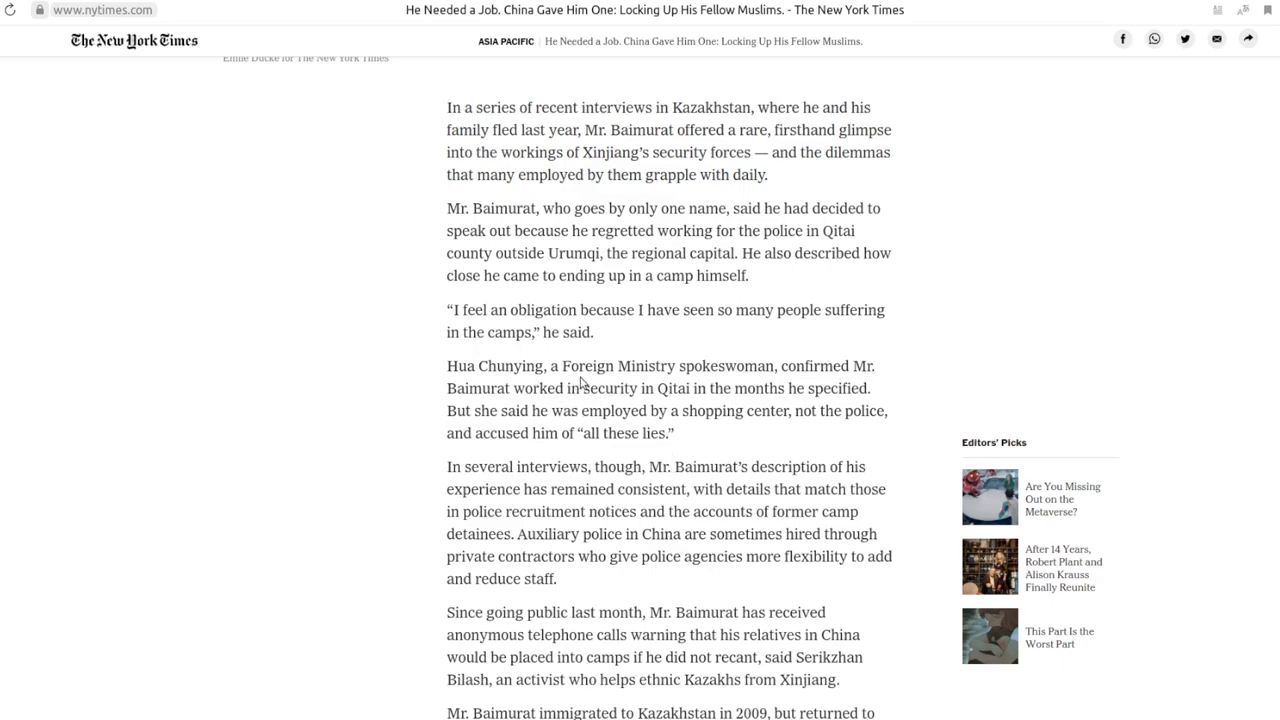
mouse_move(736, 372)
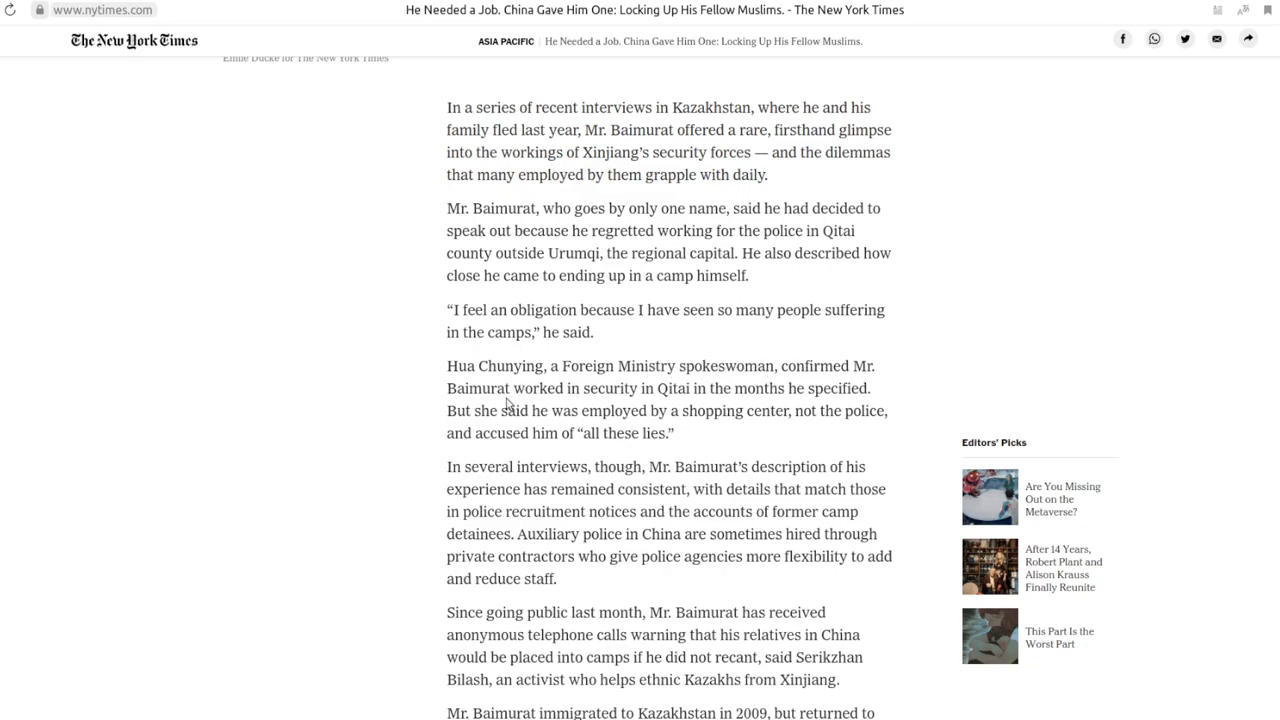
mouse_move(684, 392)
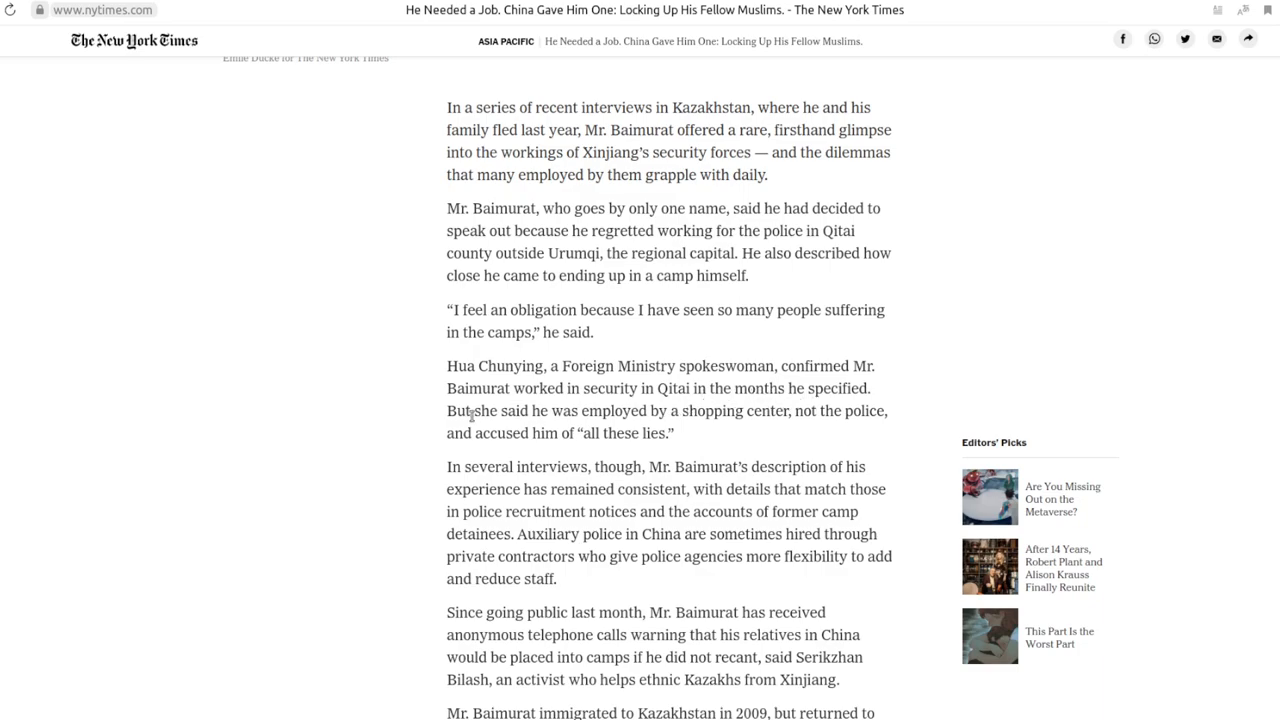
mouse_move(618, 454)
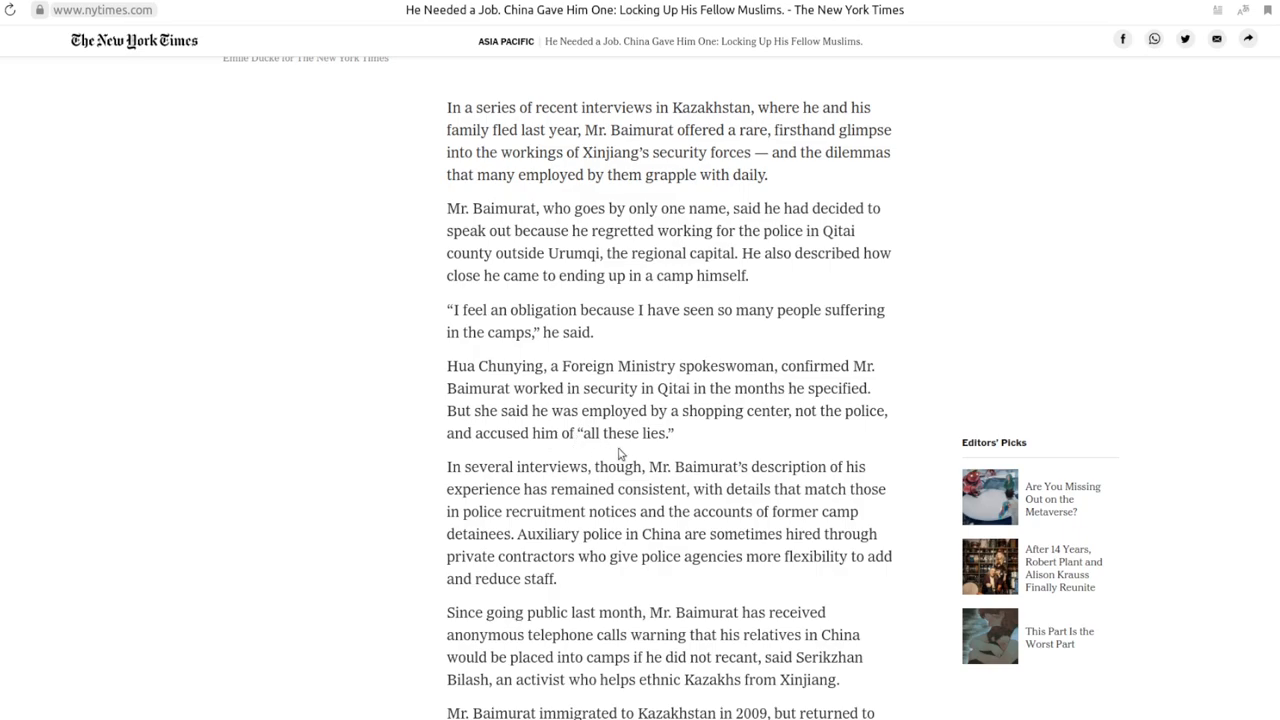
mouse_move(548, 460)
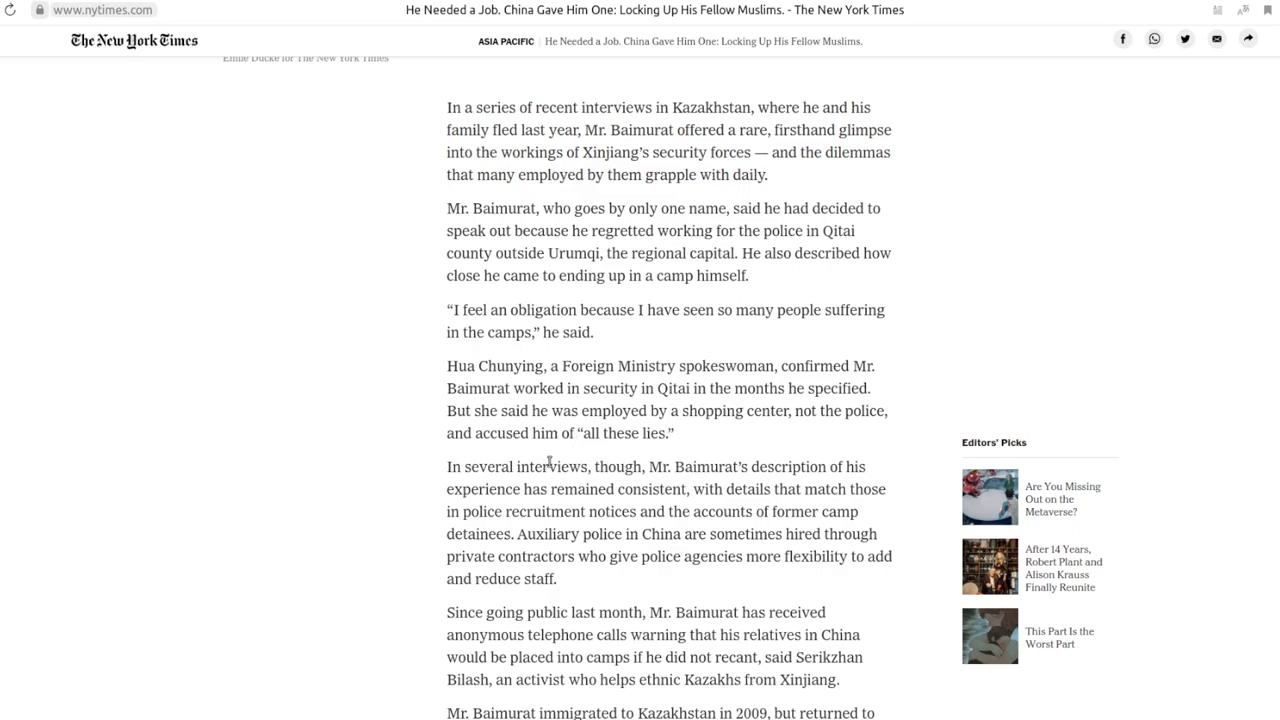
scroll(down, 3)
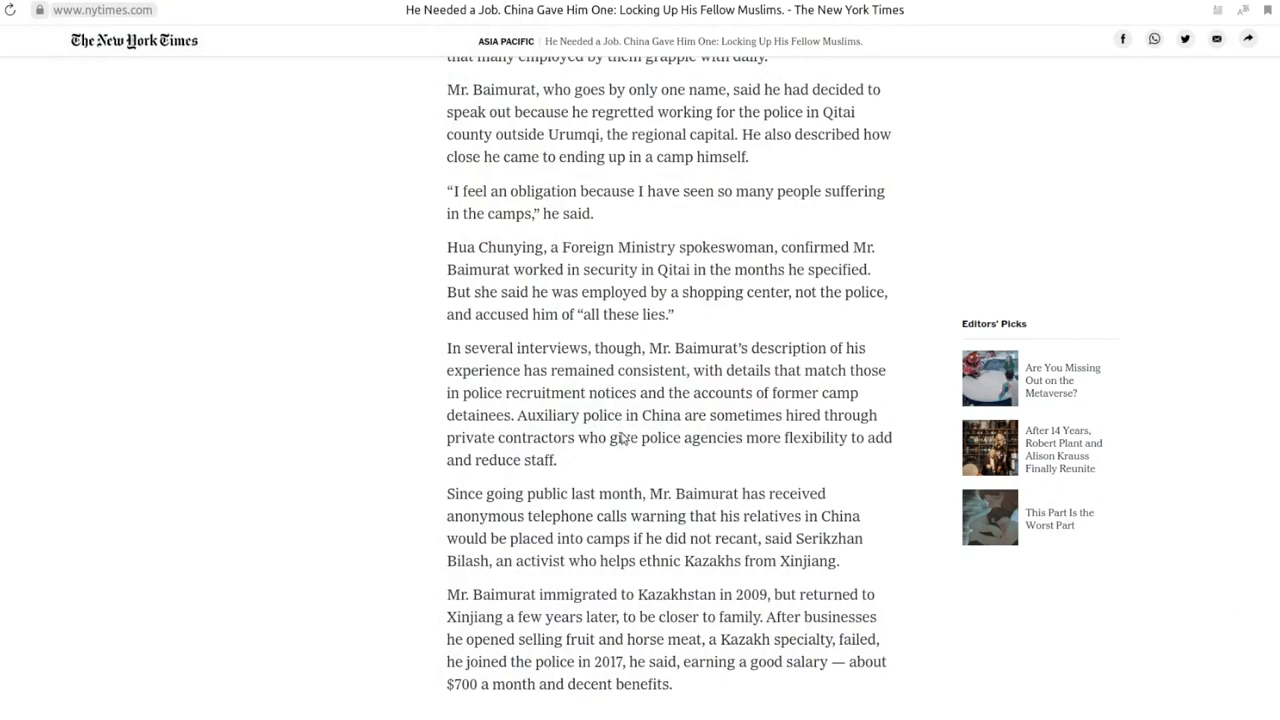
Read past Baimurat's window portrait to his checkpoint duties and the Urumqi riots crackdown
scroll(down, 3)
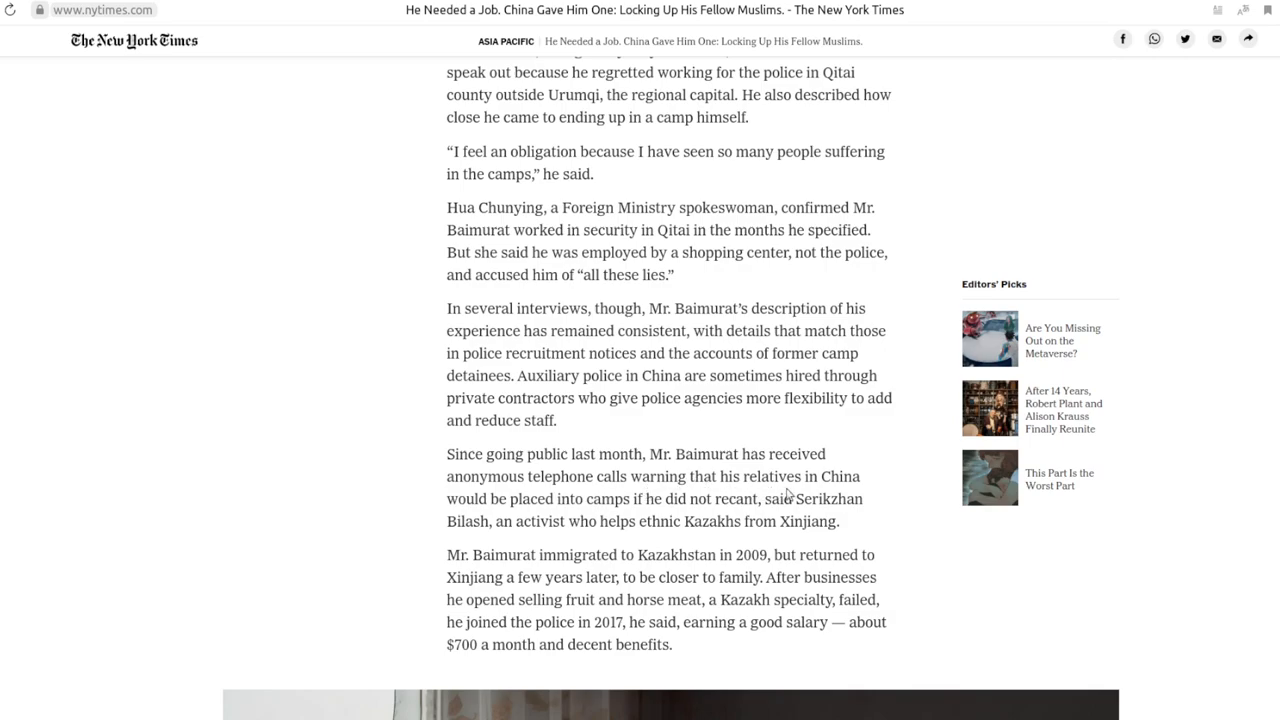
mouse_move(658, 508)
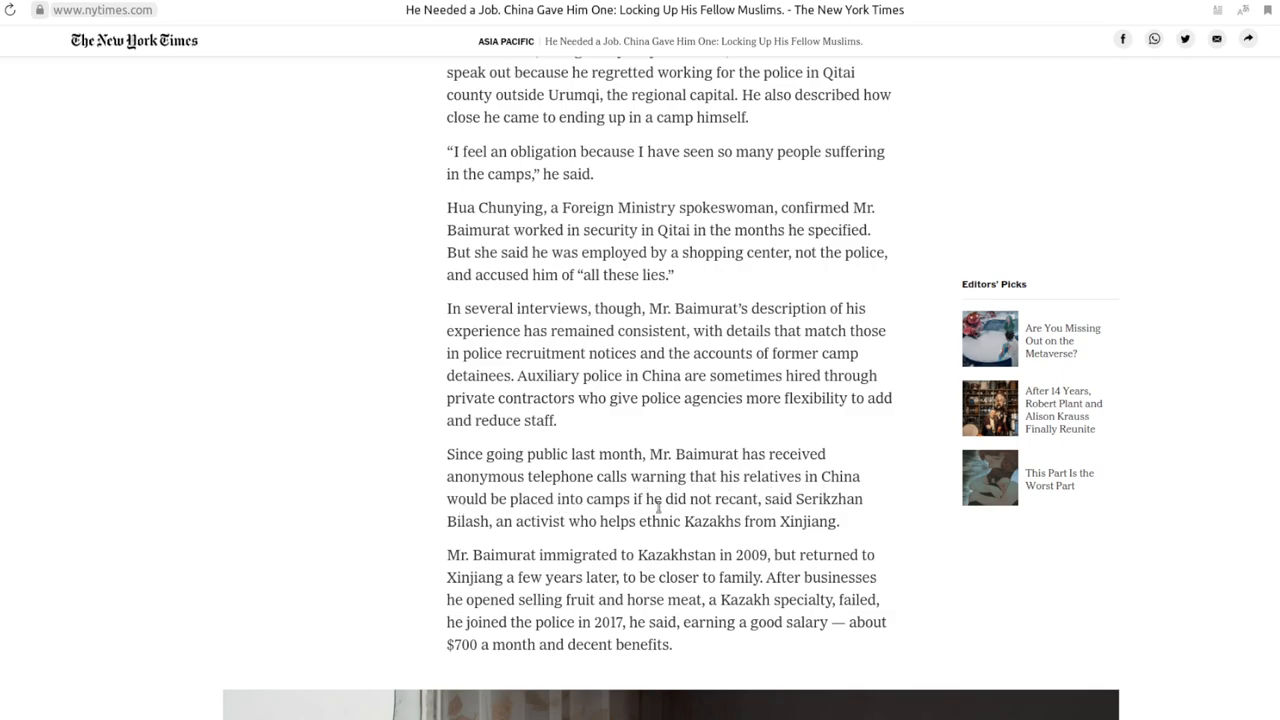
mouse_move(766, 508)
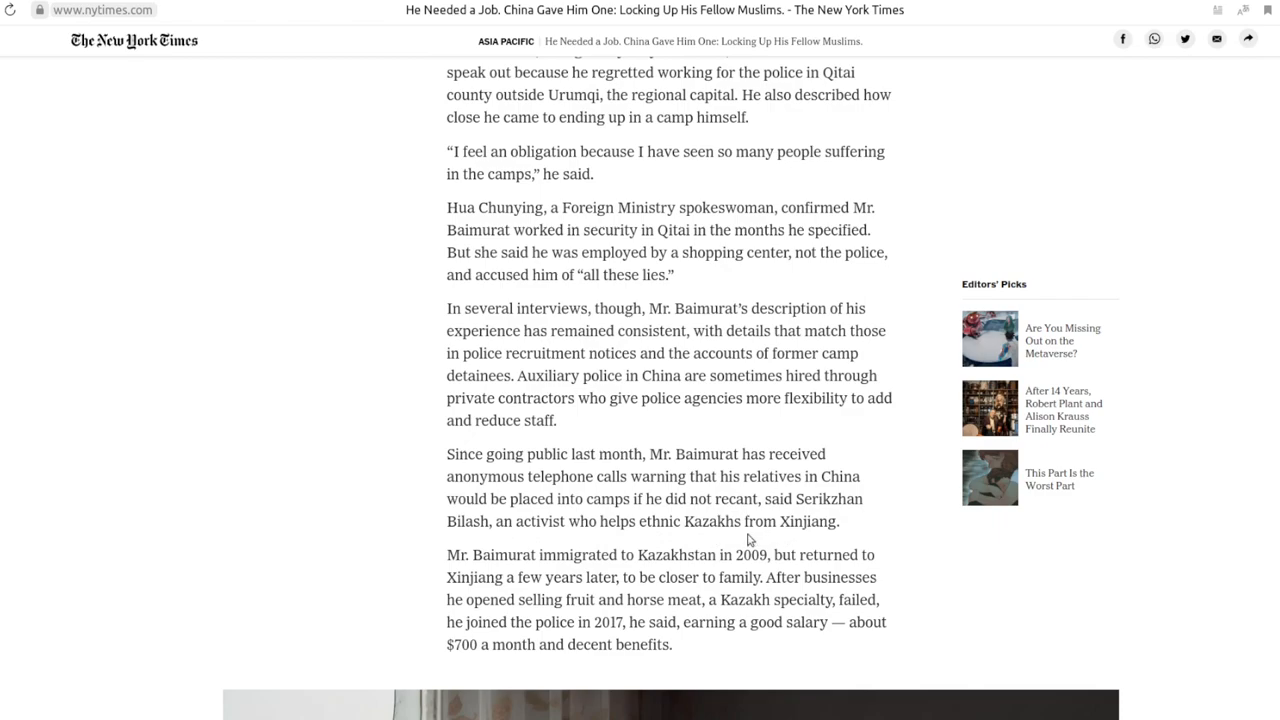
scroll(down, 3)
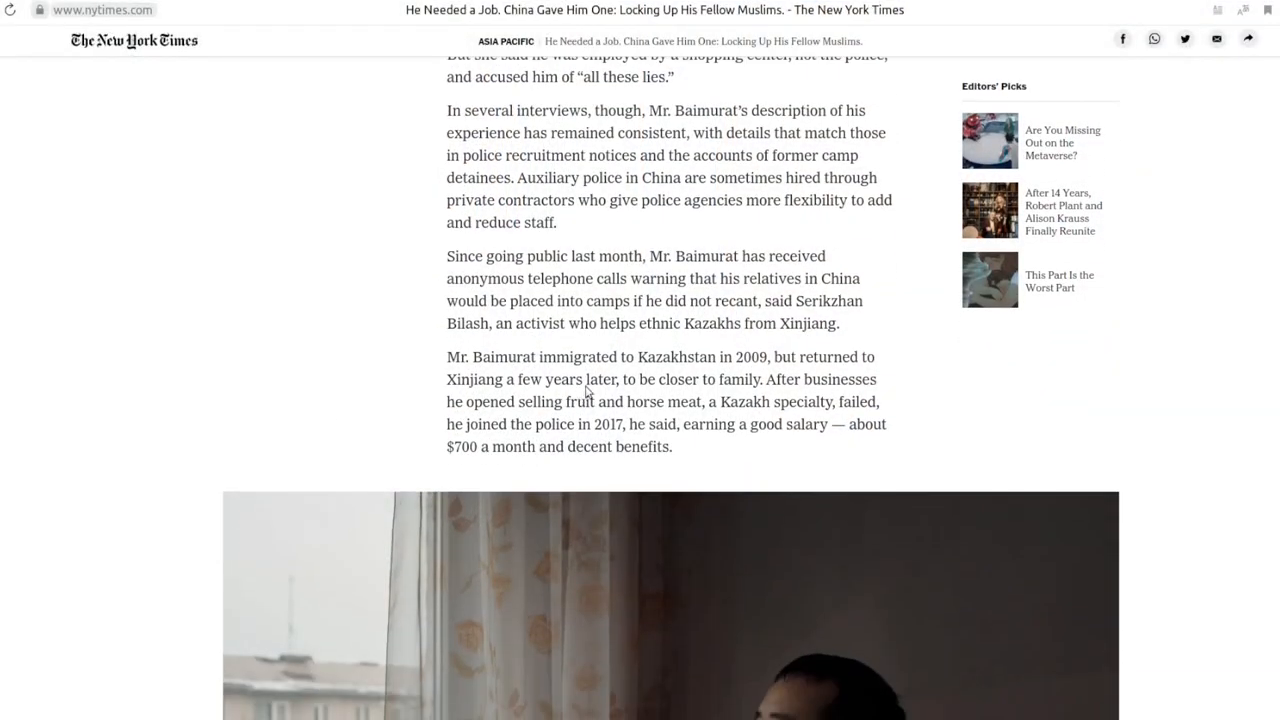
mouse_move(784, 376)
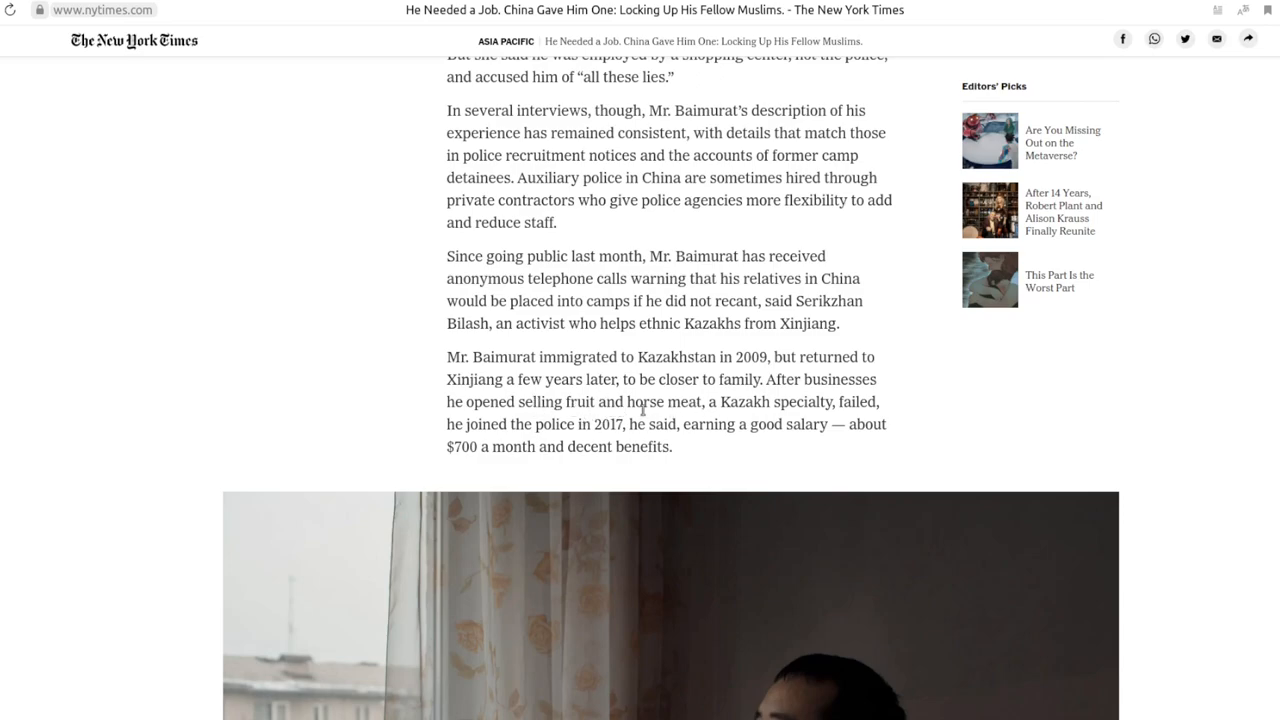
scroll(down, 3)
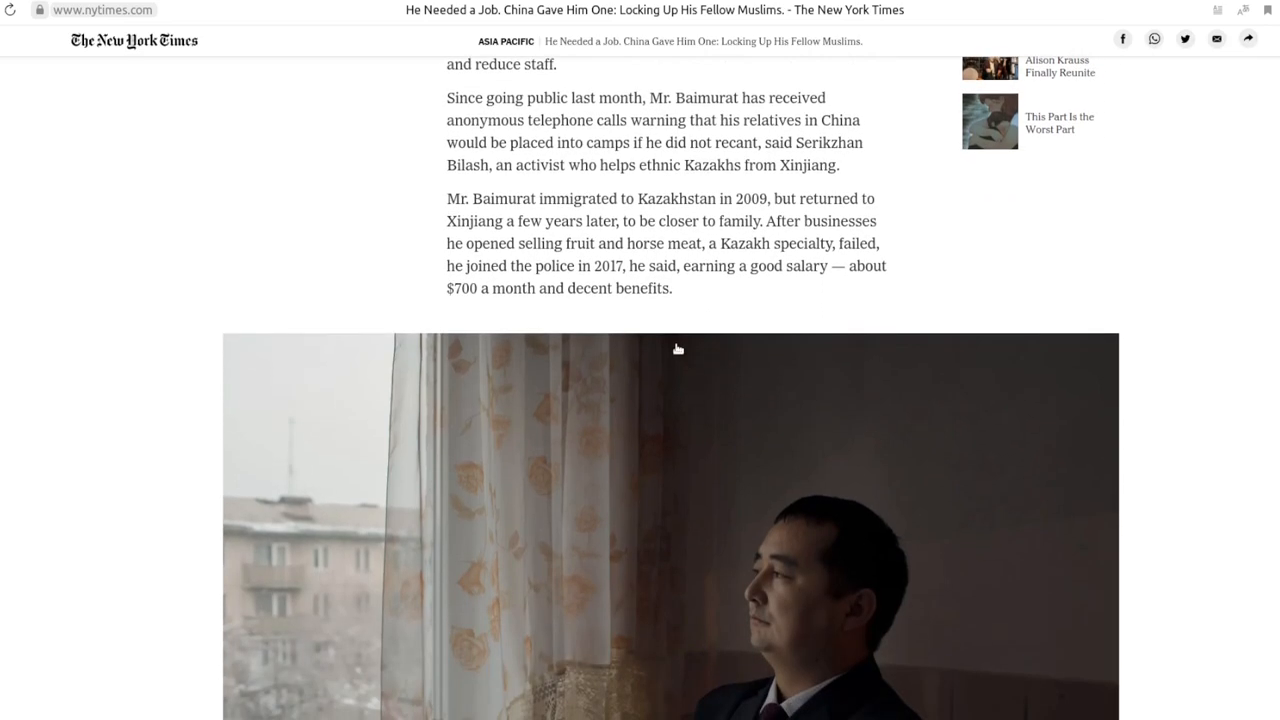
scroll(down, 3)
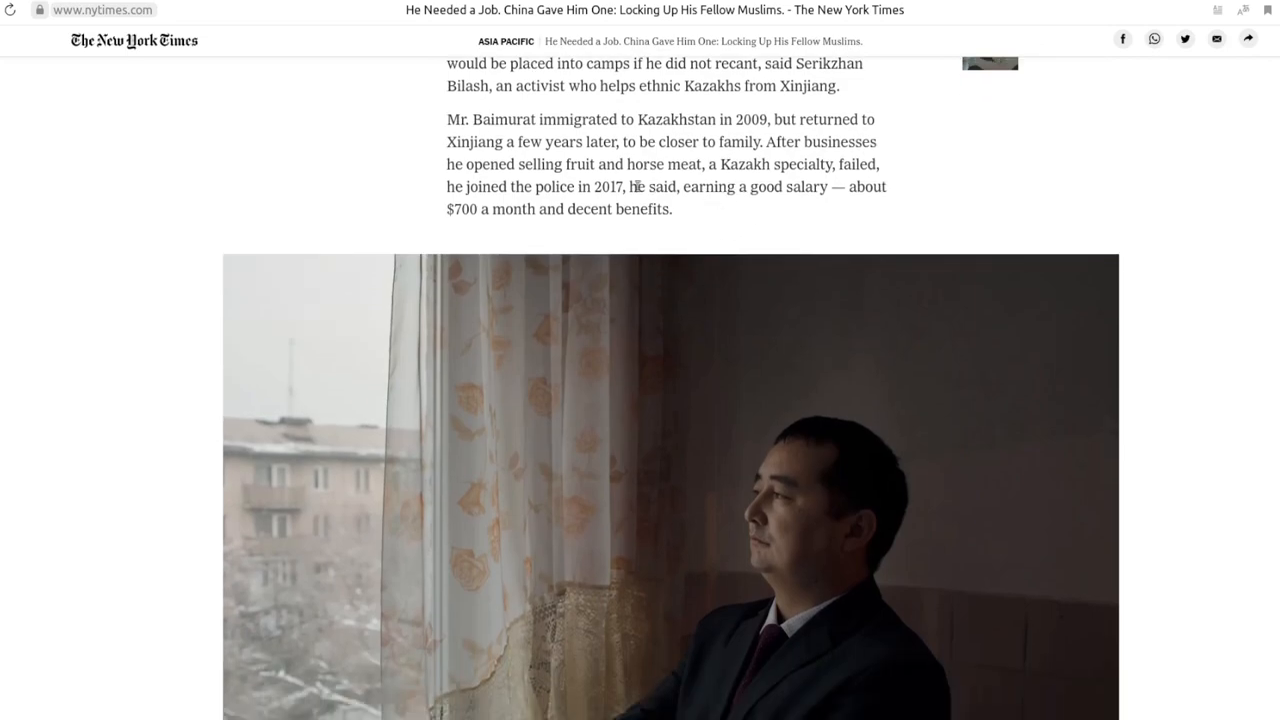
mouse_move(588, 188)
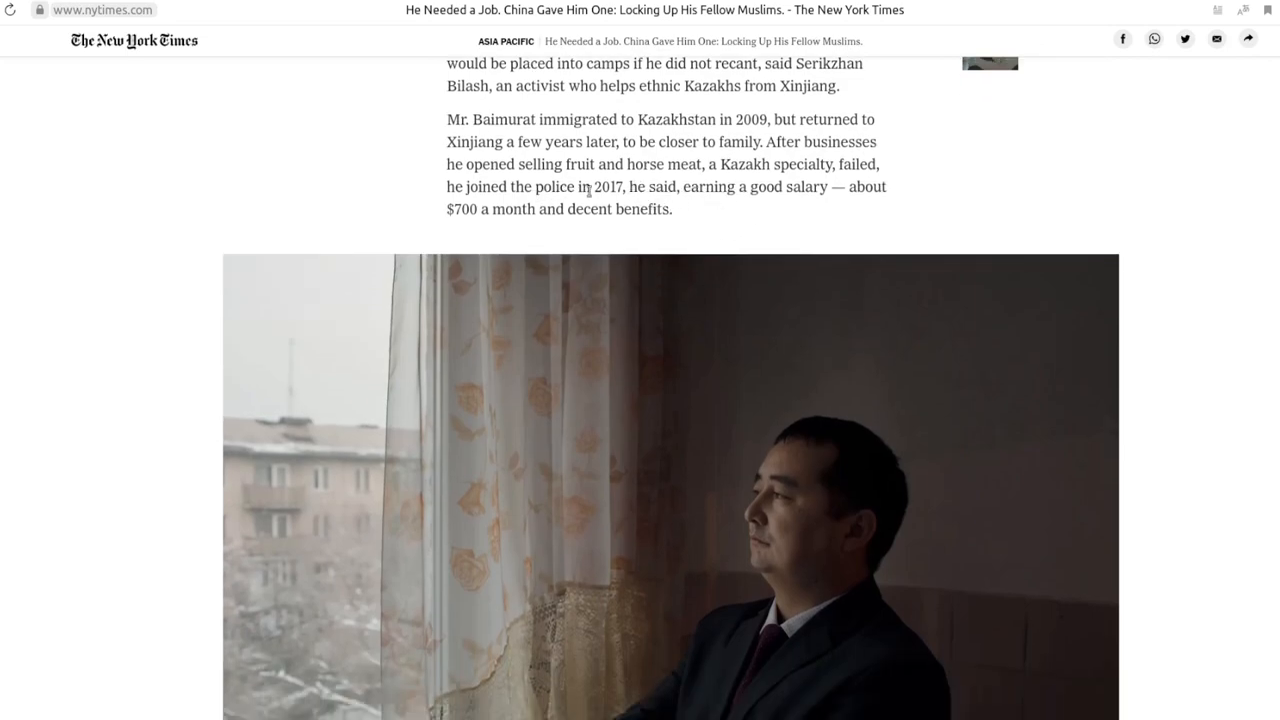
scroll(down, 3)
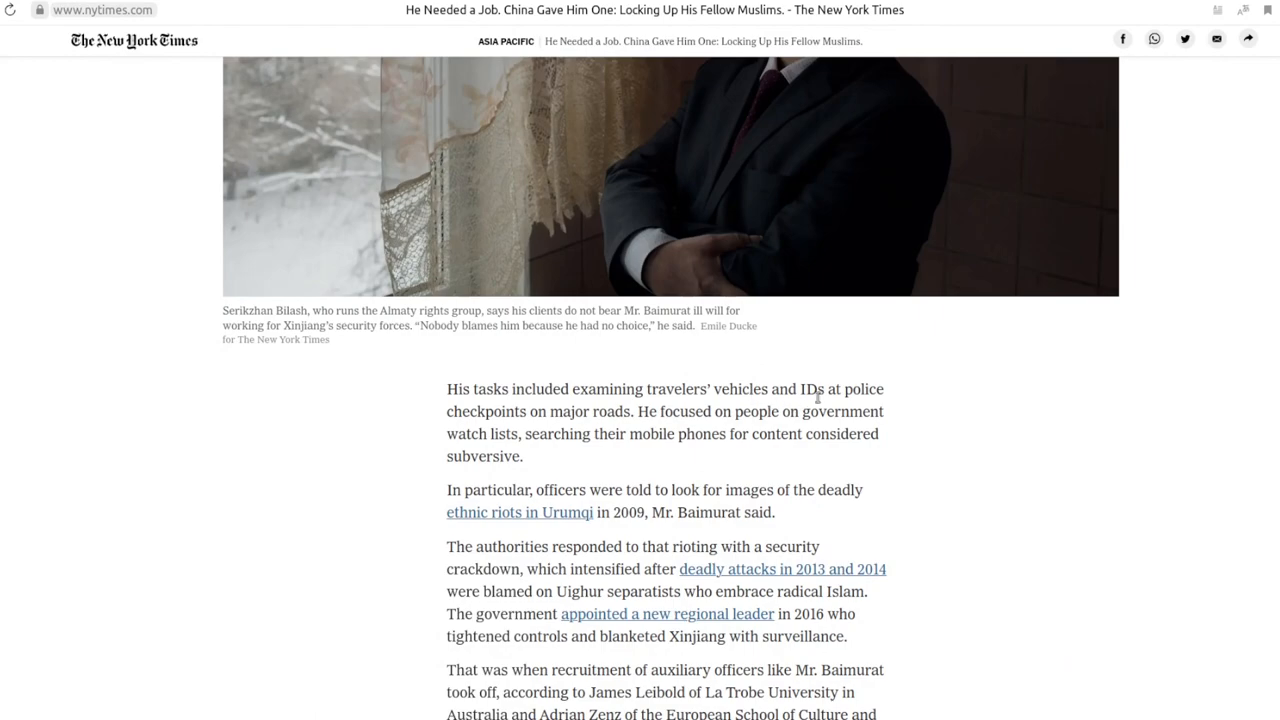
mouse_move(680, 428)
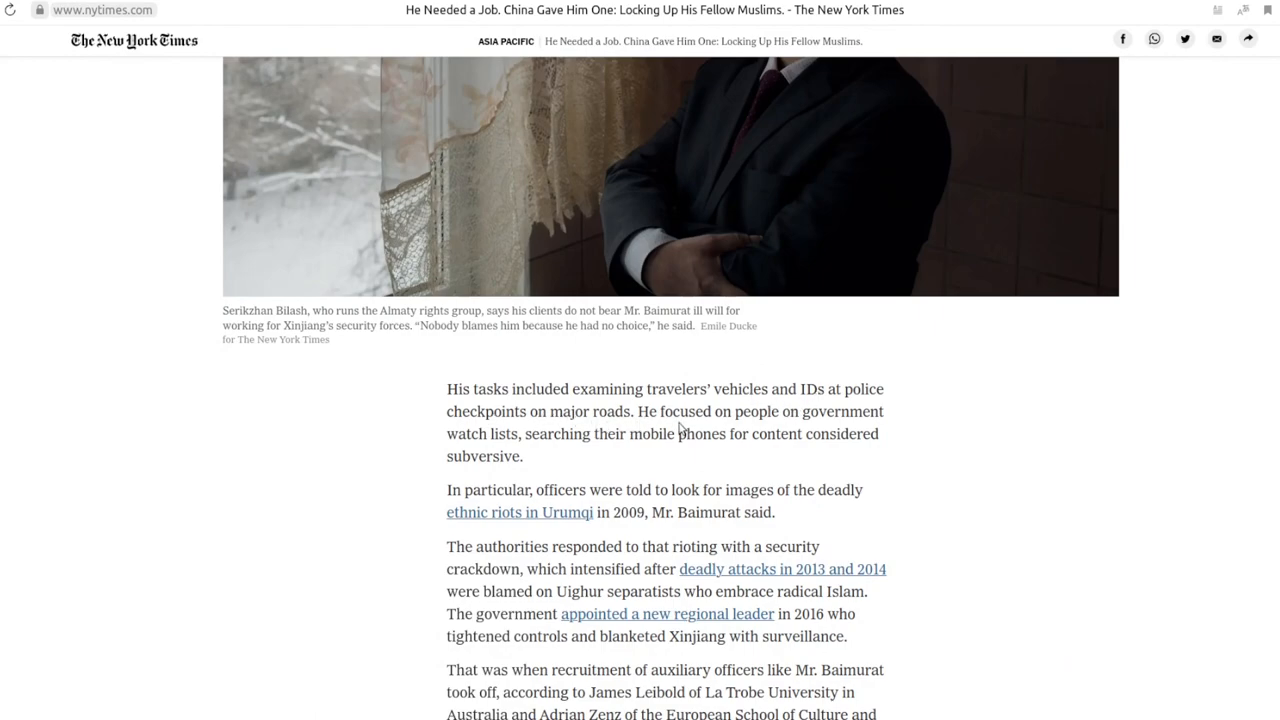
mouse_move(796, 428)
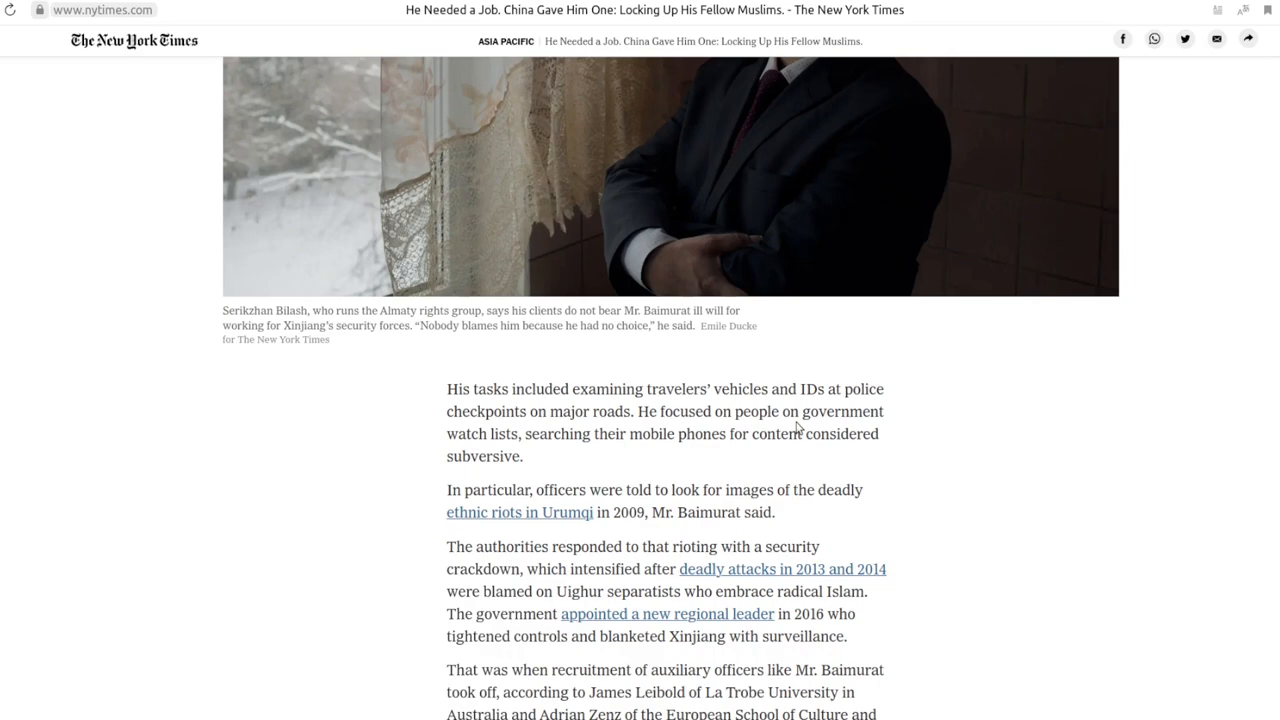
mouse_move(530, 440)
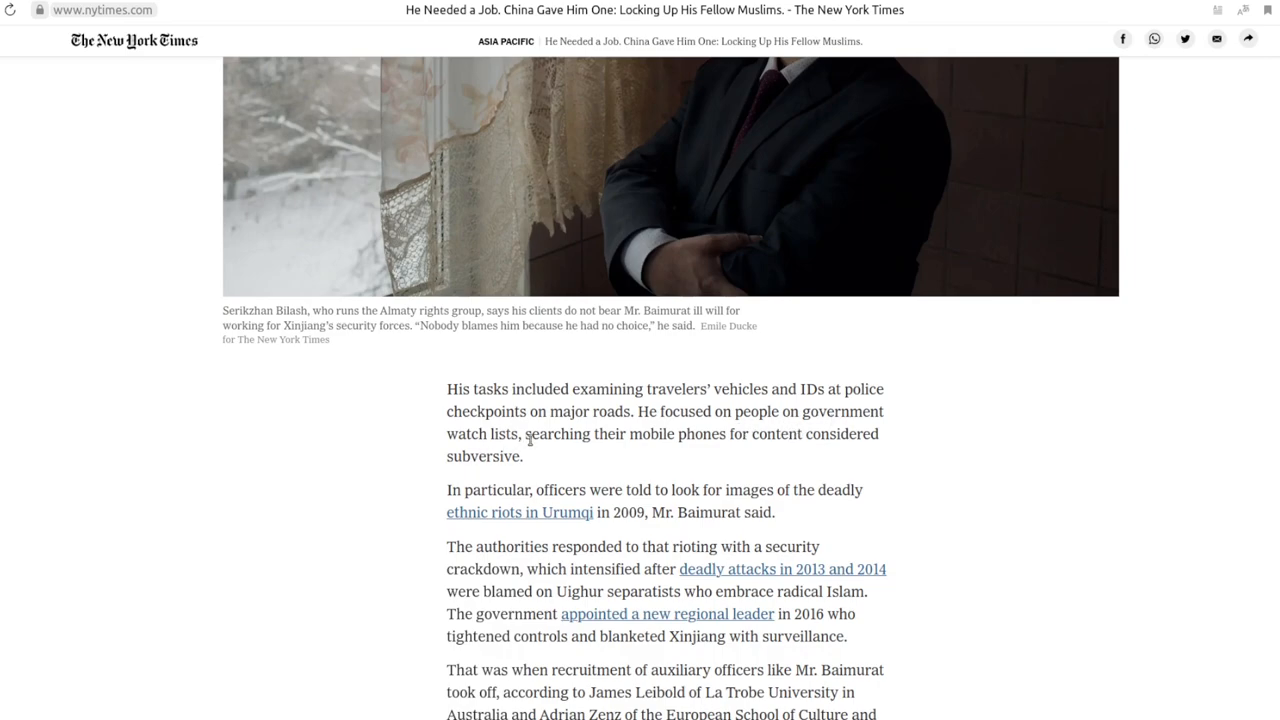
mouse_move(792, 438)
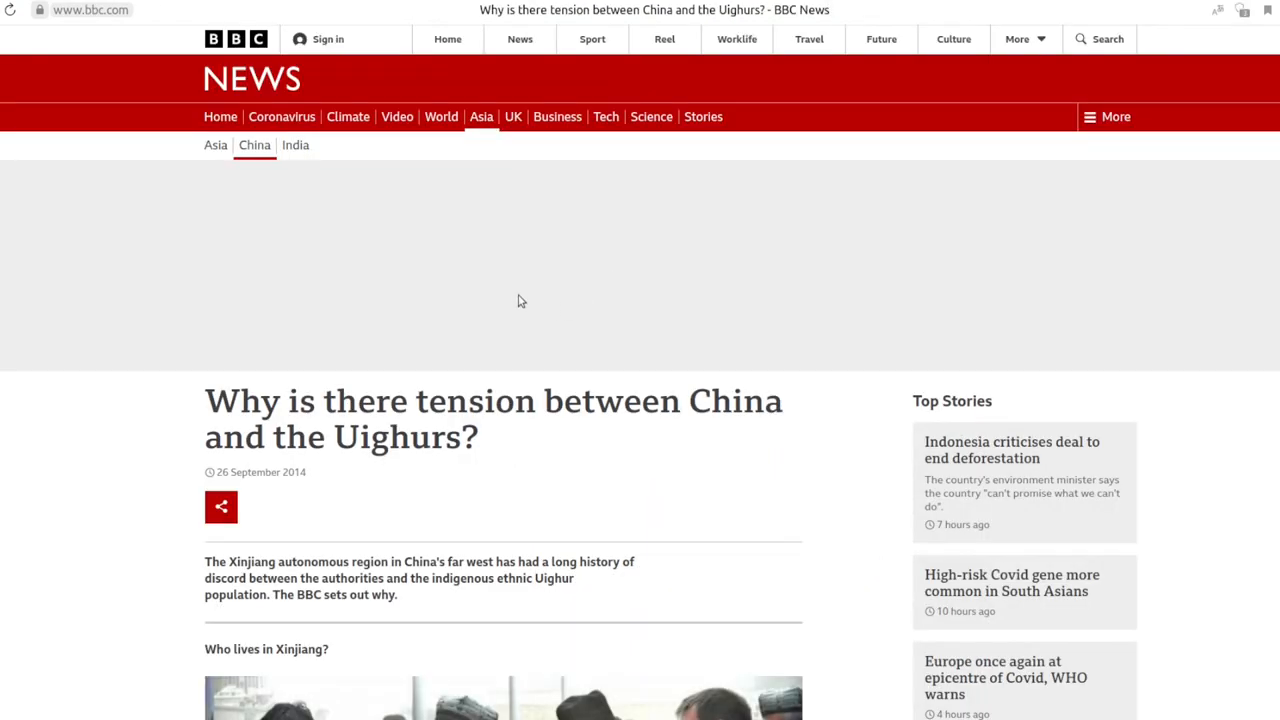
Read the BBC China–Uighurs explainer down to the Tiananmen Square attack photo
scroll(down, 3)
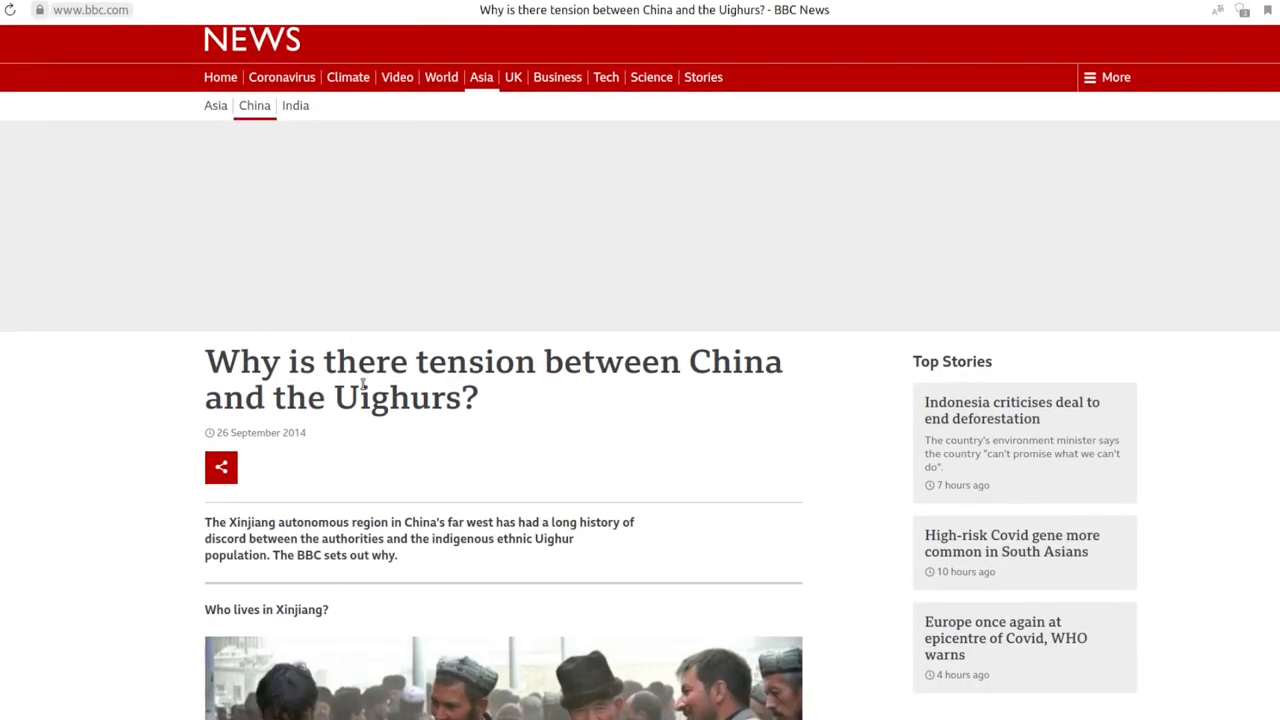
scroll(down, 3)
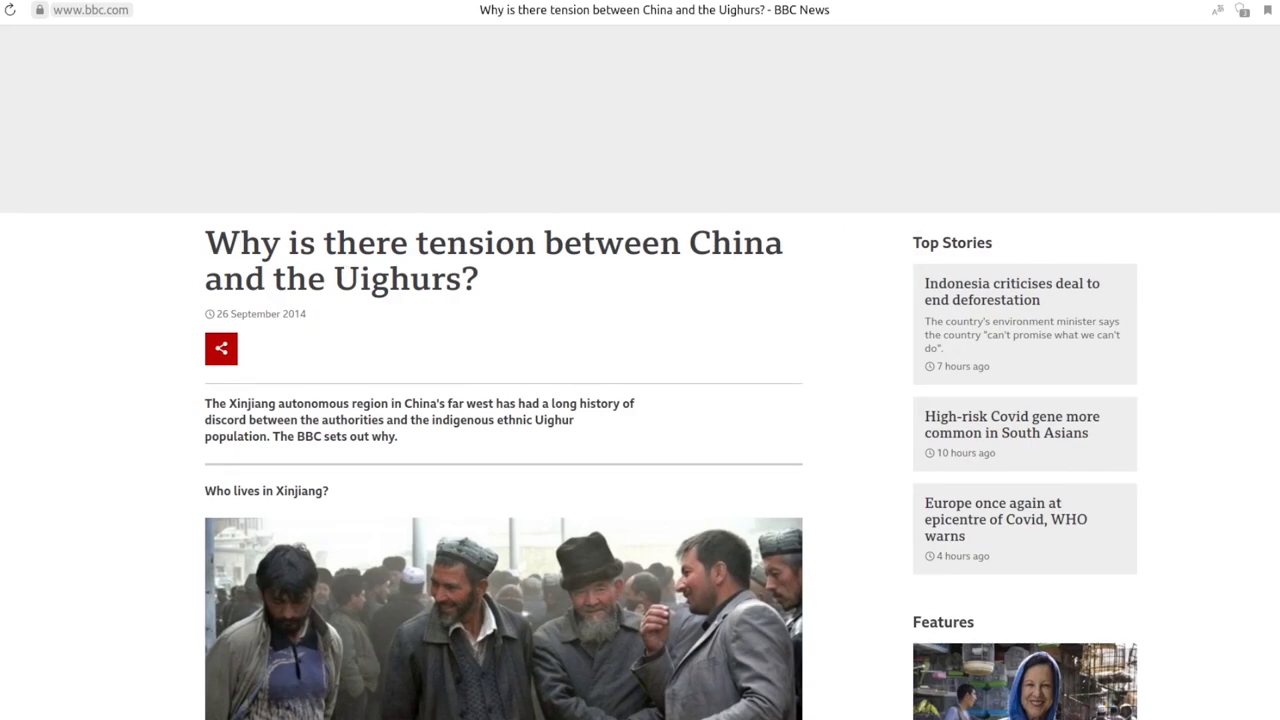
scroll(down, 3)
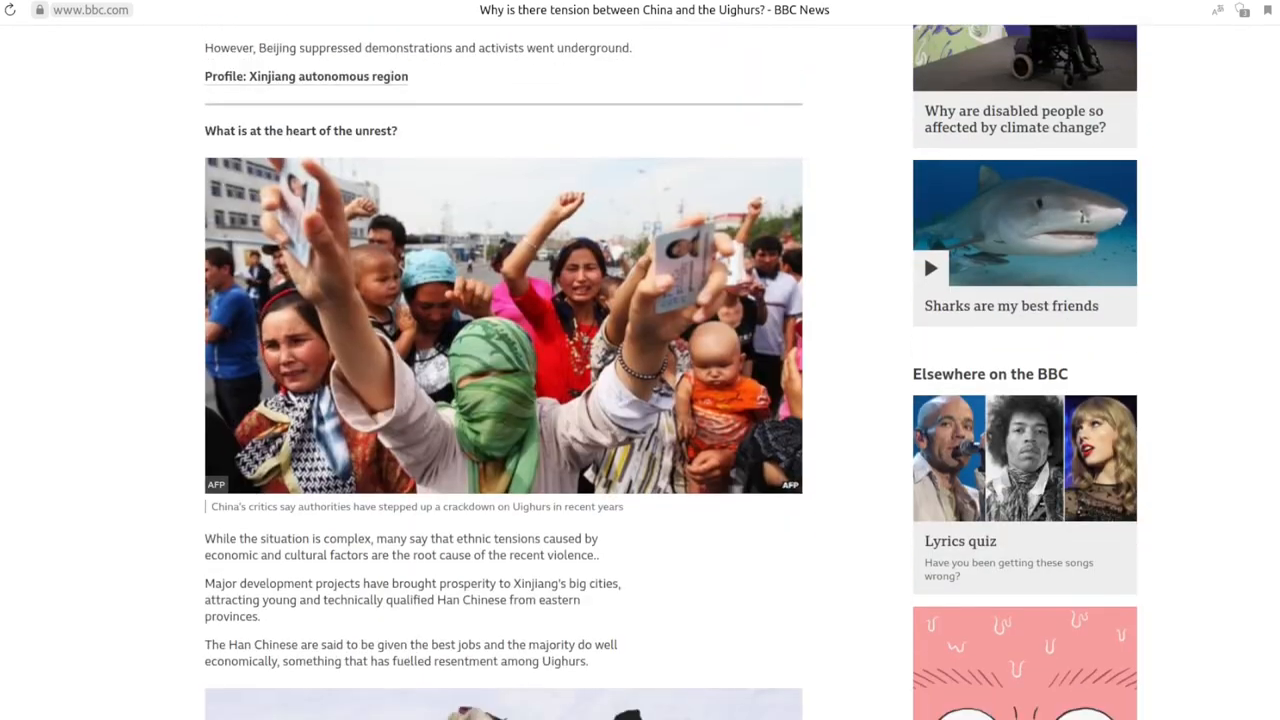
scroll(down, 3)
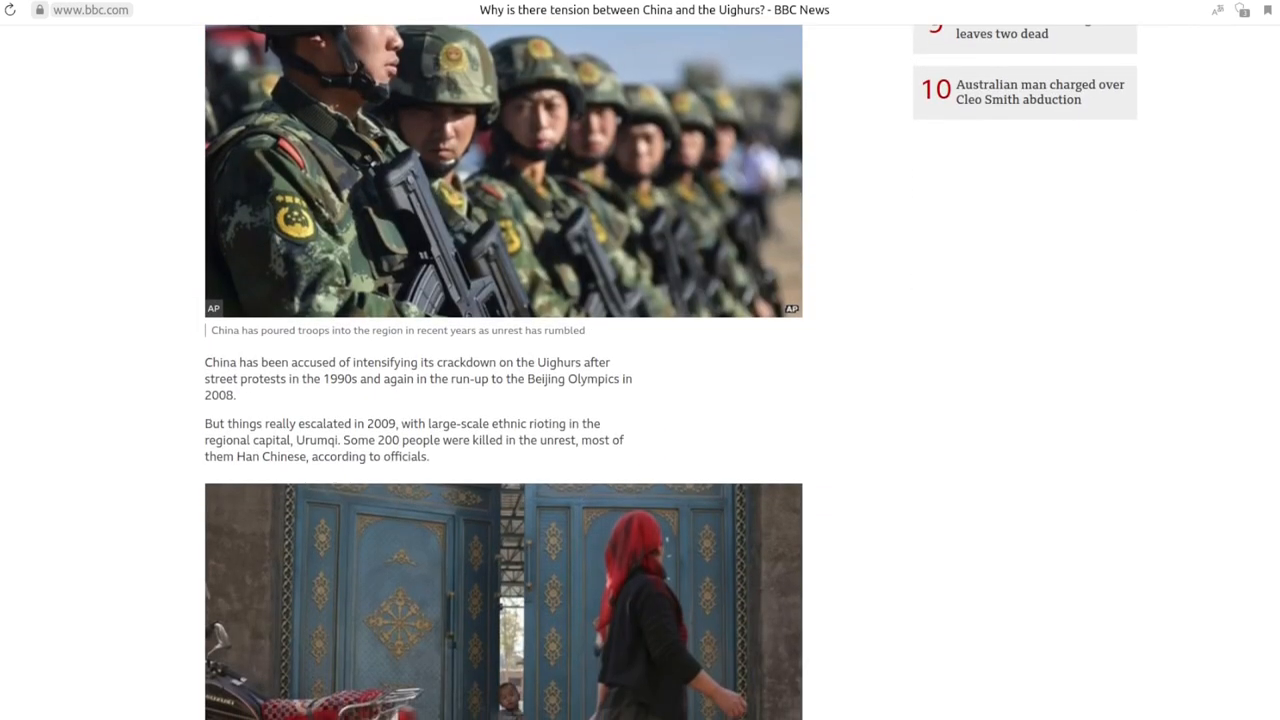
scroll(down, 3)
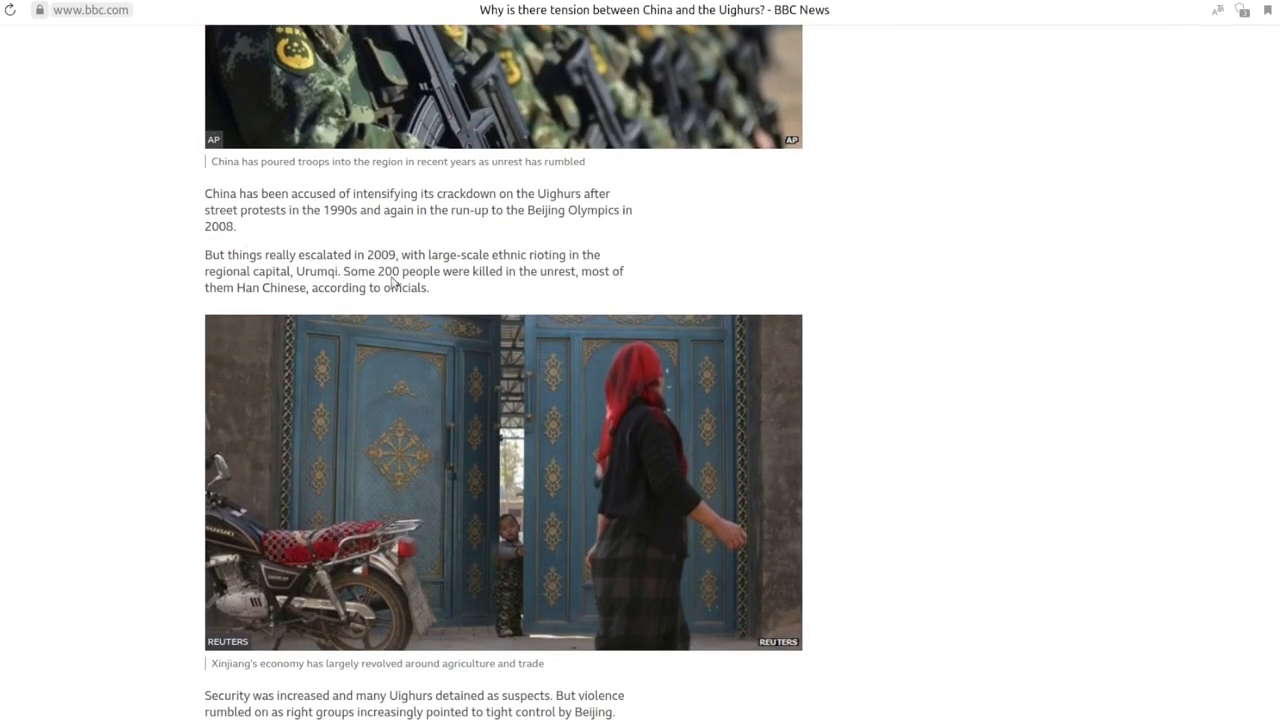
scroll(down, 3)
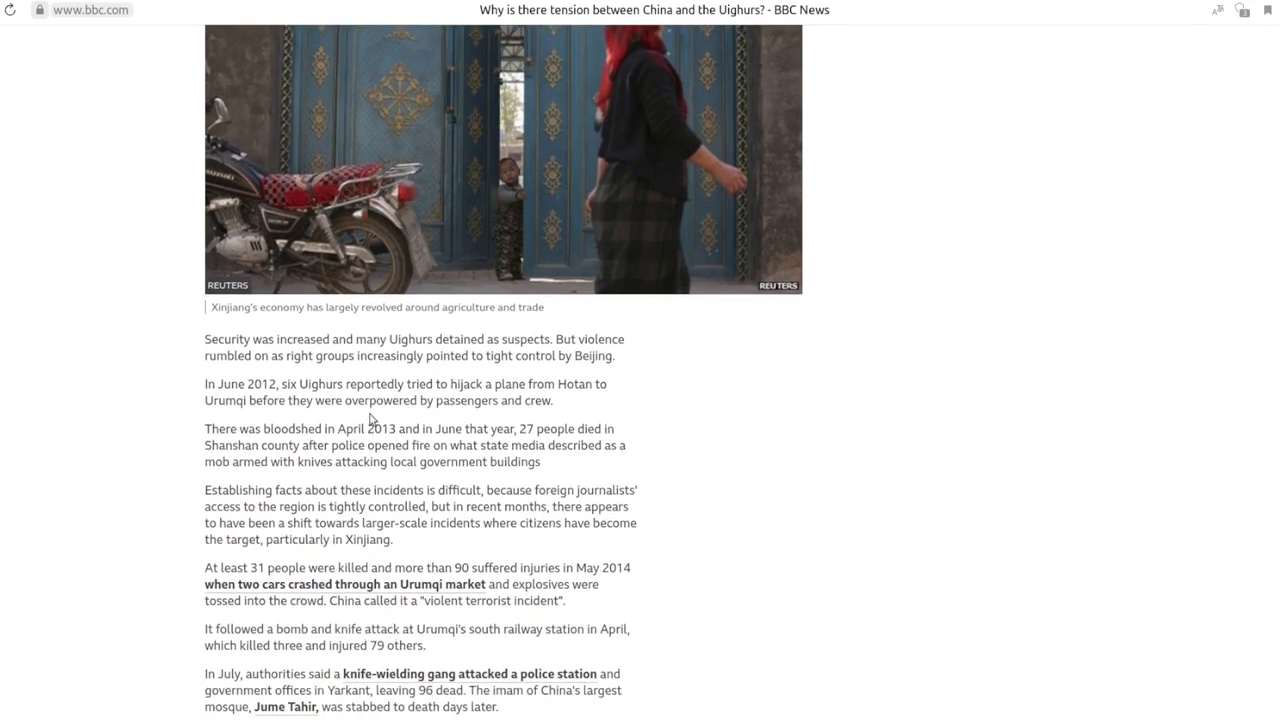
scroll(down, 3)
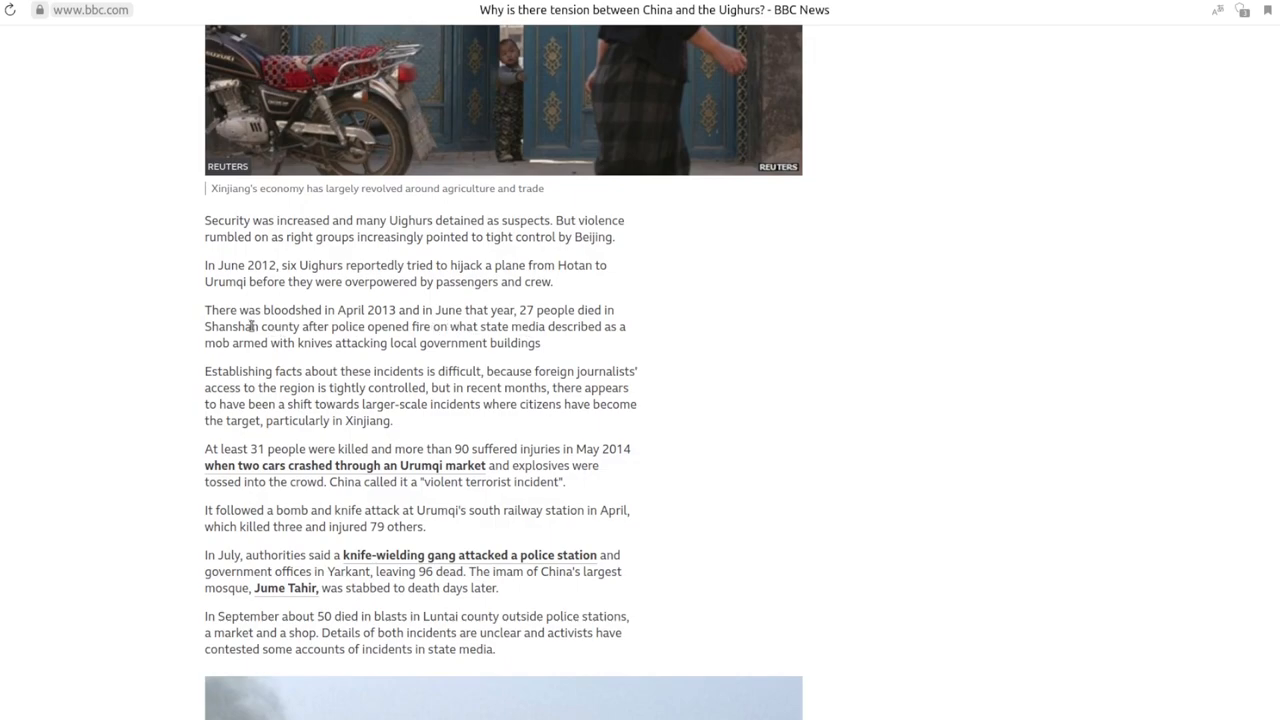
scroll(down, 3)
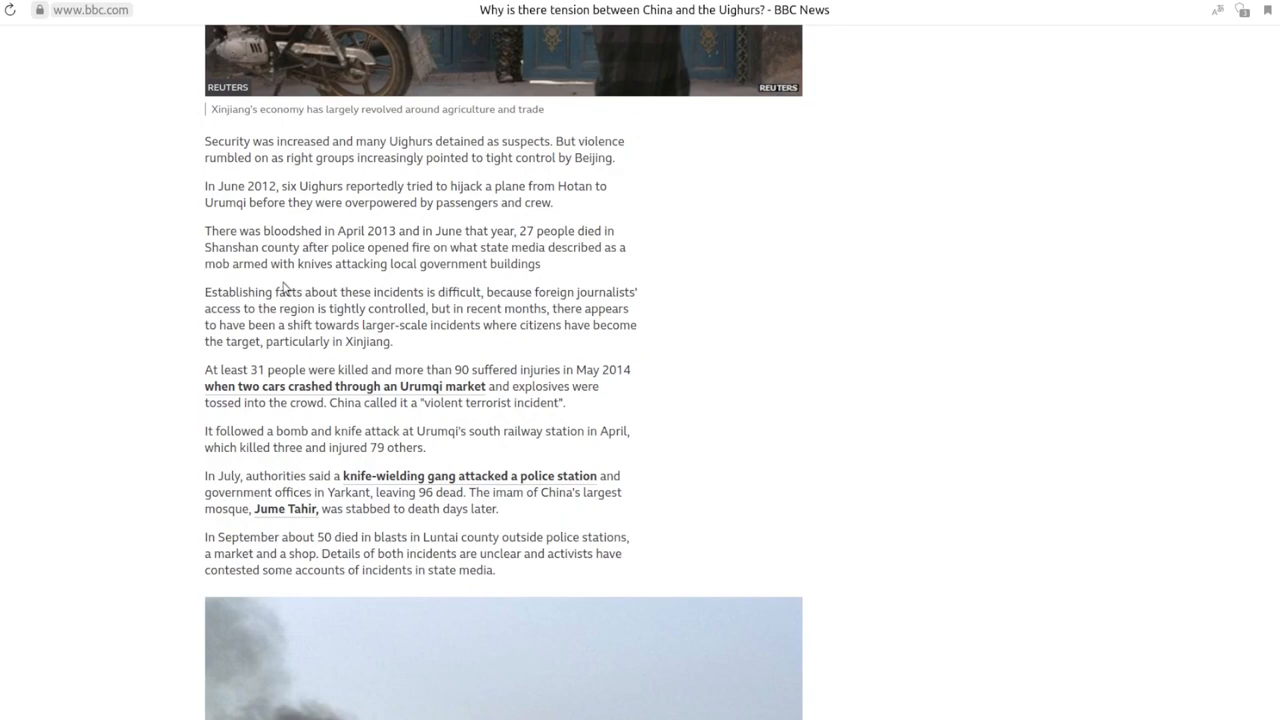
scroll(down, 3)
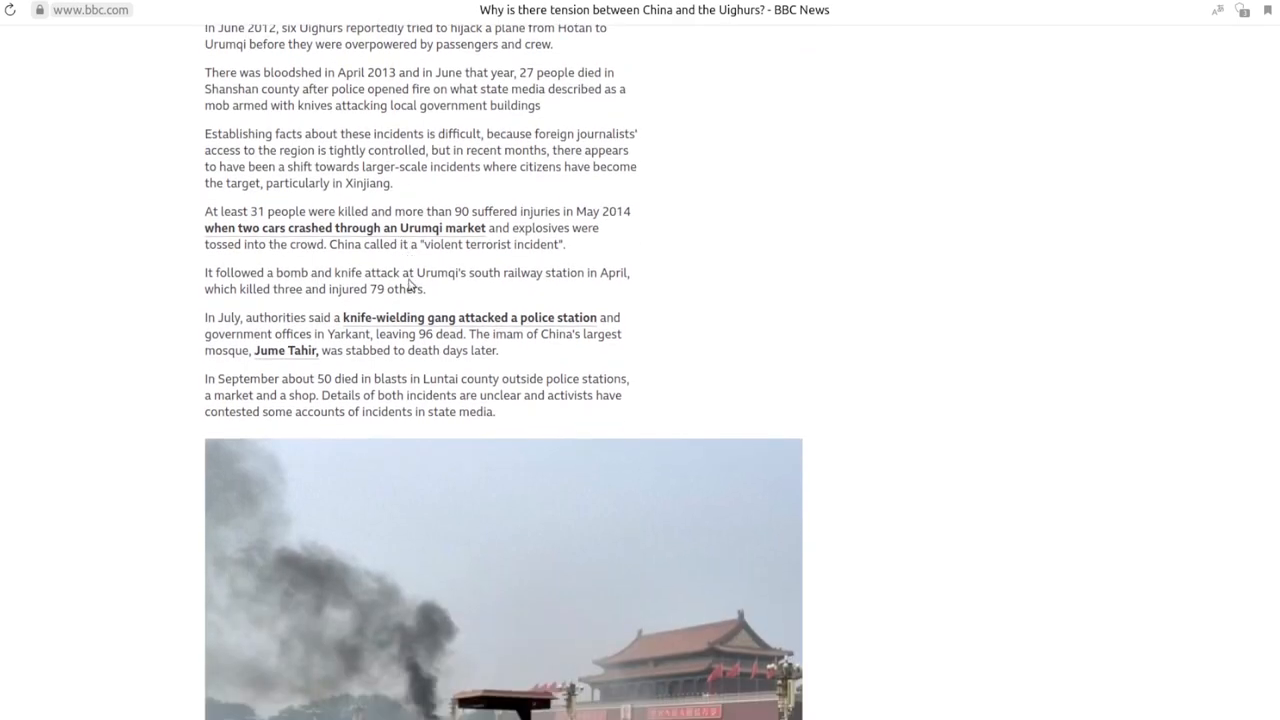
scroll(down, 3)
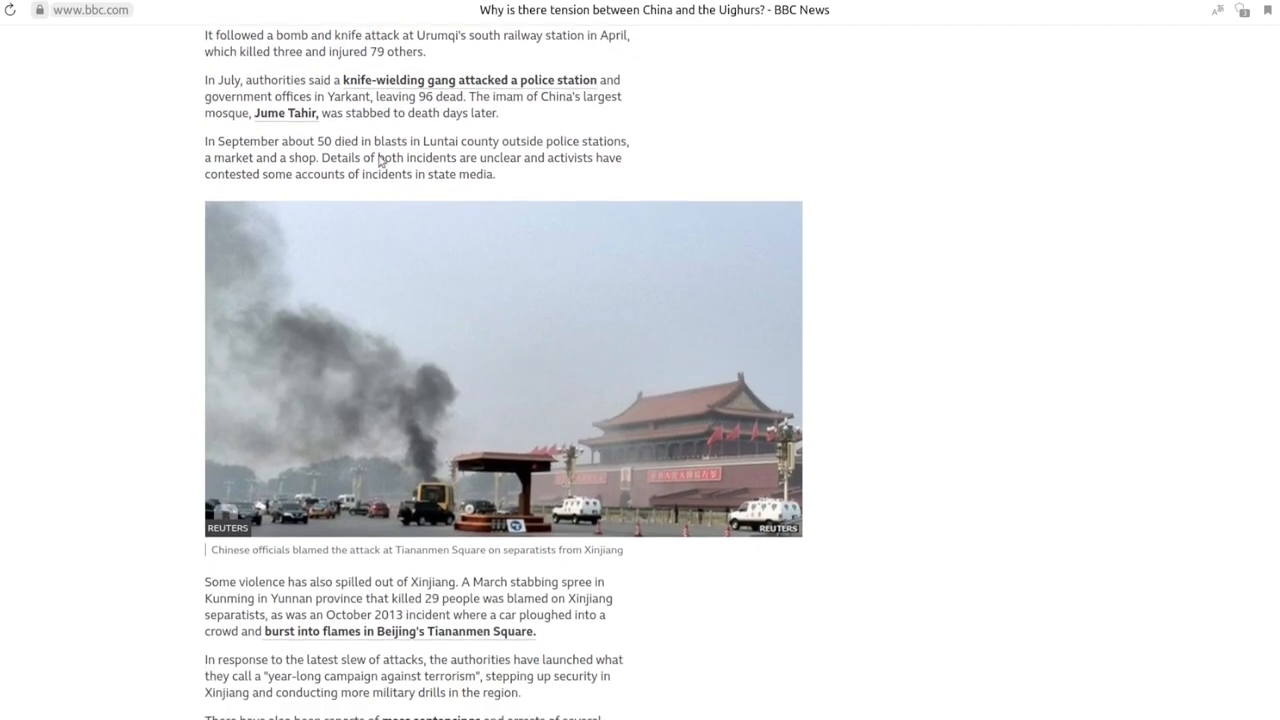
mouse_move(490, 264)
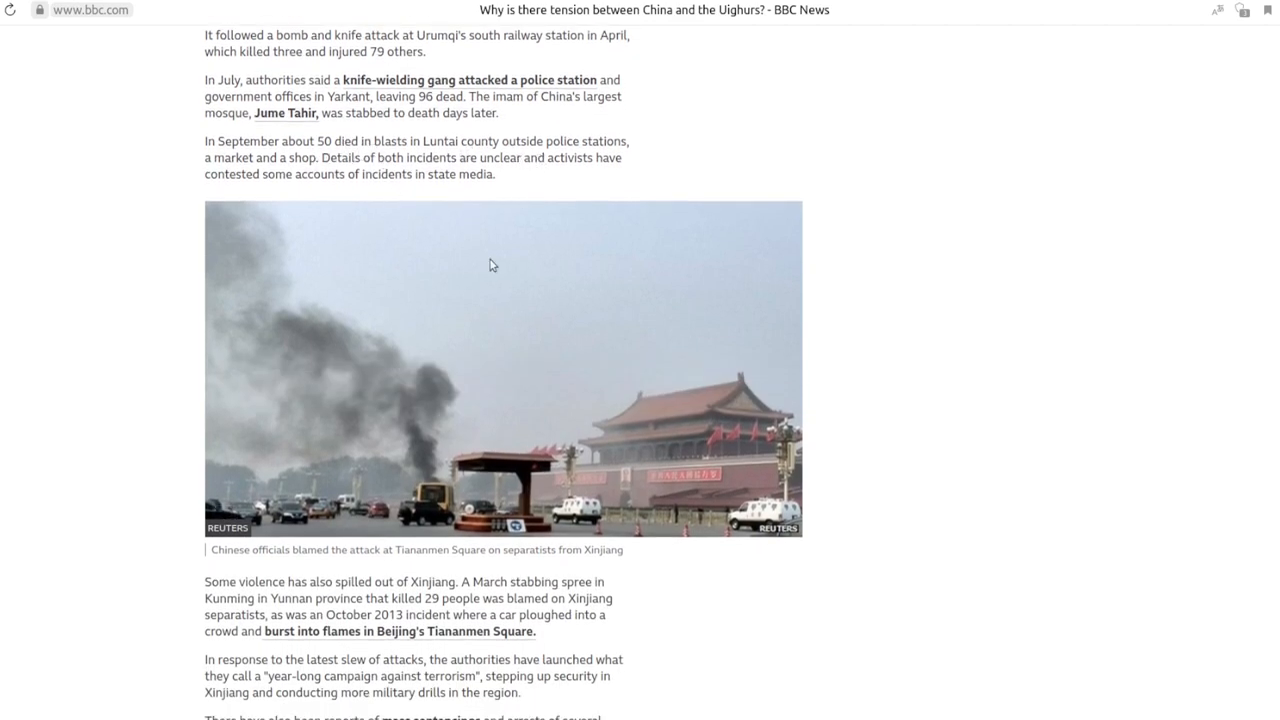
scroll(down, 3)
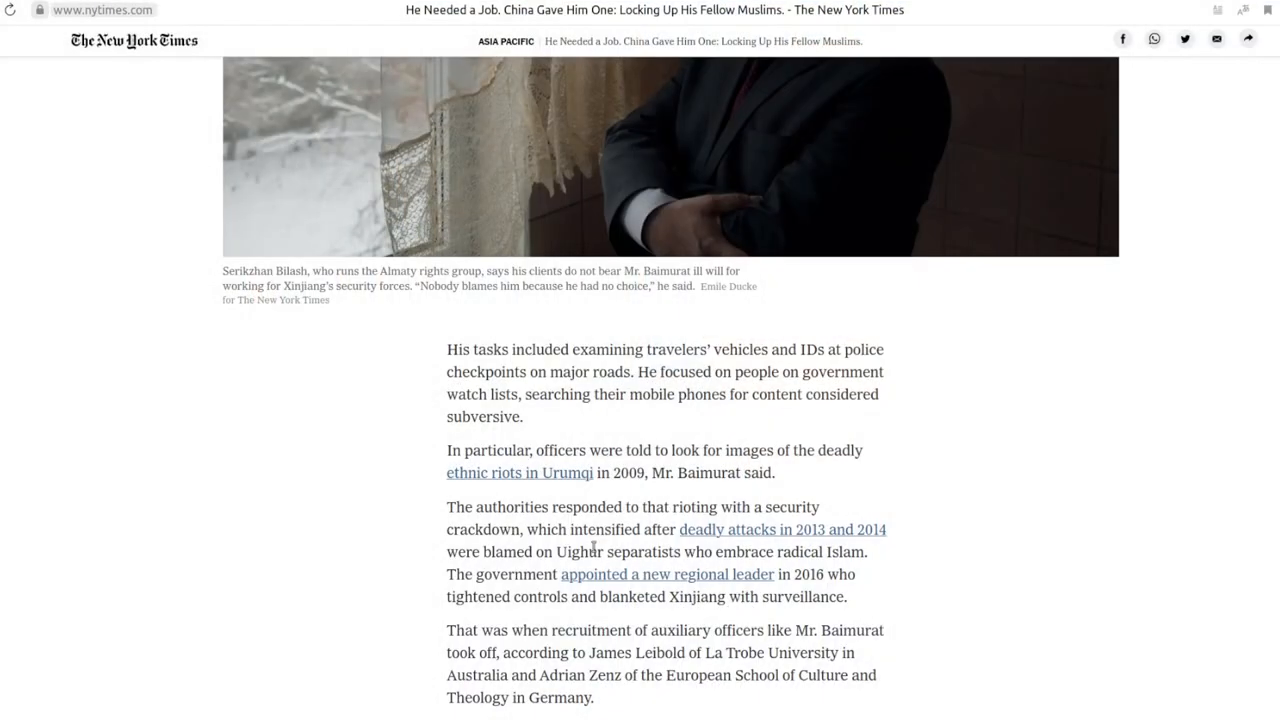
Read the auxiliary-officer recruitment and 2017 police-force paragraphs down to the Han migration paragraph
scroll(down, 3)
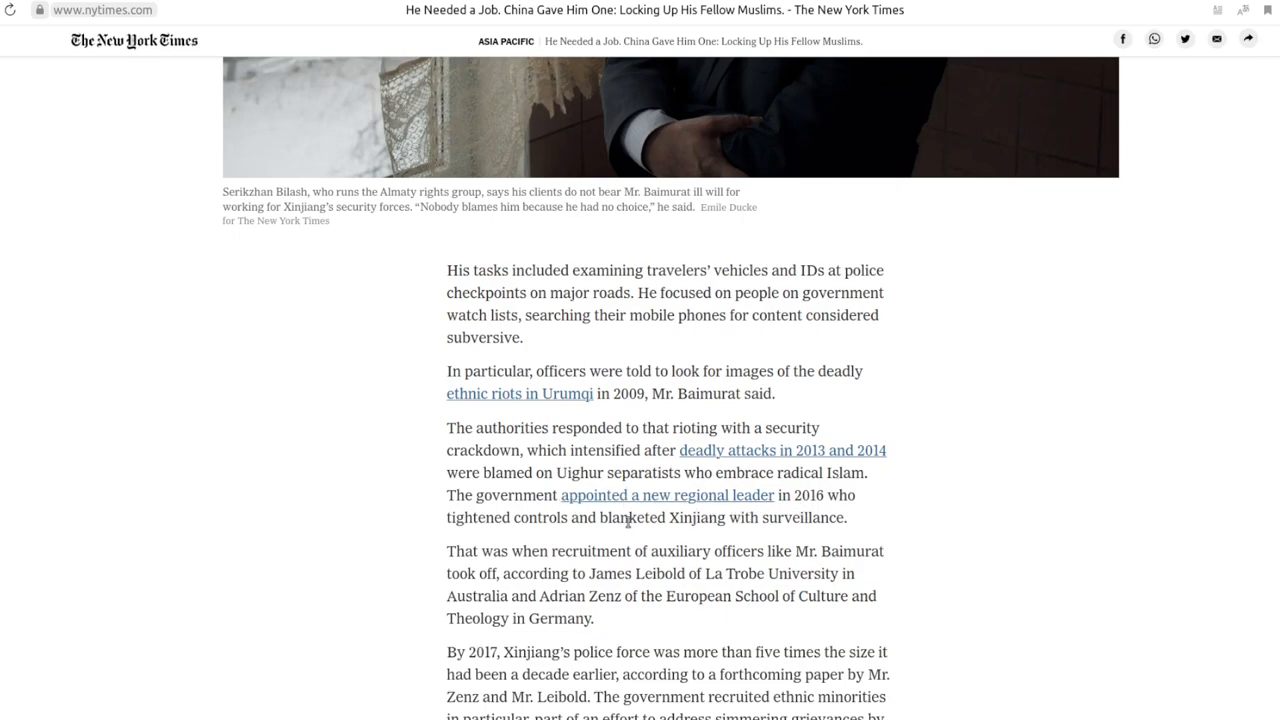
scroll(down, 3)
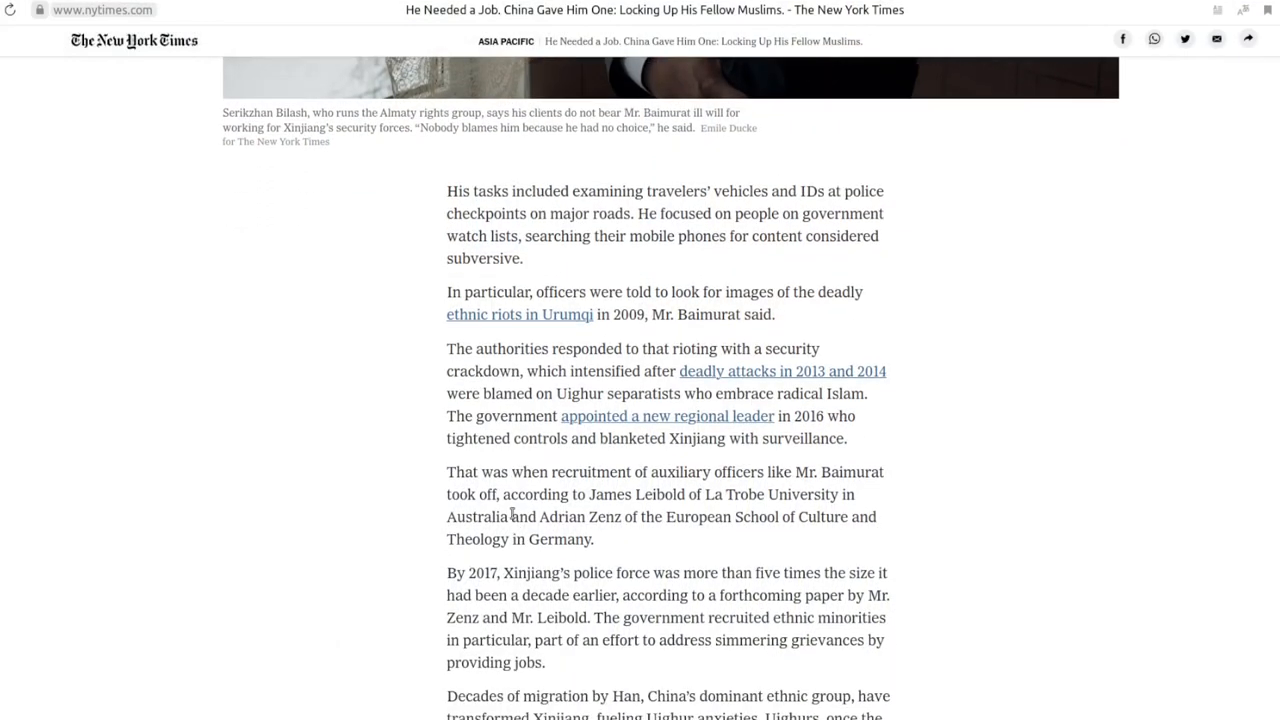
mouse_move(448, 472)
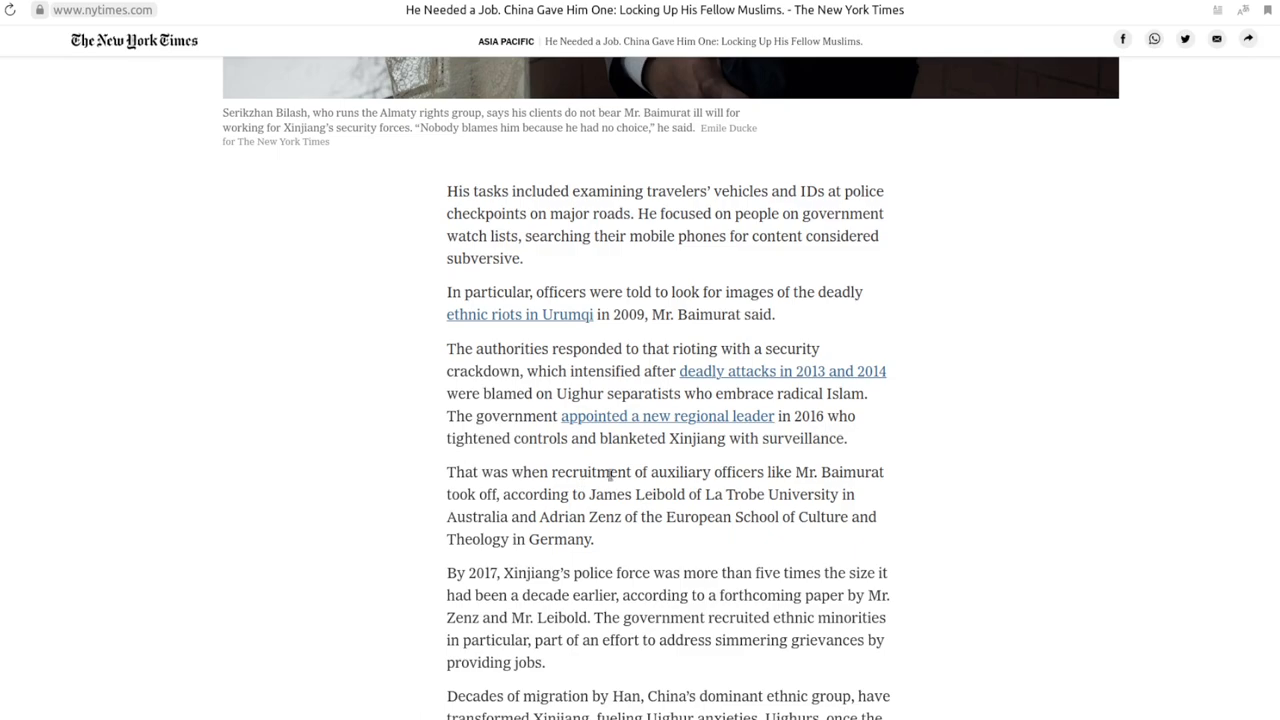
mouse_move(532, 472)
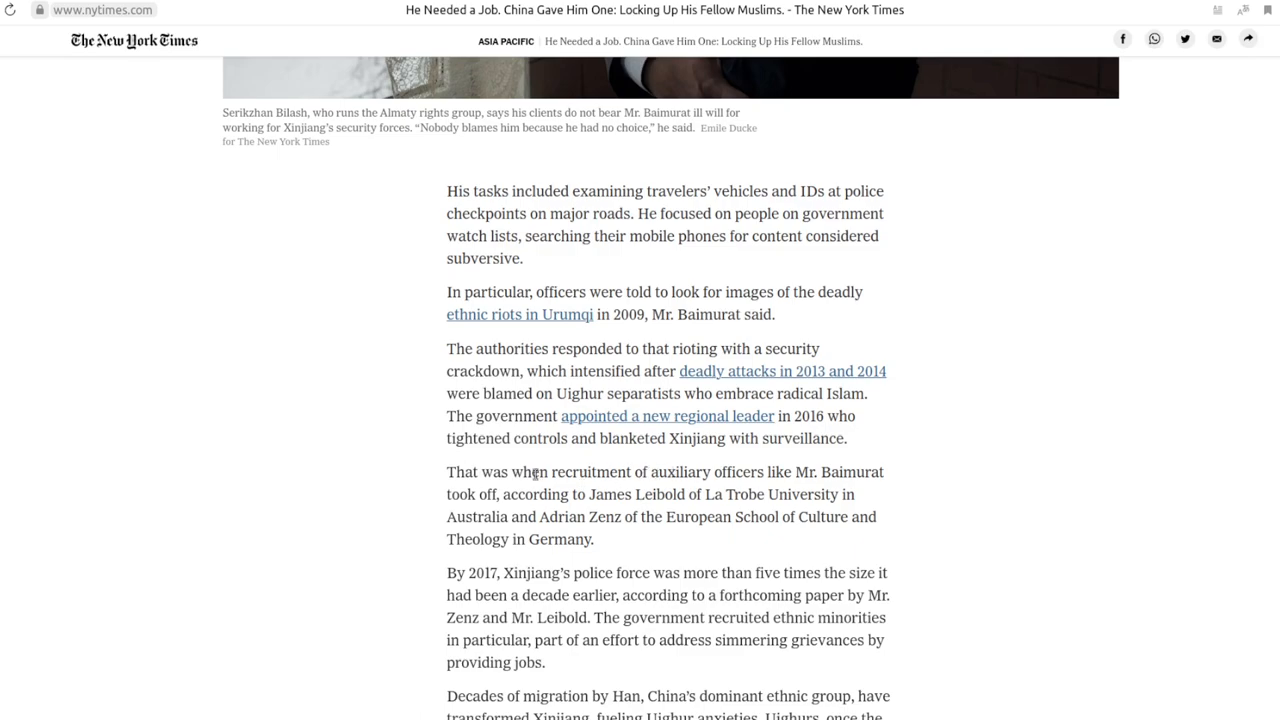
mouse_move(724, 482)
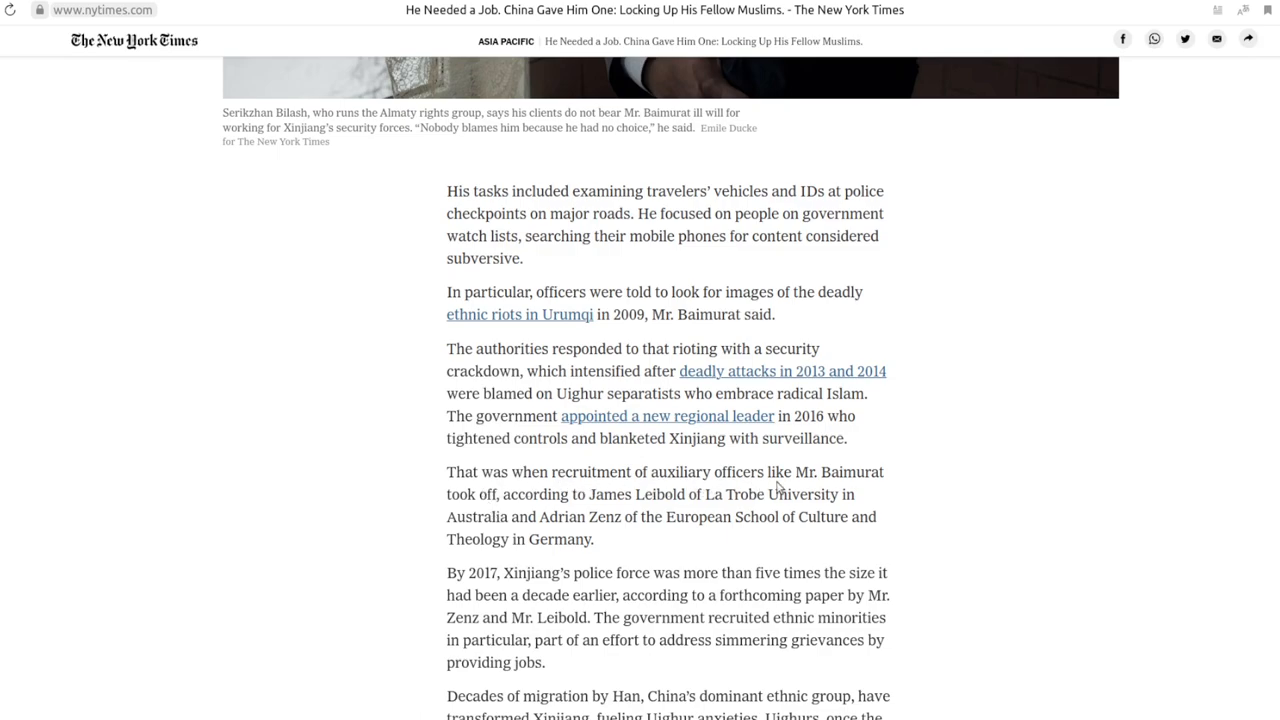
mouse_move(844, 488)
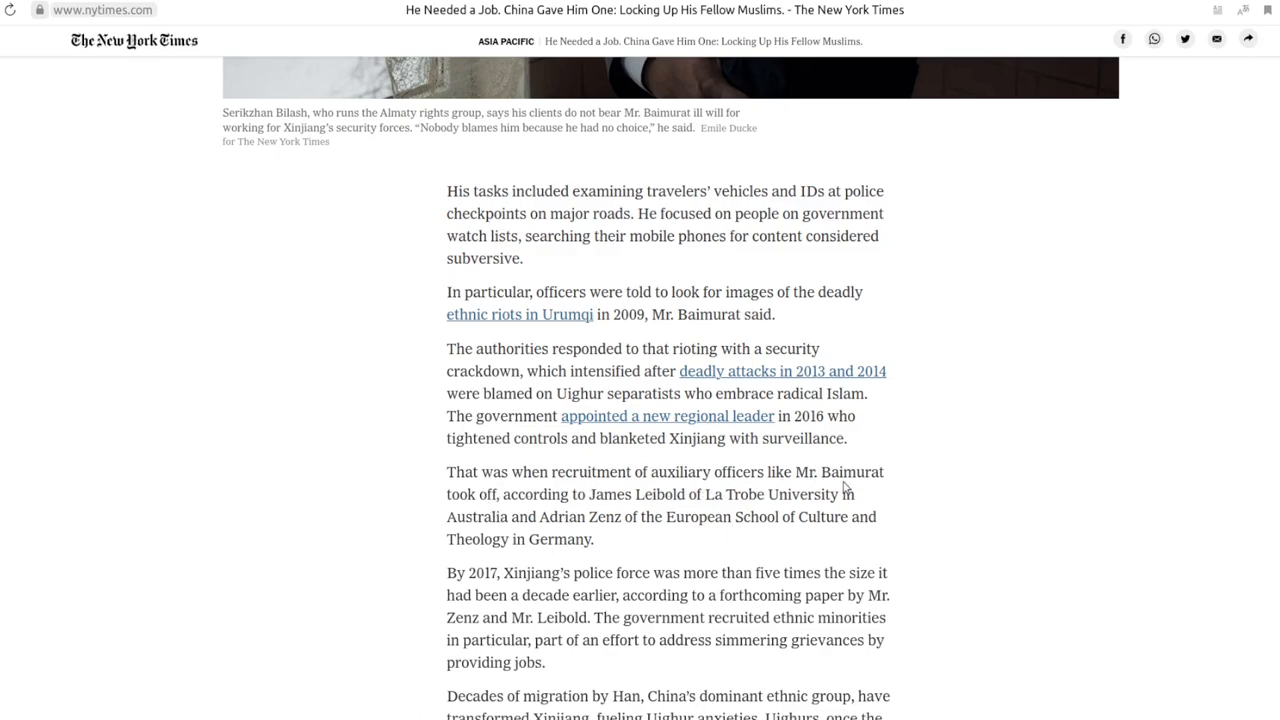
mouse_move(612, 500)
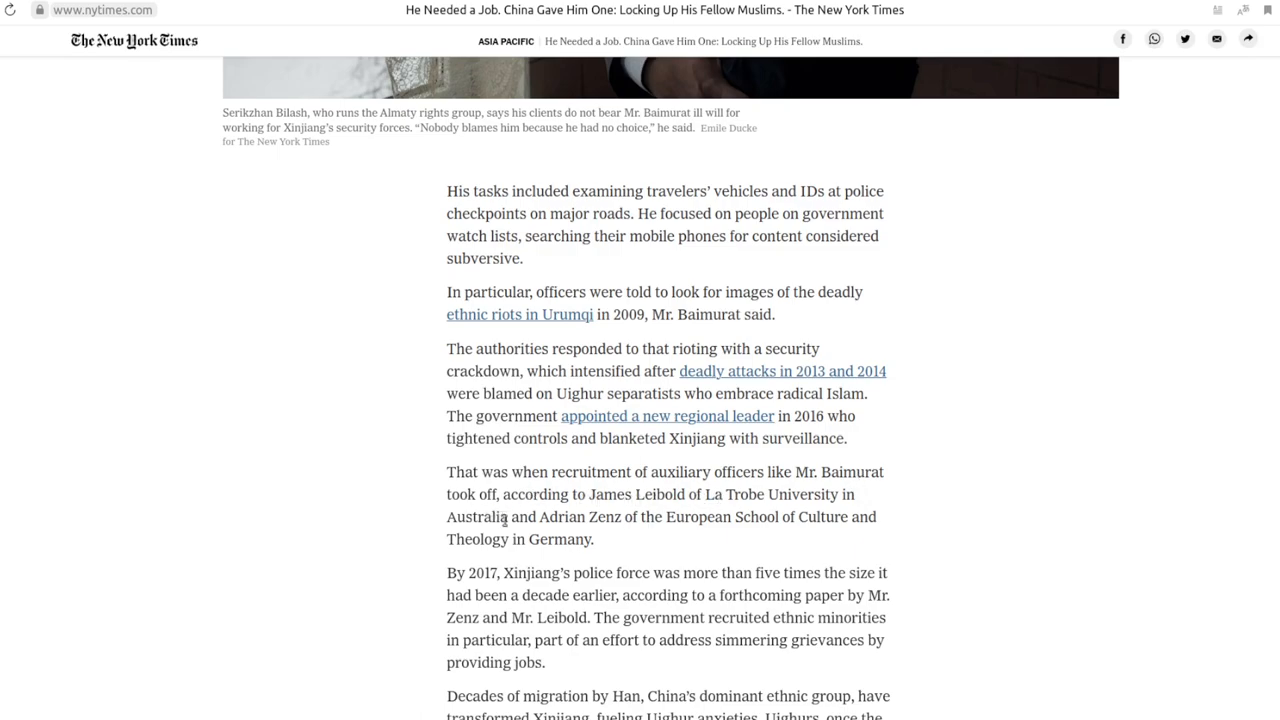
mouse_move(504, 520)
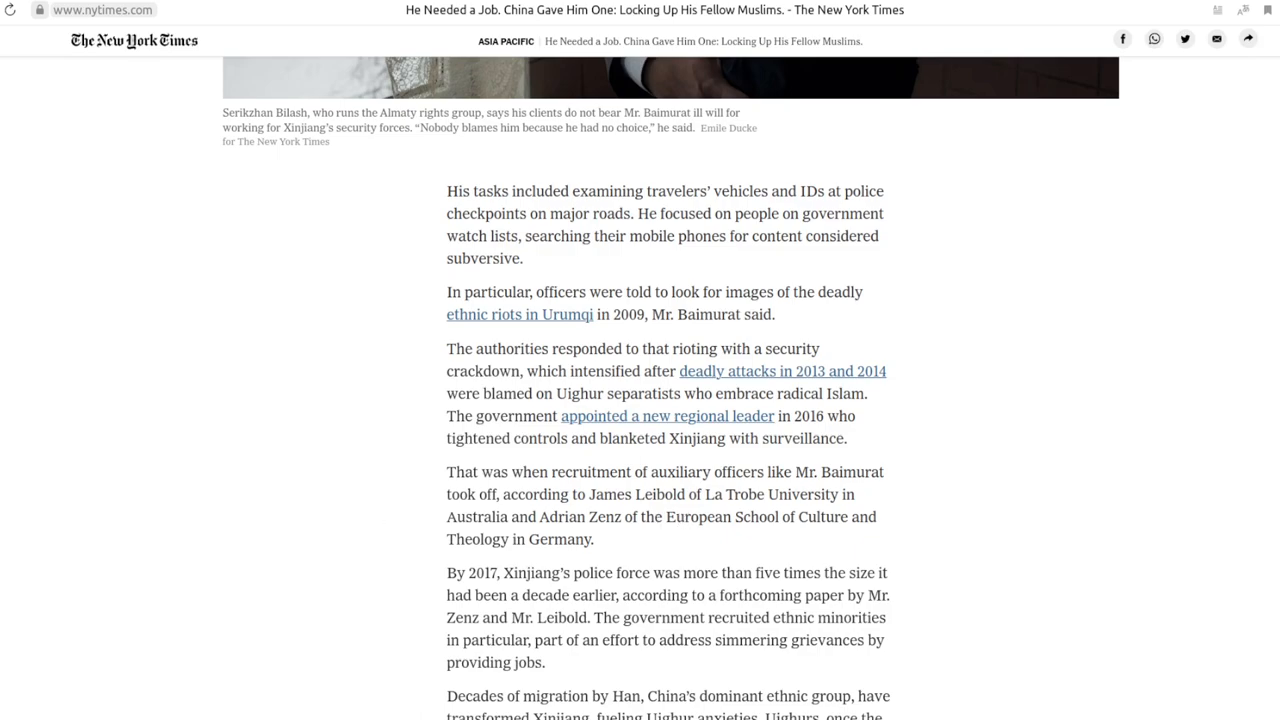
scroll(down, 3)
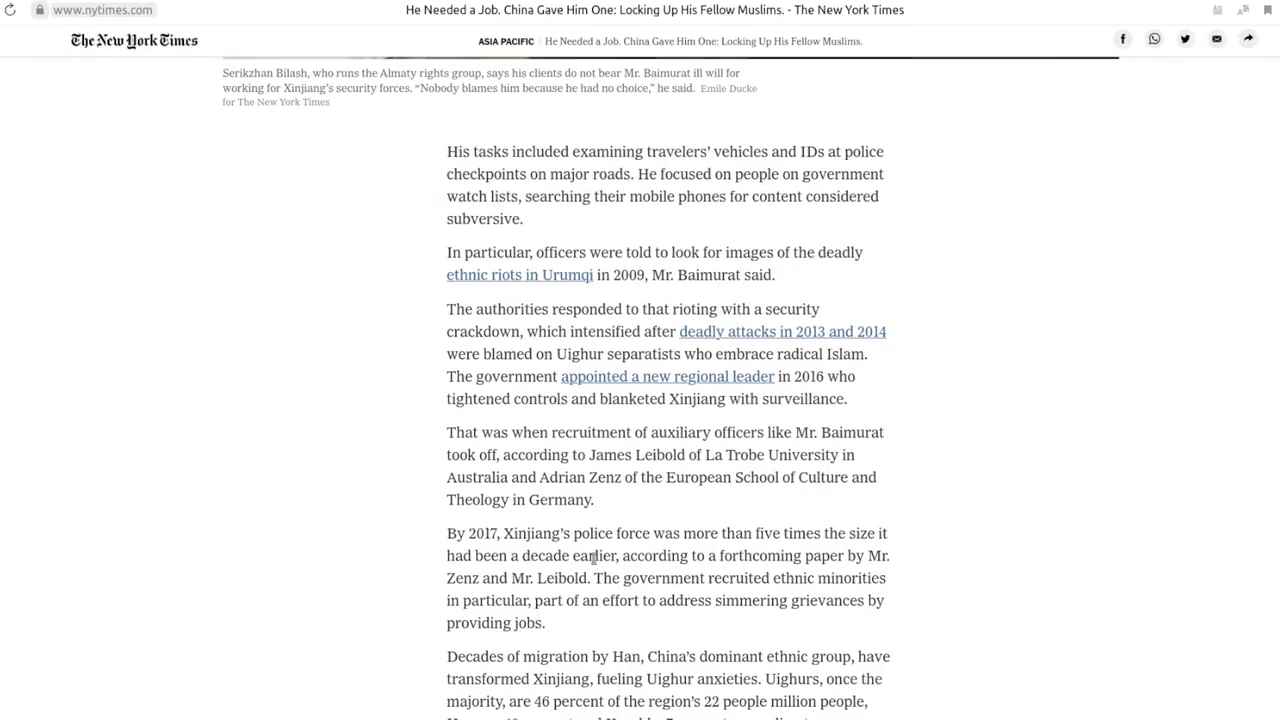
Read the Han migration paragraph on Uighurs at 46 percent and the photo of Uighur men beneath it
scroll(down, 3)
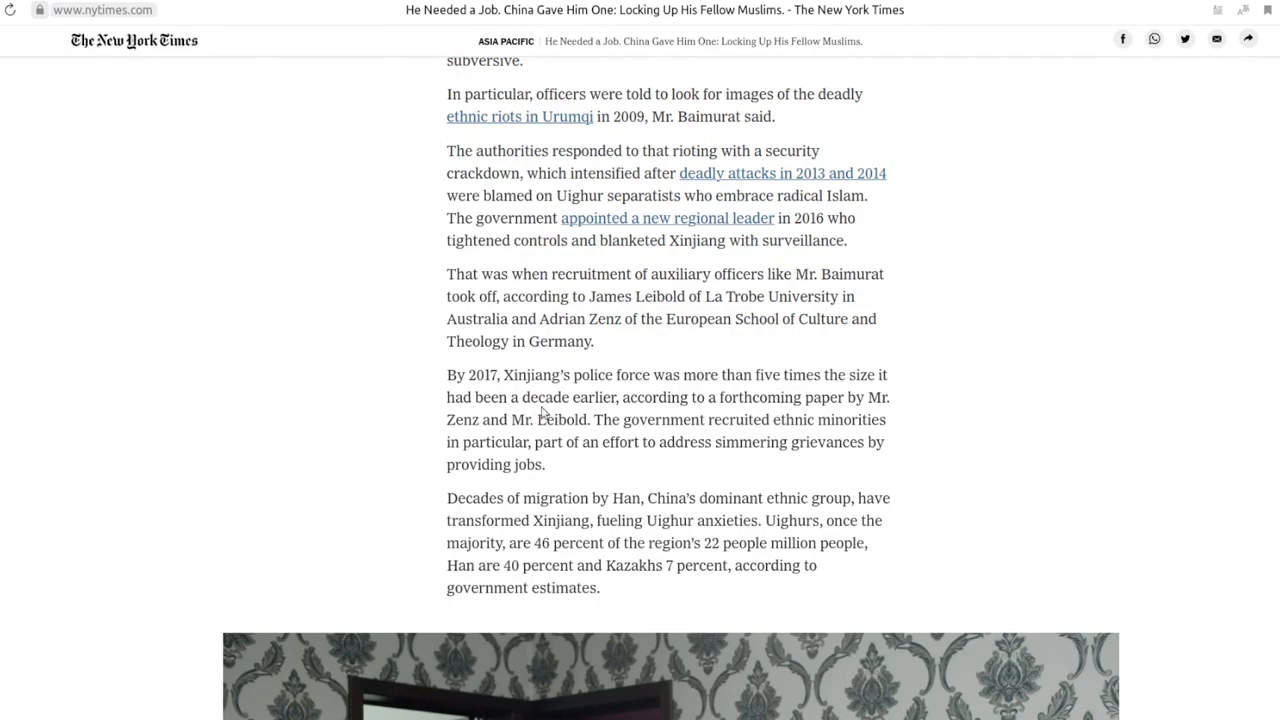
scroll(down, 3)
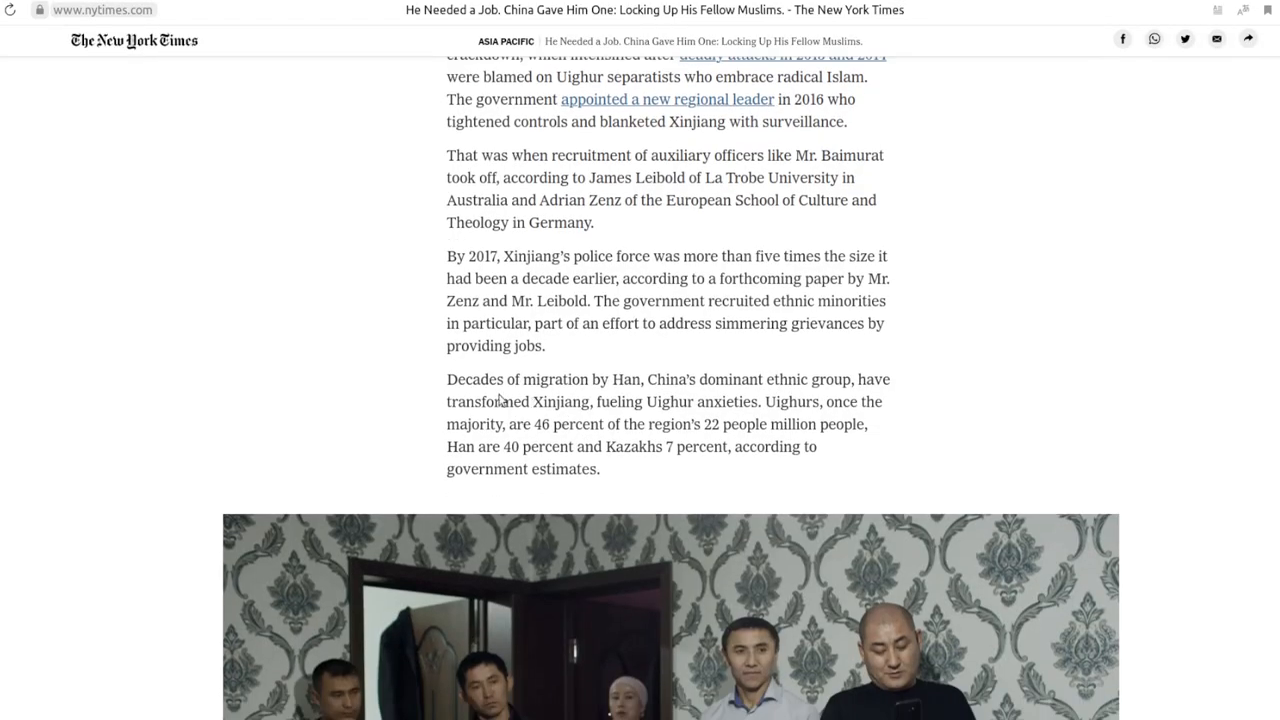
mouse_move(712, 400)
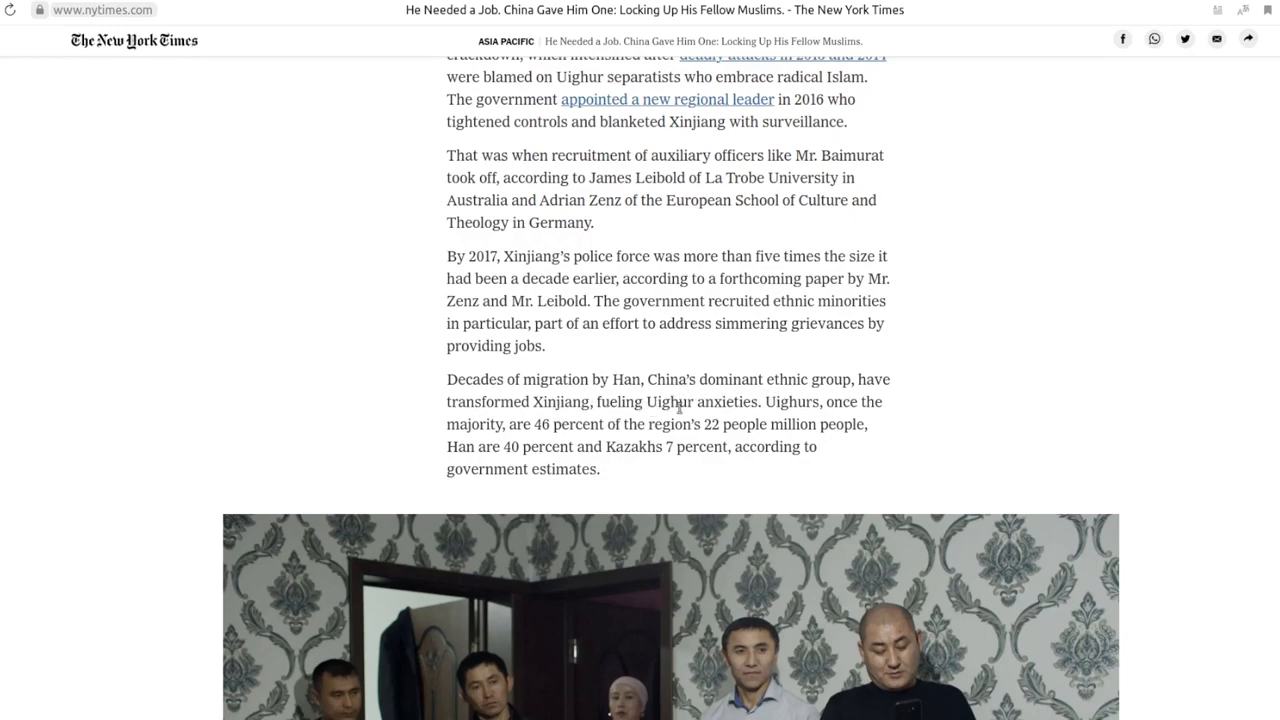
mouse_move(380, 414)
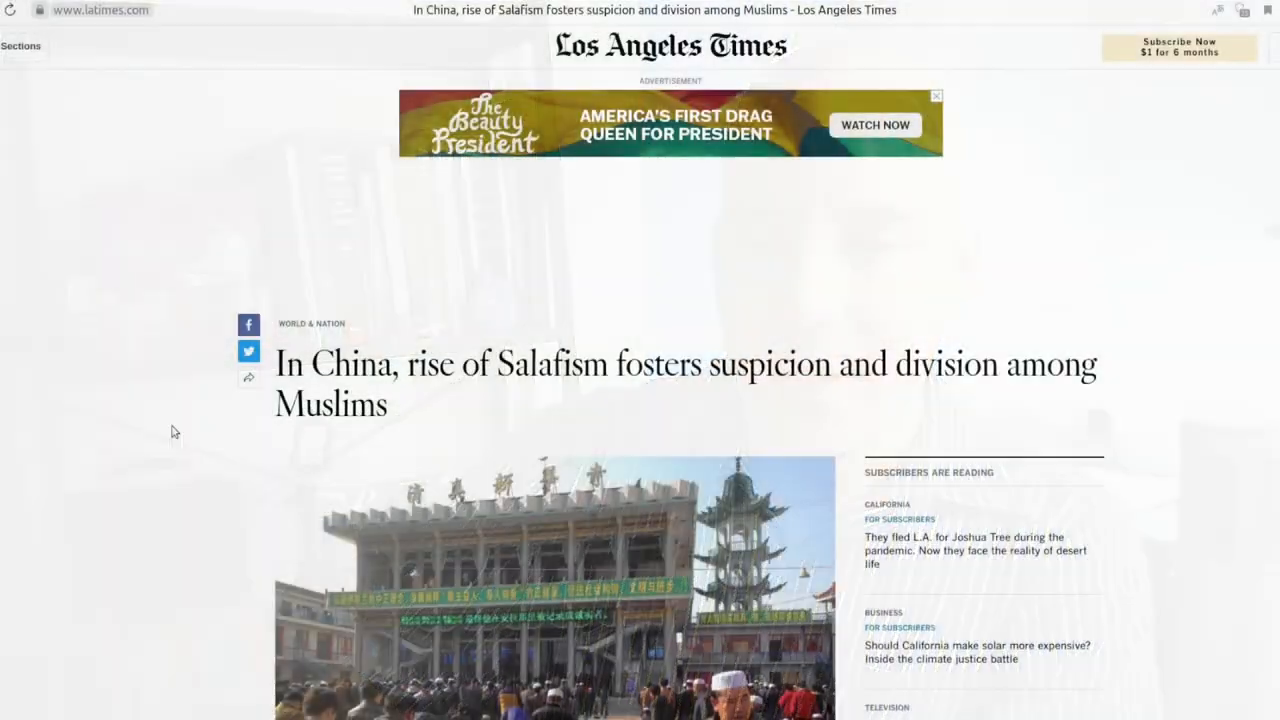
Read well into the LA Times article on Salafism fostering suspicion among Muslims in China
scroll(down, 3)
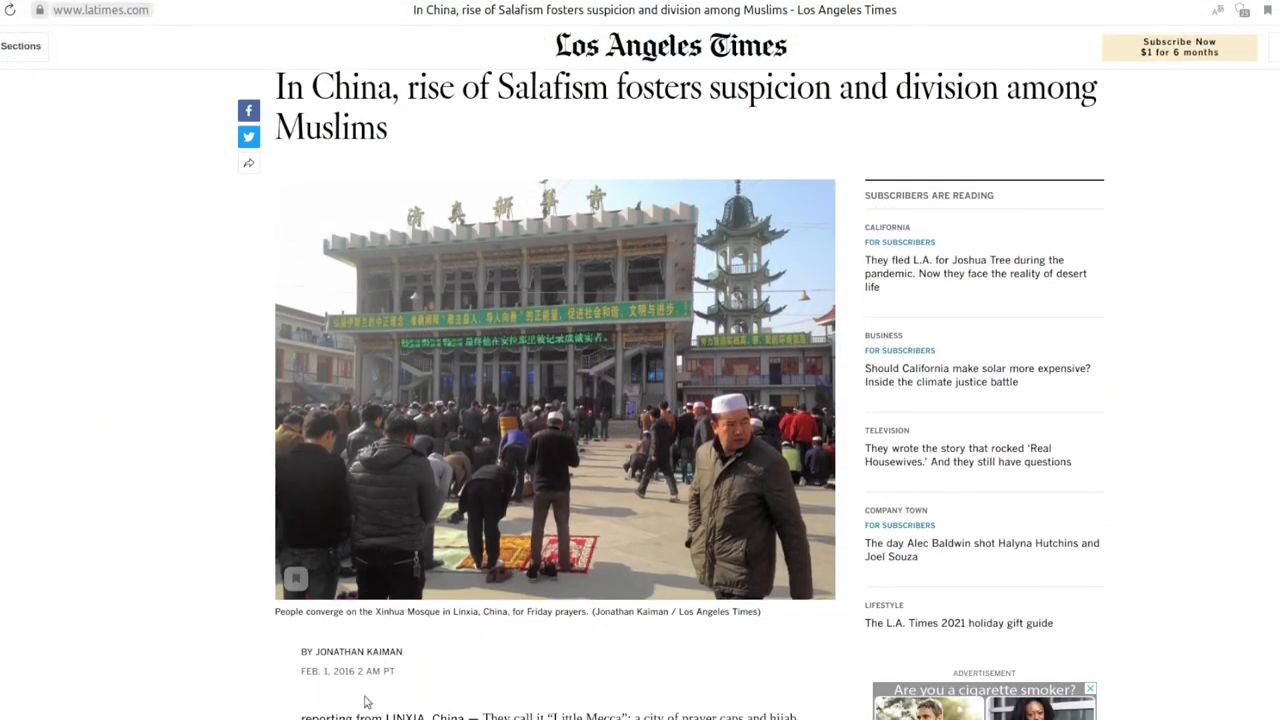
scroll(down, 3)
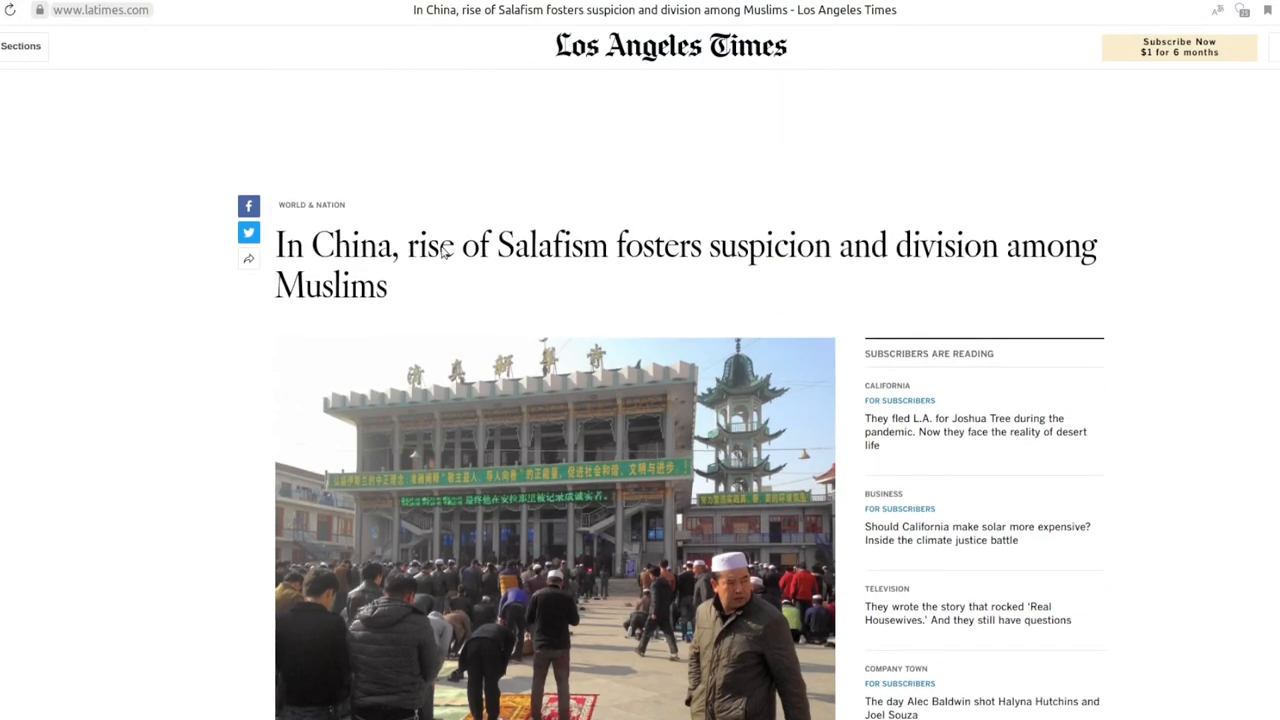
mouse_move(804, 264)
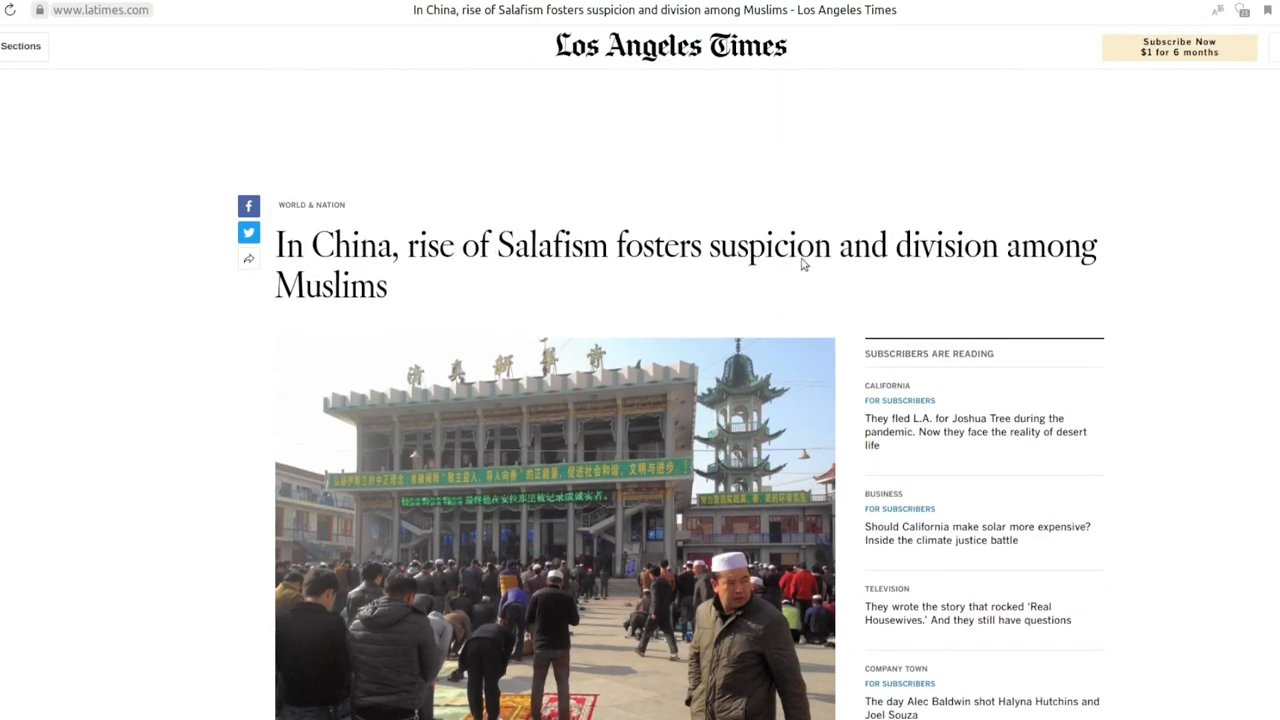
scroll(down, 3)
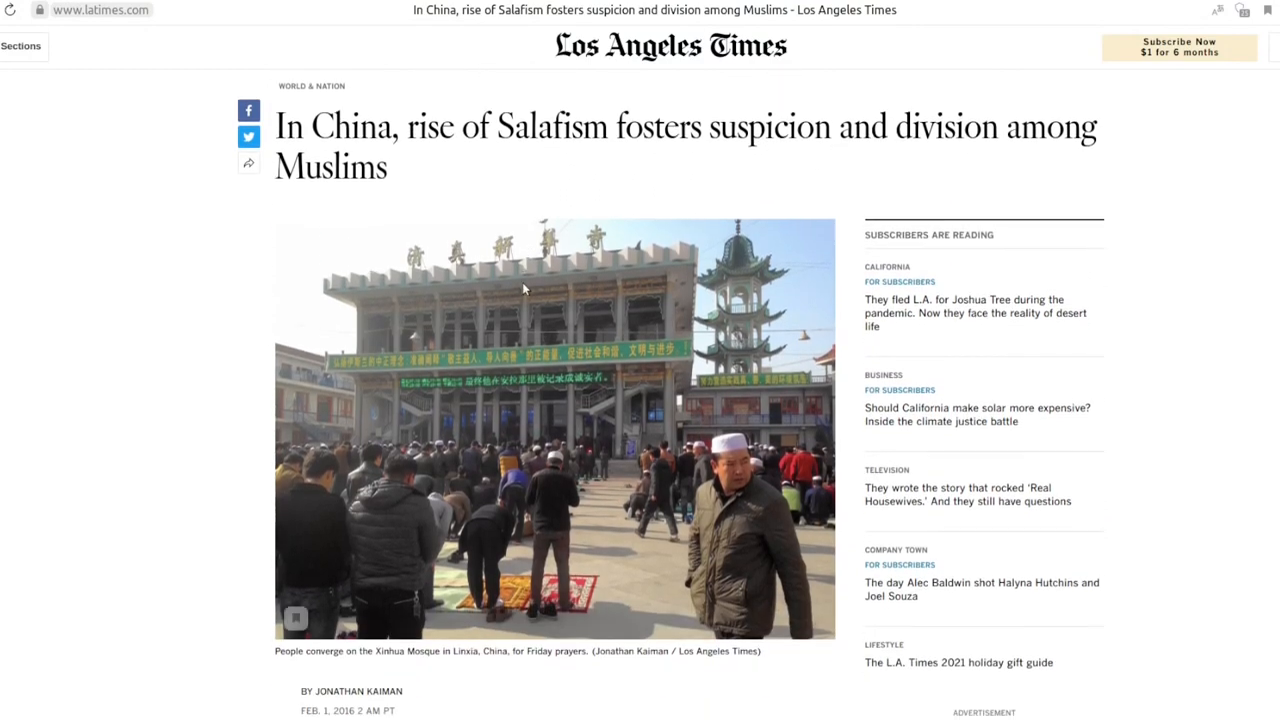
scroll(down, 3)
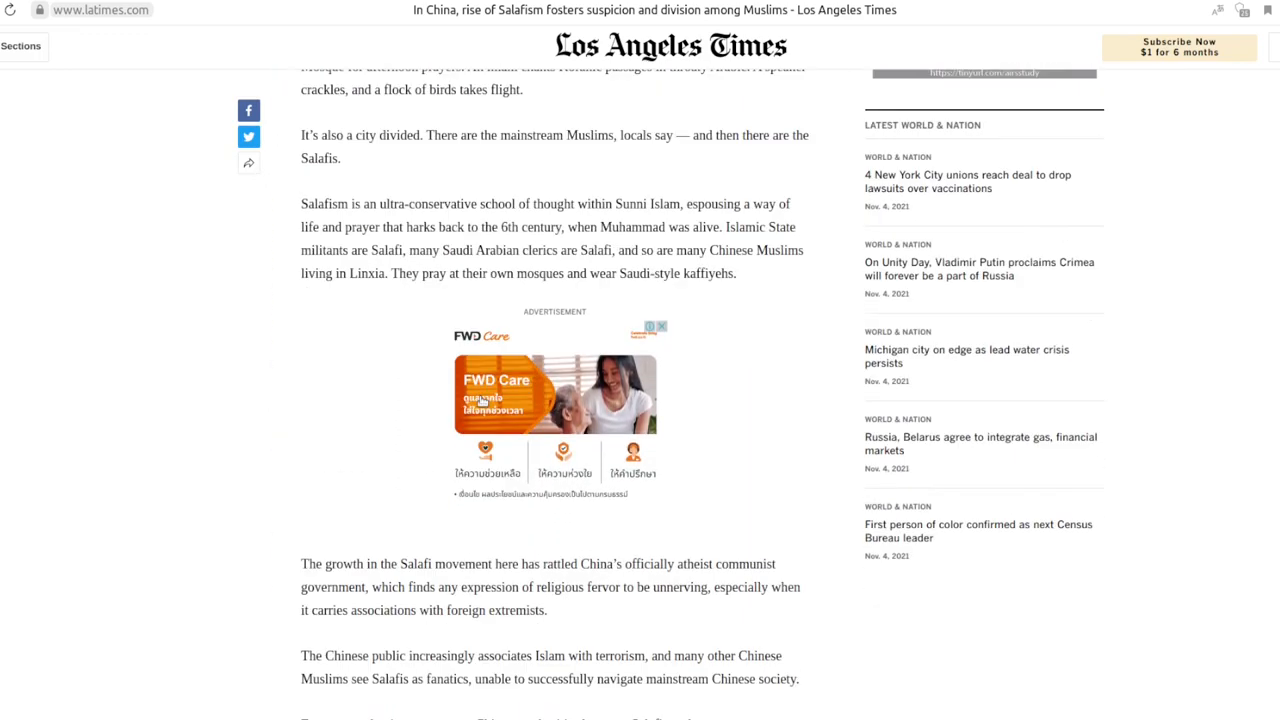
scroll(down, 3)
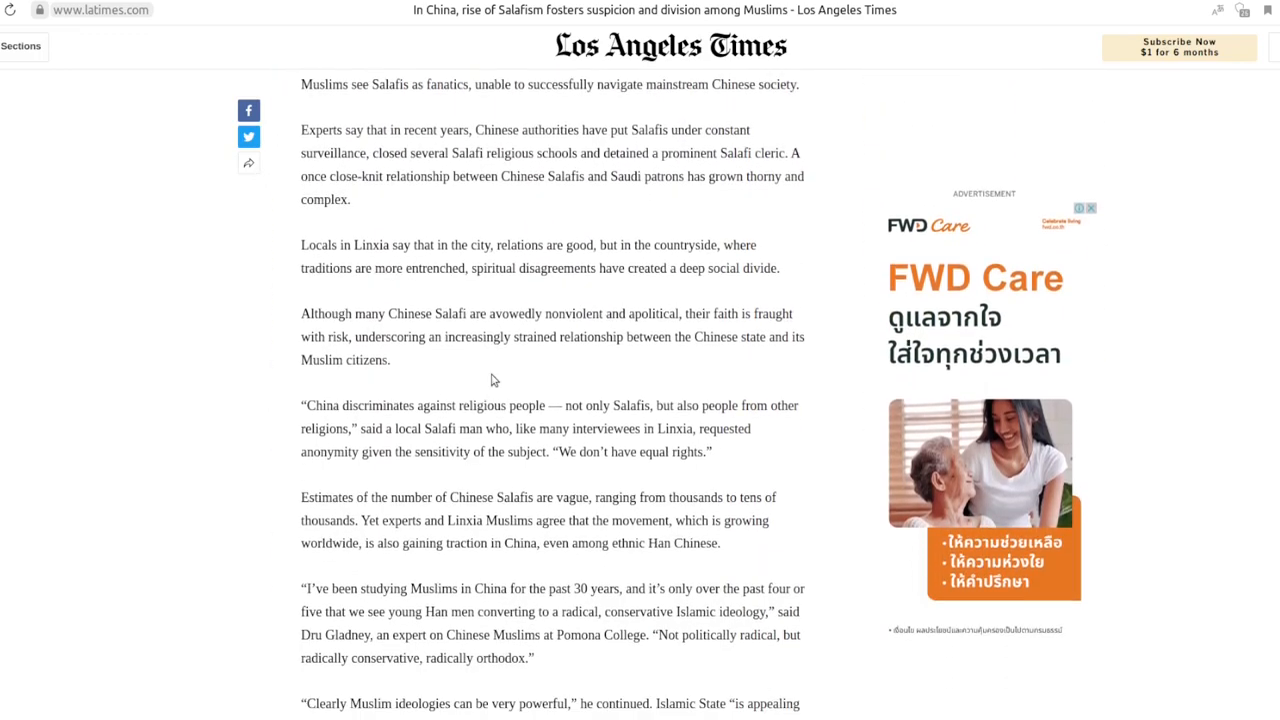
scroll(down, 3)
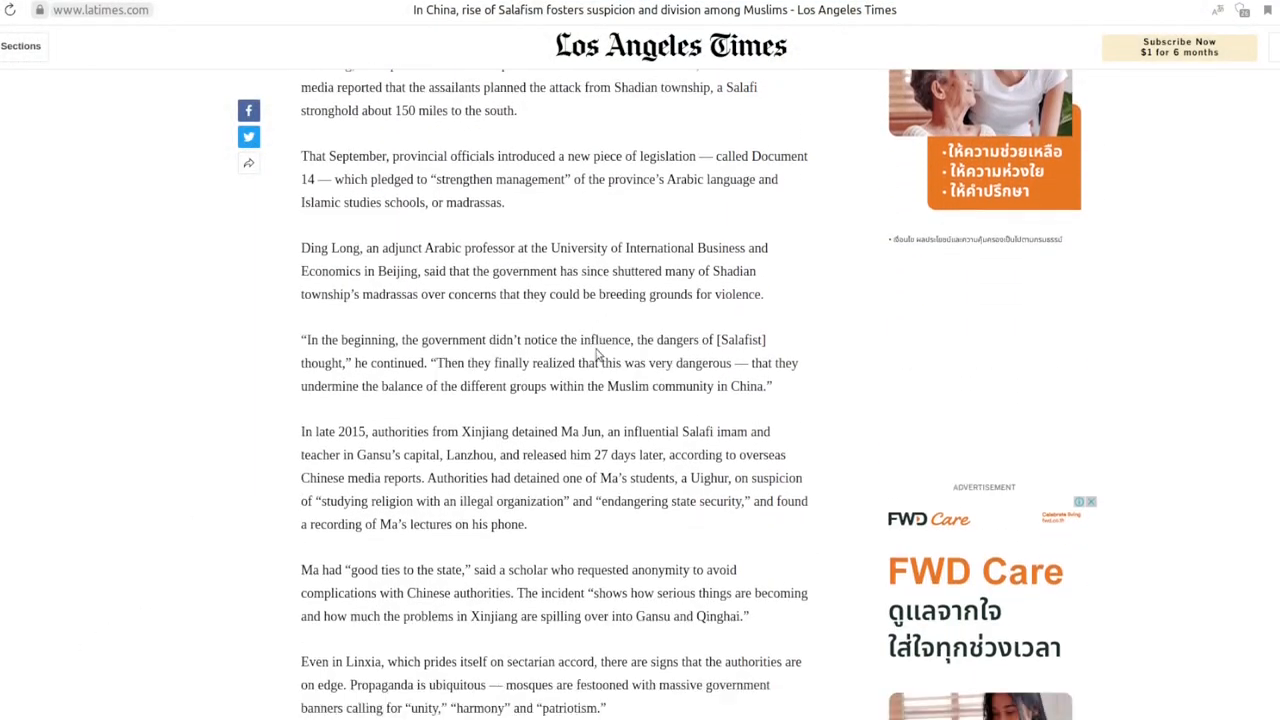
scroll(down, 3)
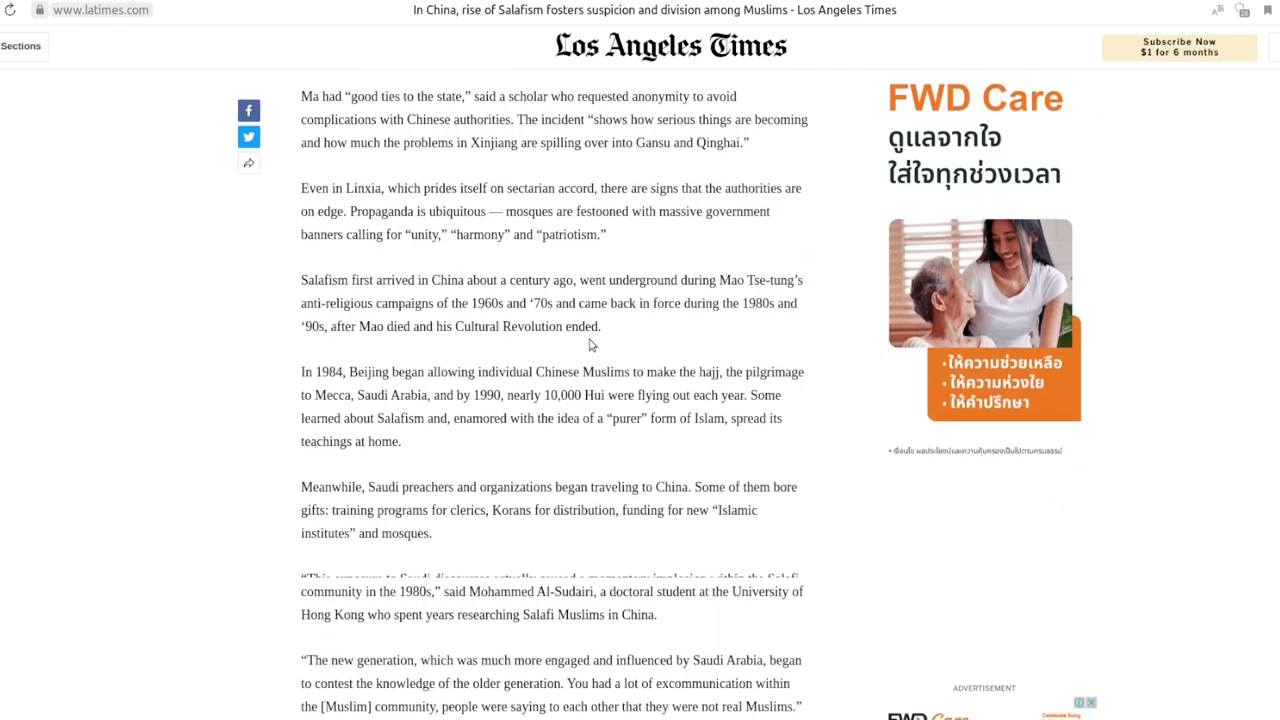
scroll(down, 3)
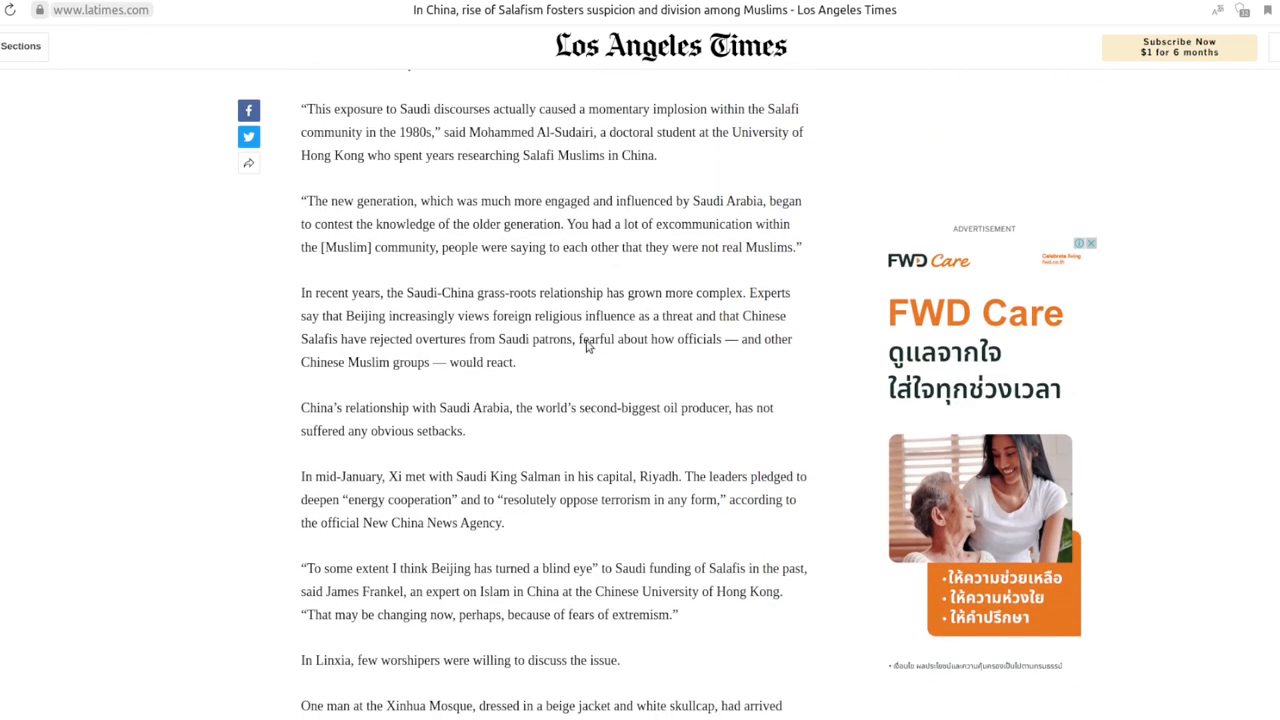
scroll(down, 3)
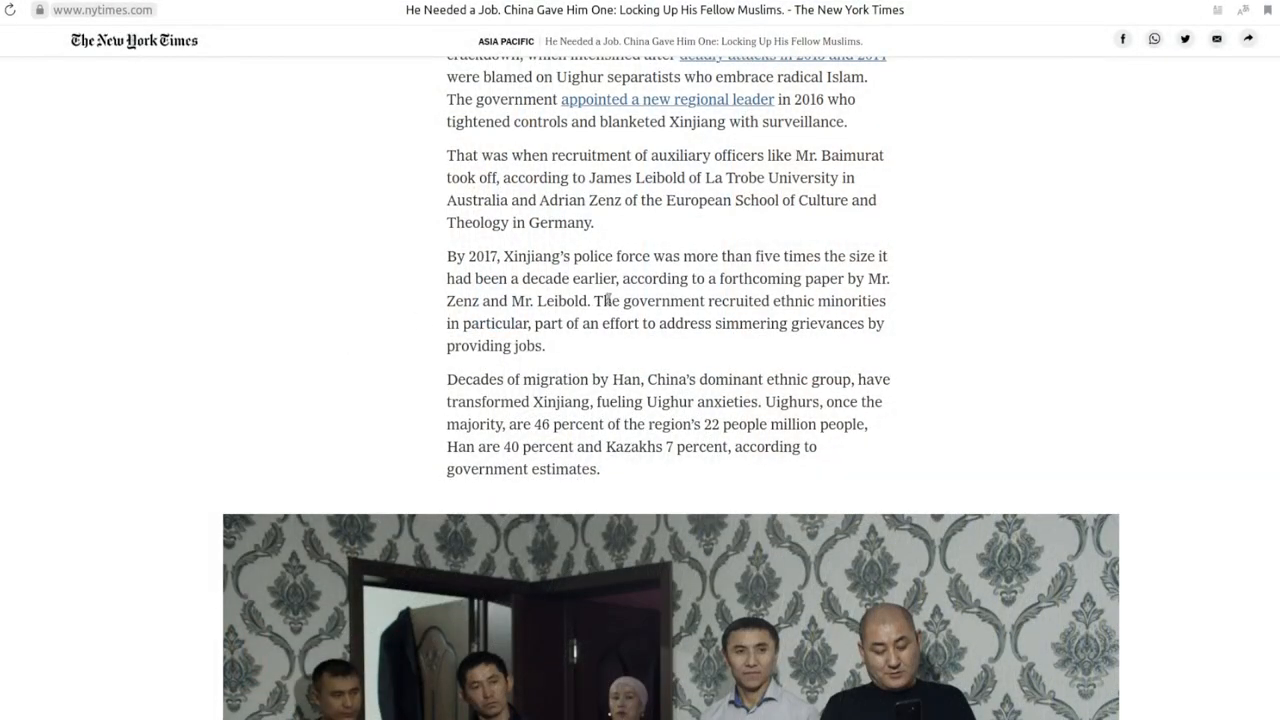
mouse_move(648, 330)
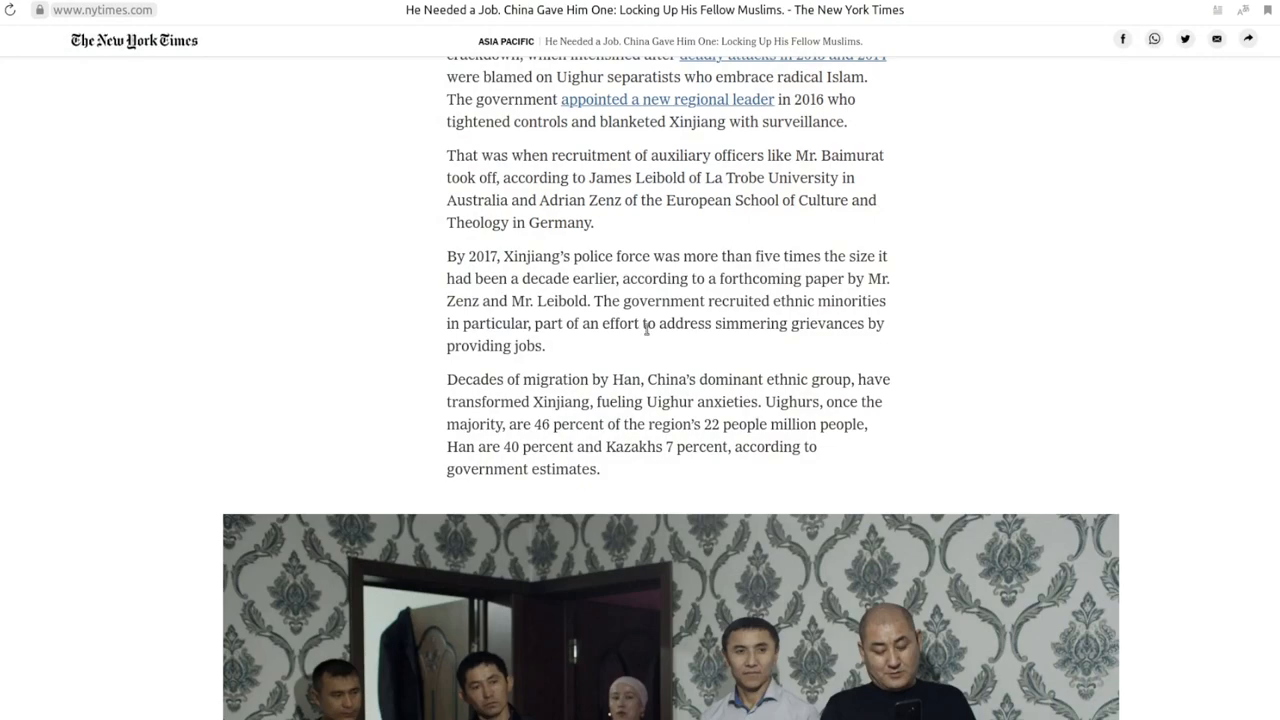
Scroll the article past the Almaty prayer photo to the economic development paragraph
scroll(down, 3)
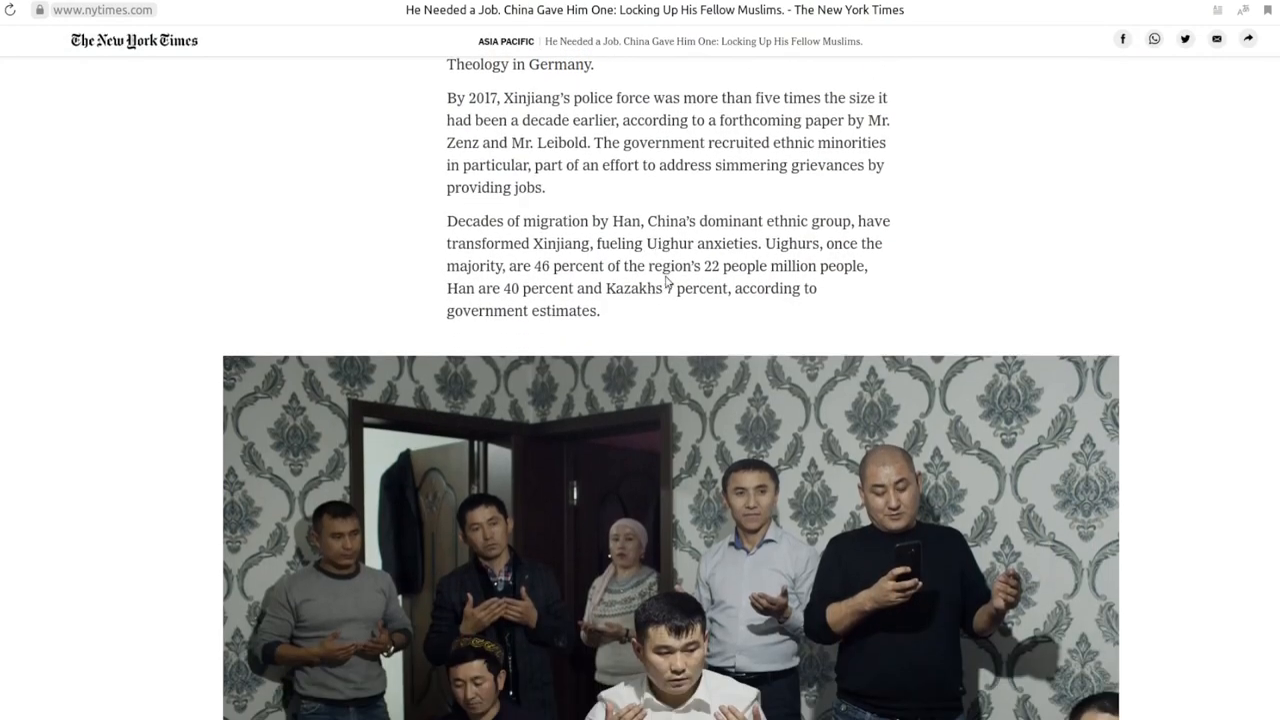
scroll(down, 3)
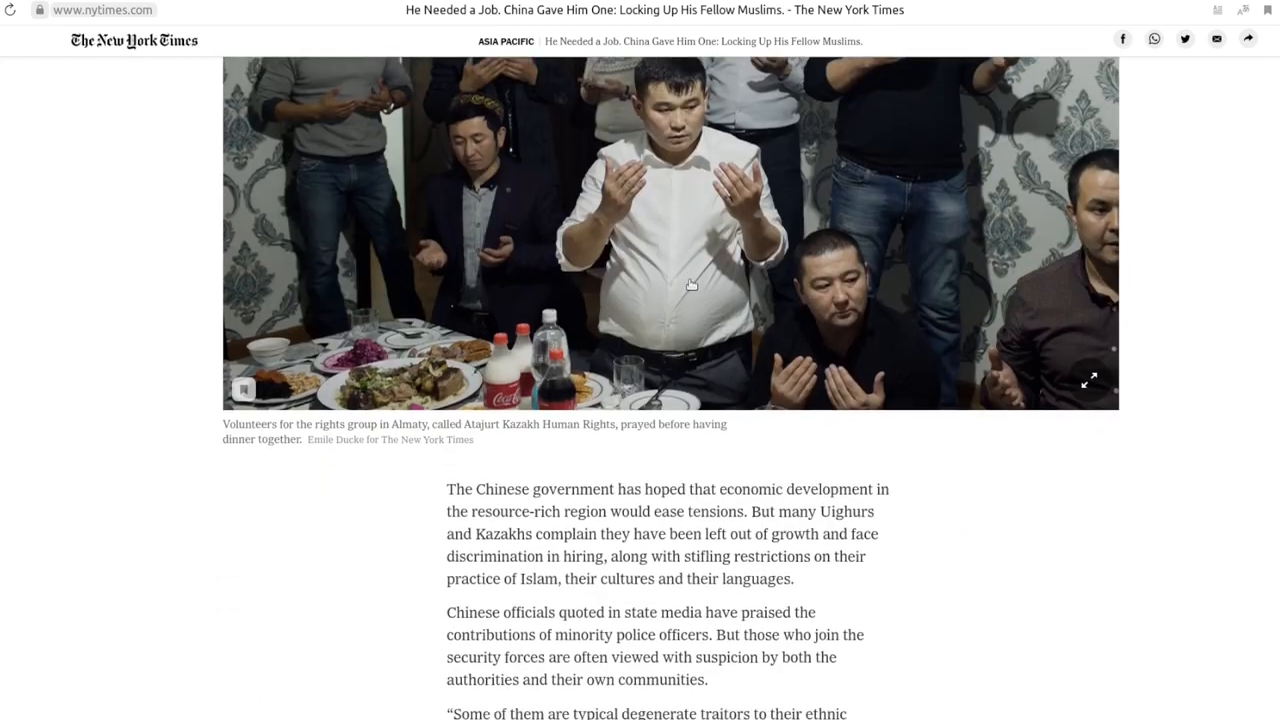
scroll(down, 3)
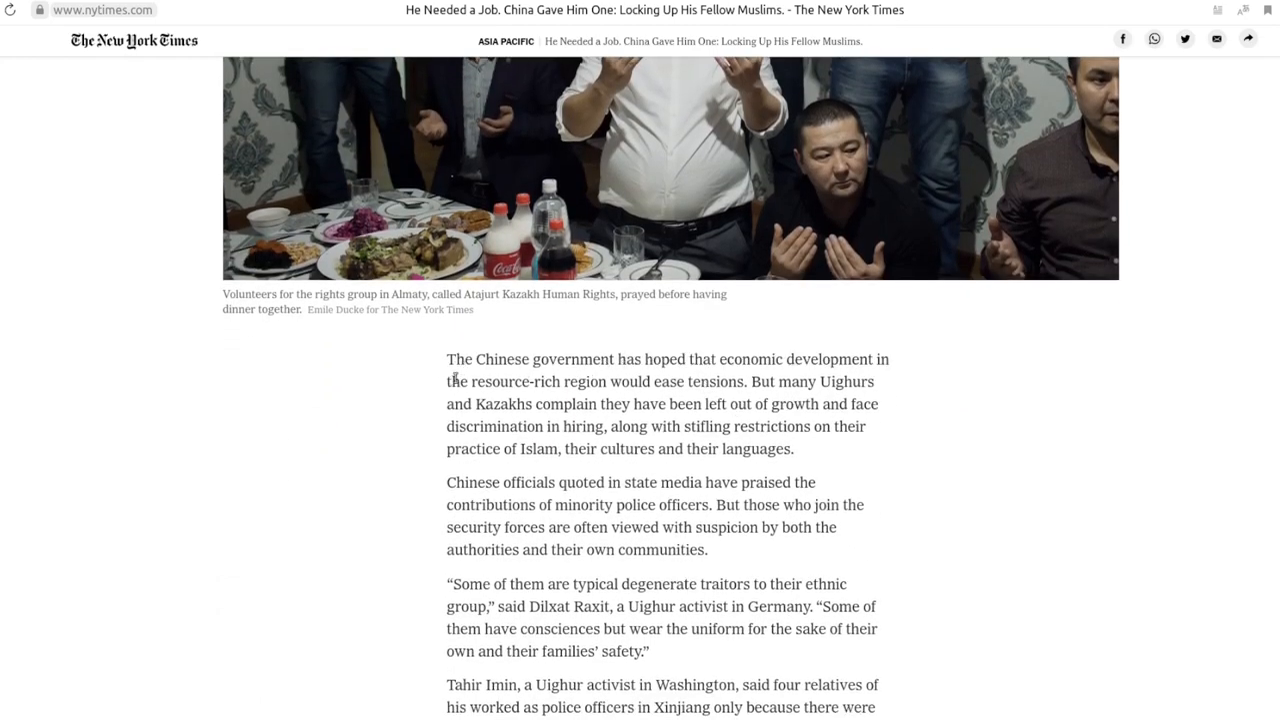
scroll(down, 3)
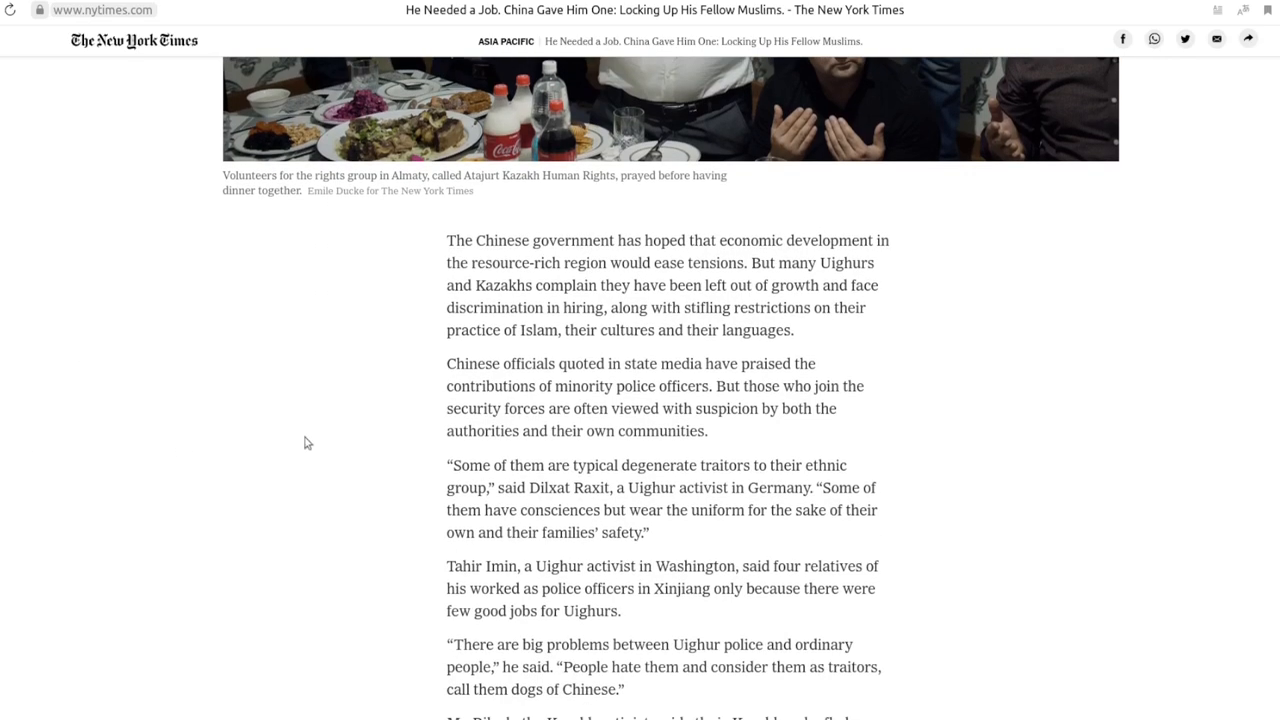
mouse_move(530, 300)
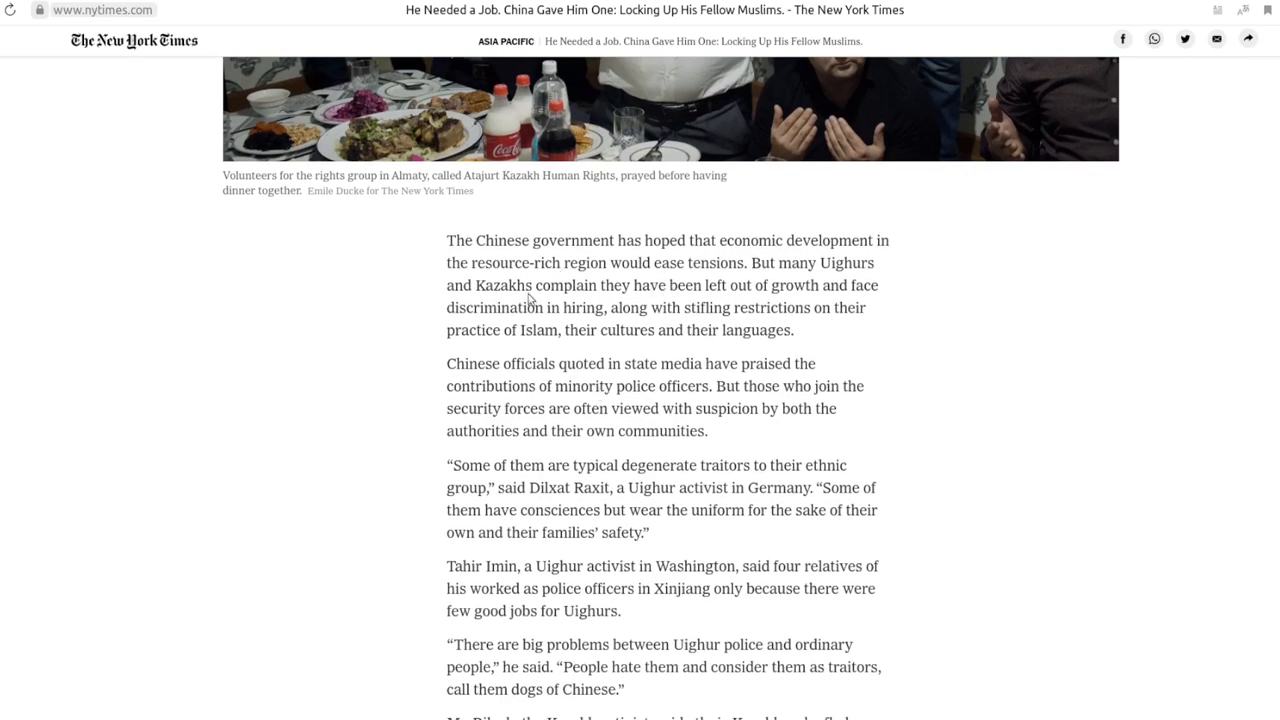
mouse_move(636, 300)
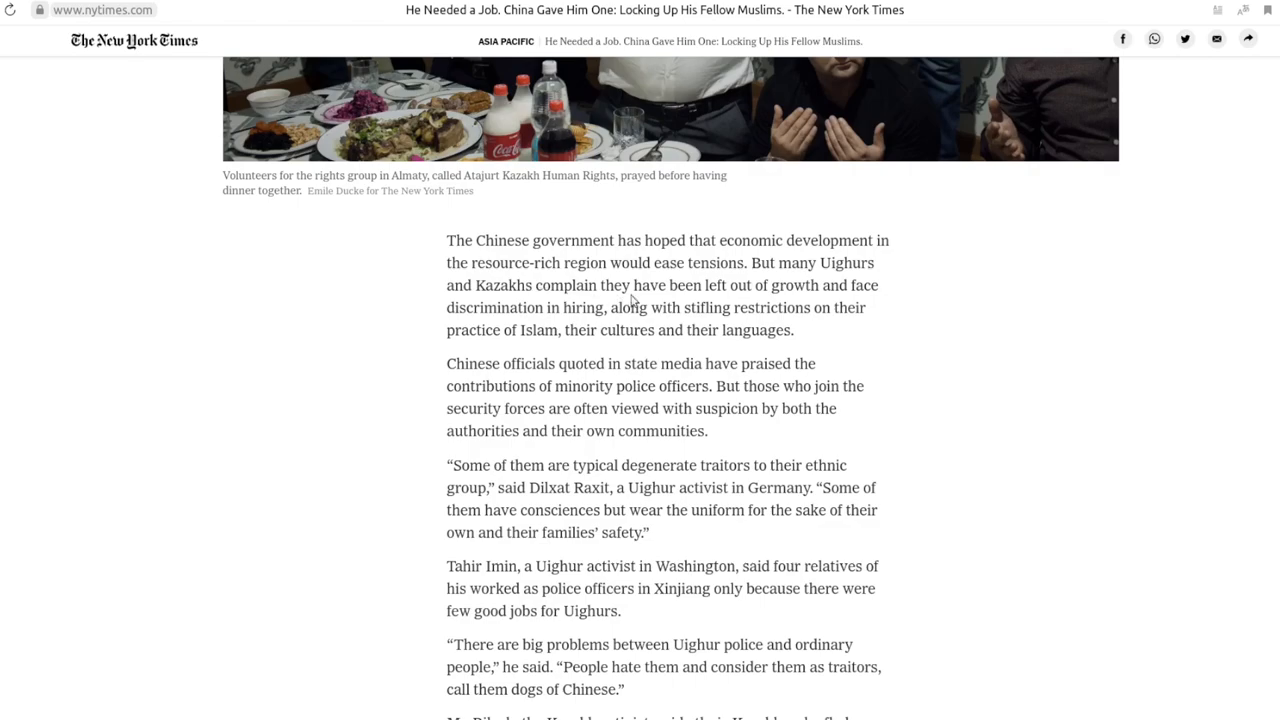
mouse_move(508, 316)
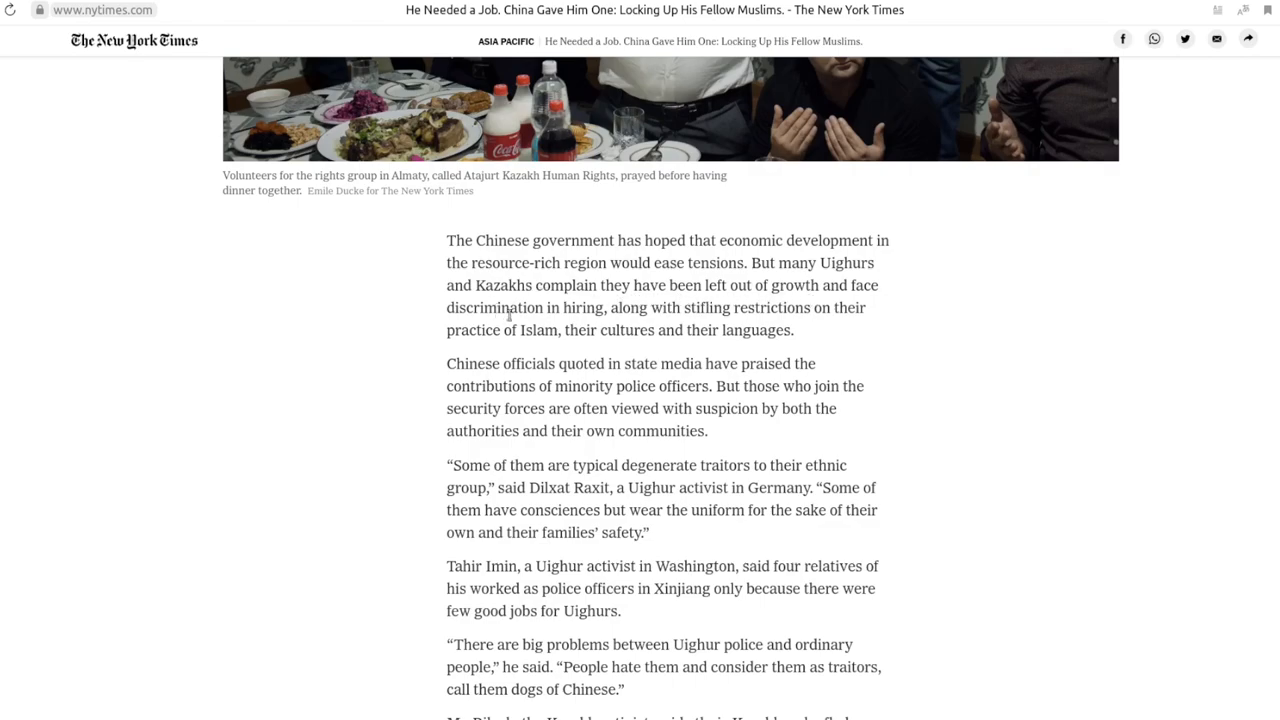
mouse_move(750, 320)
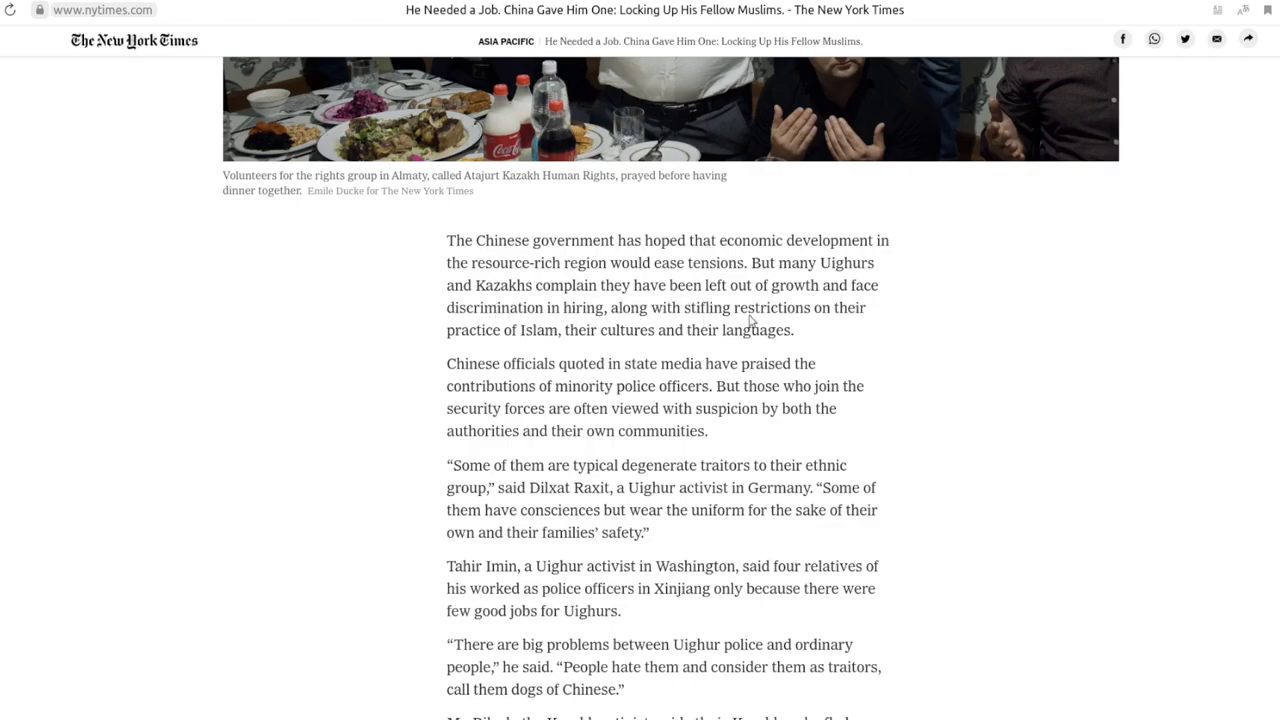
Highlight the phrase "practice of Islam" in the economic-development paragraph and read on
double_click(472, 330)
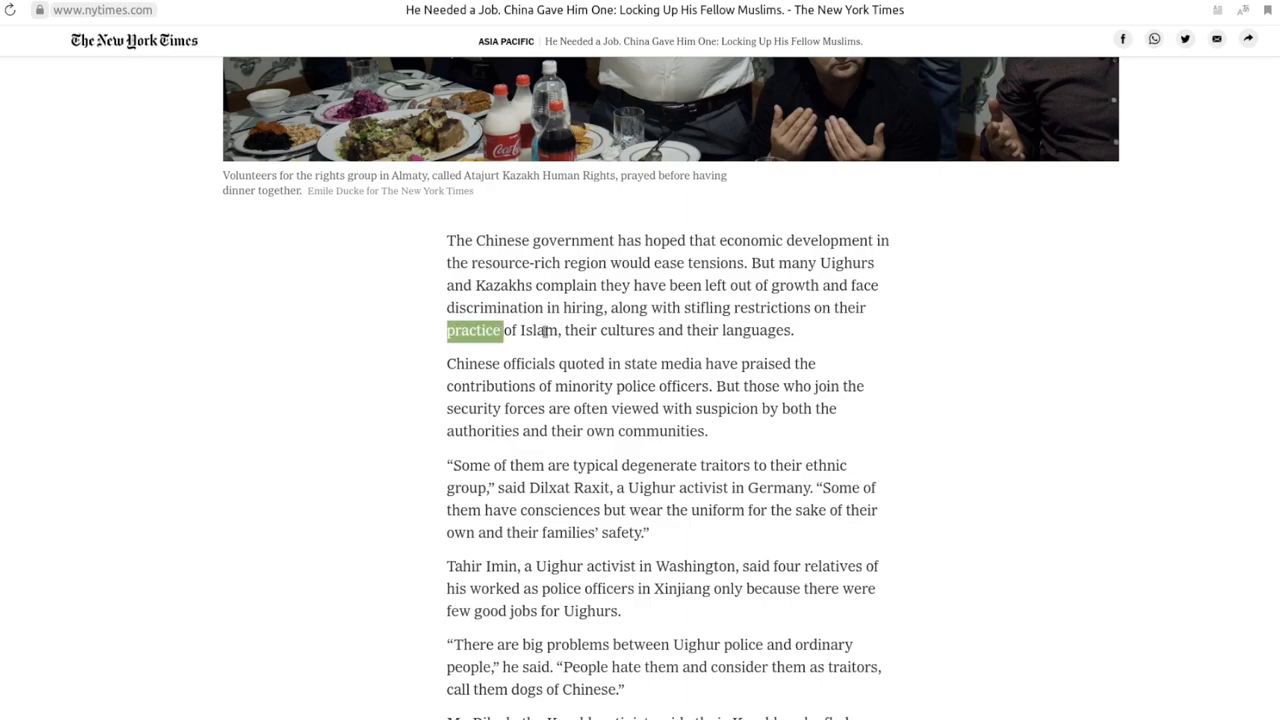
drag(448, 330, 556, 330)
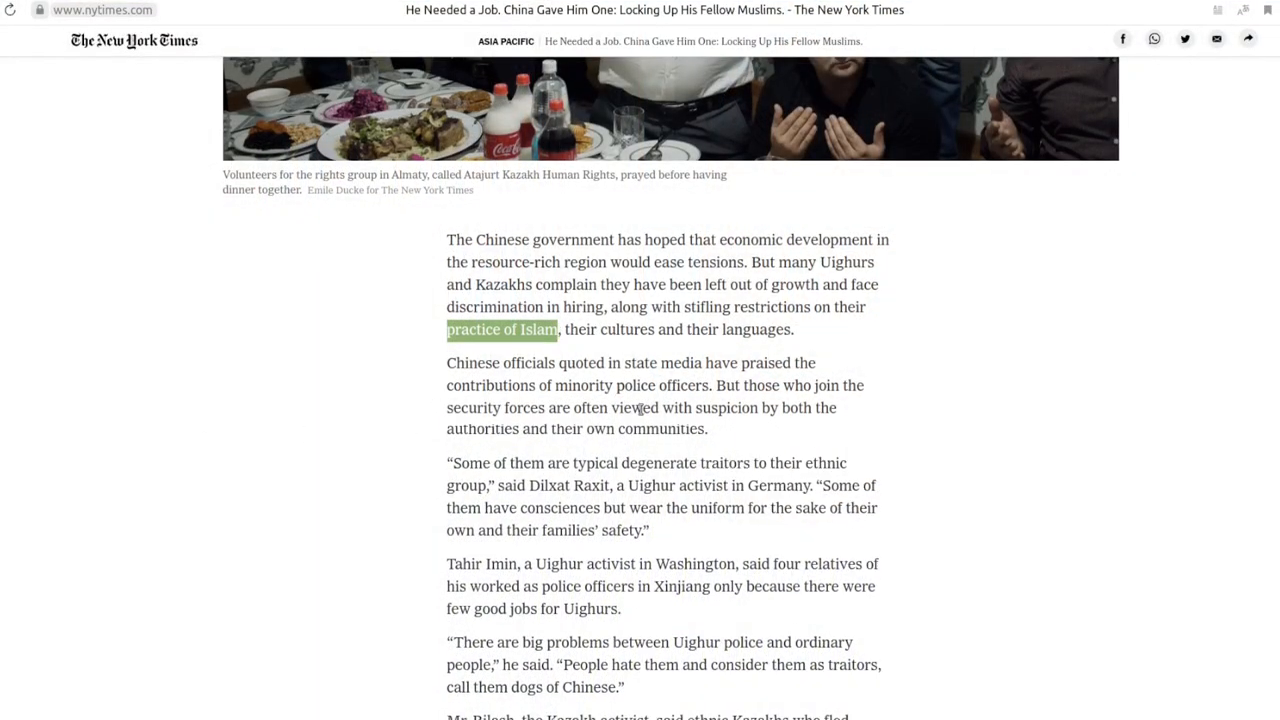
scroll(down, 3)
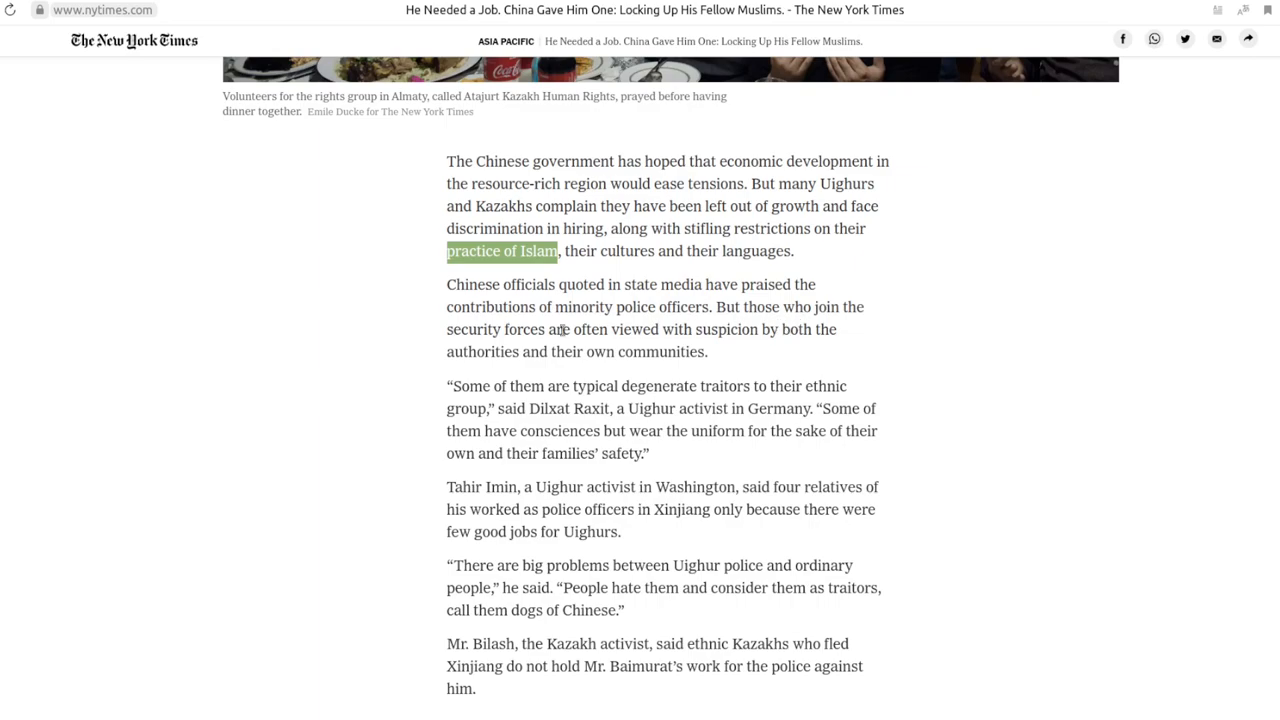
mouse_move(700, 330)
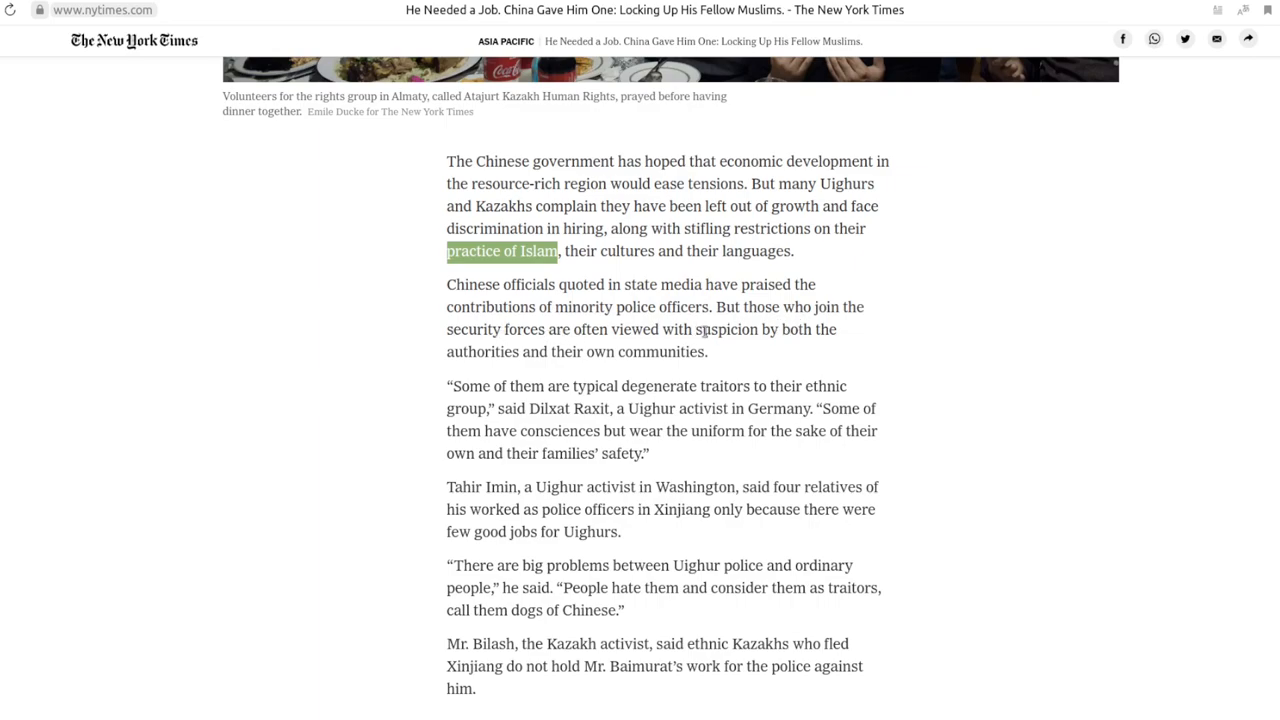
mouse_move(510, 356)
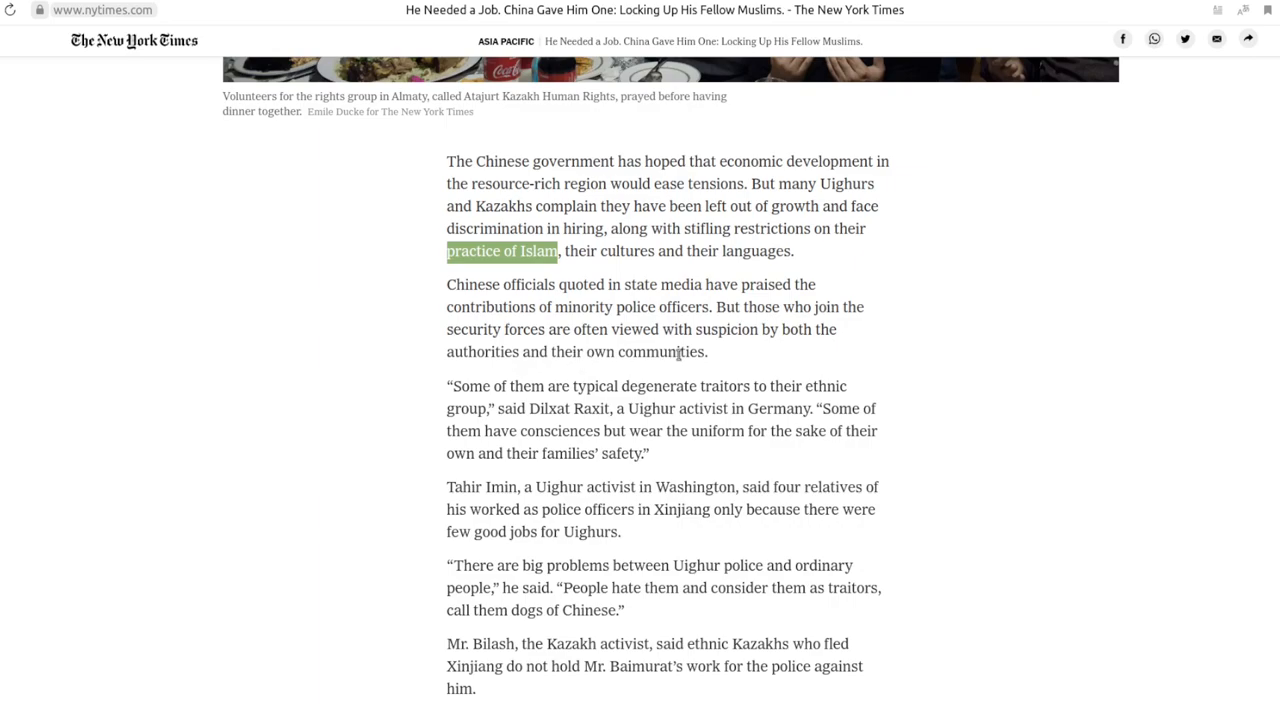
mouse_move(448, 390)
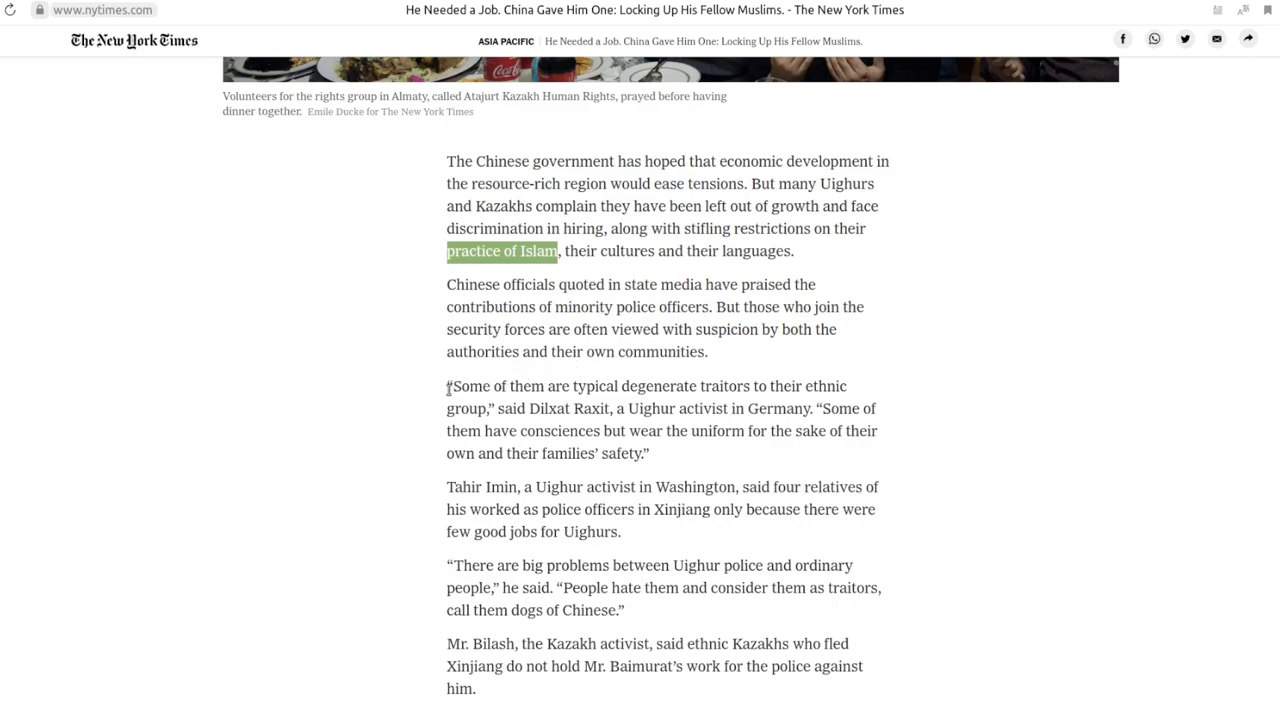
mouse_move(532, 424)
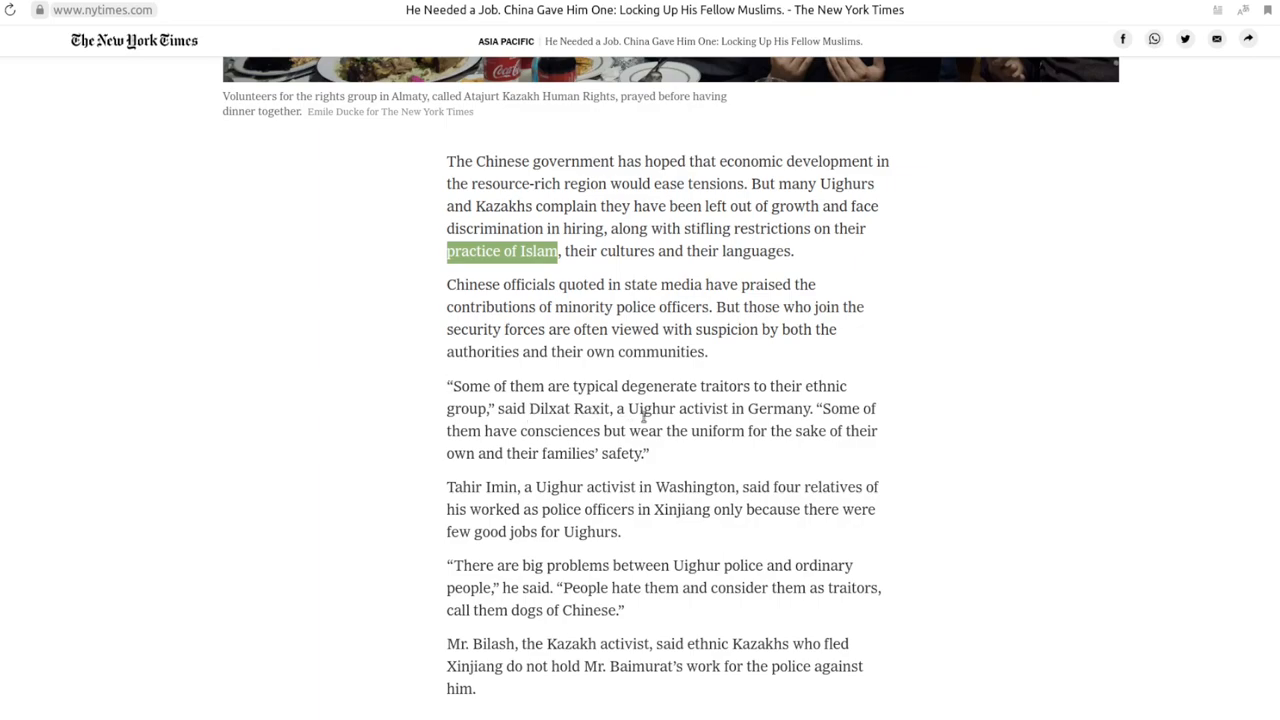
mouse_move(782, 412)
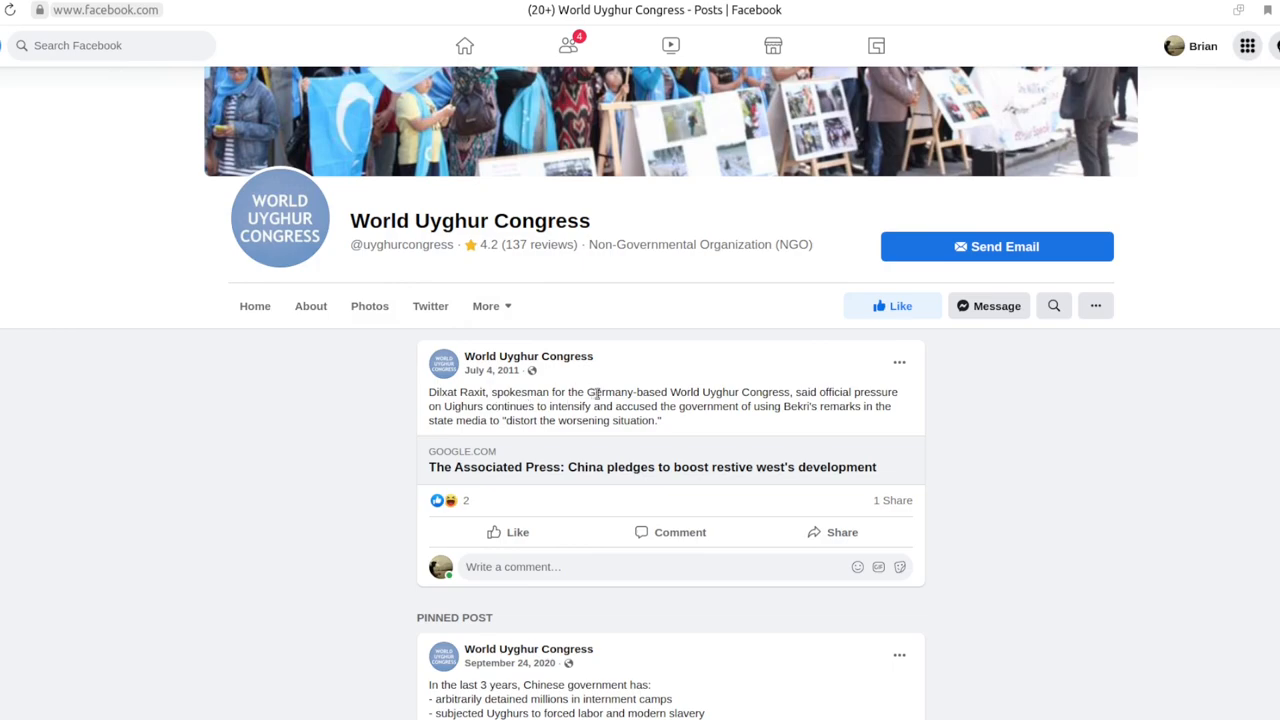
mouse_move(702, 390)
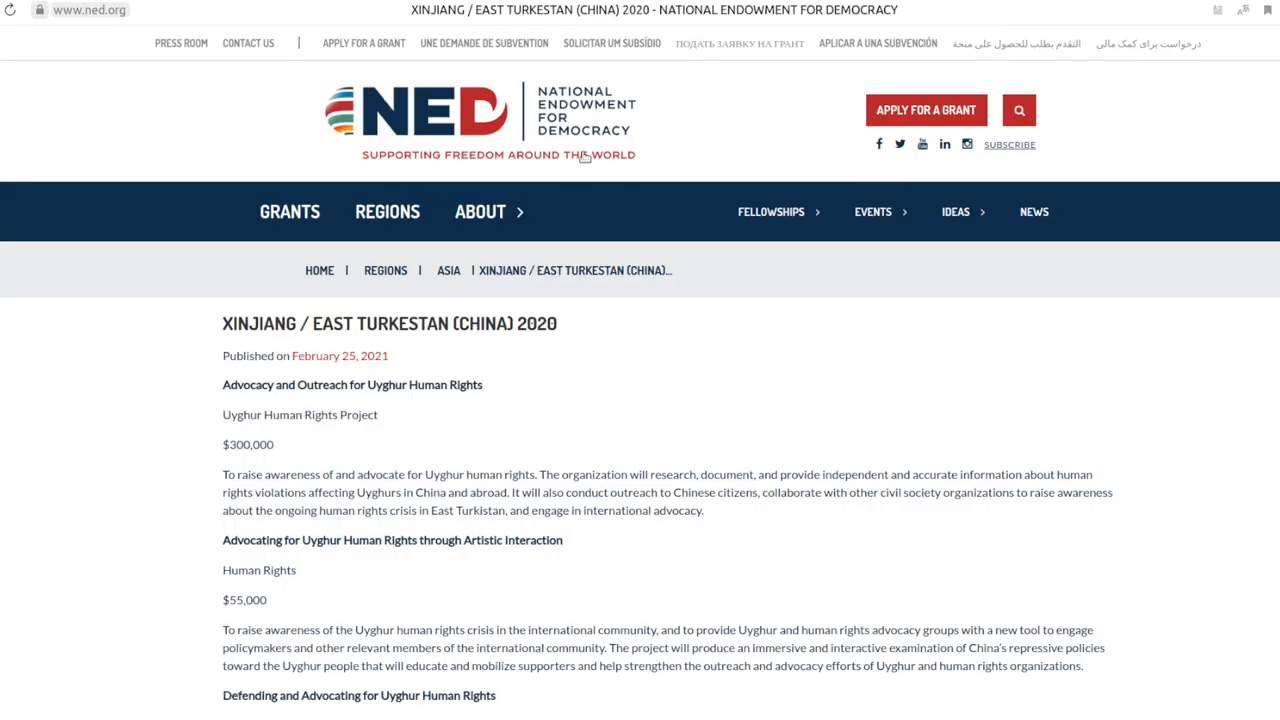
Scroll the NED 2020 Xinjiang grants page to the $400,000 World Uyghur Congress entry
scroll(down, 3)
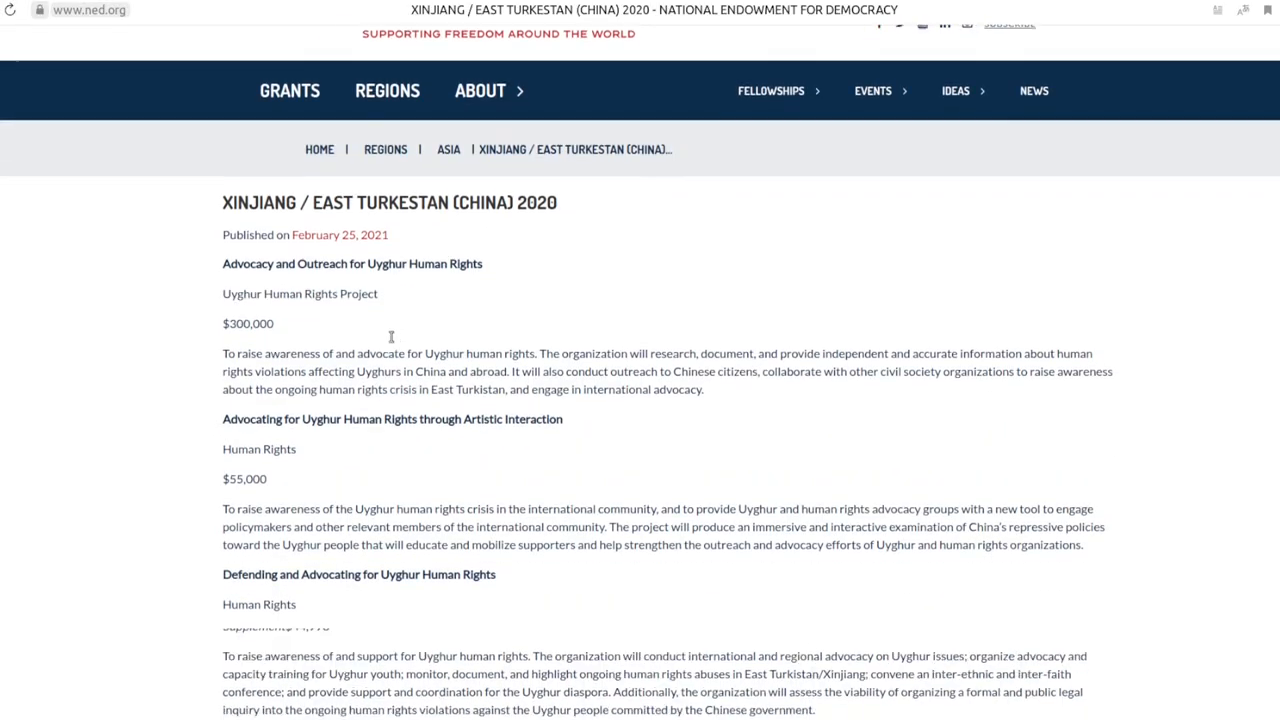
scroll(down, 3)
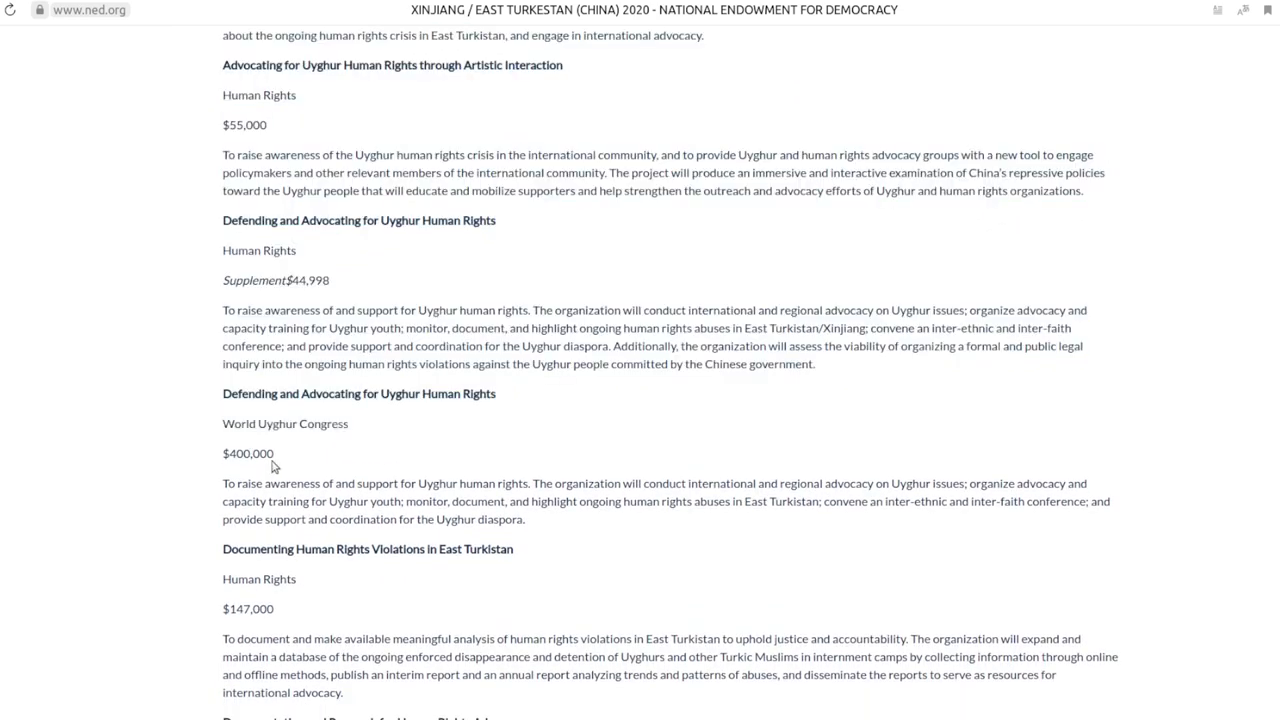
mouse_move(296, 456)
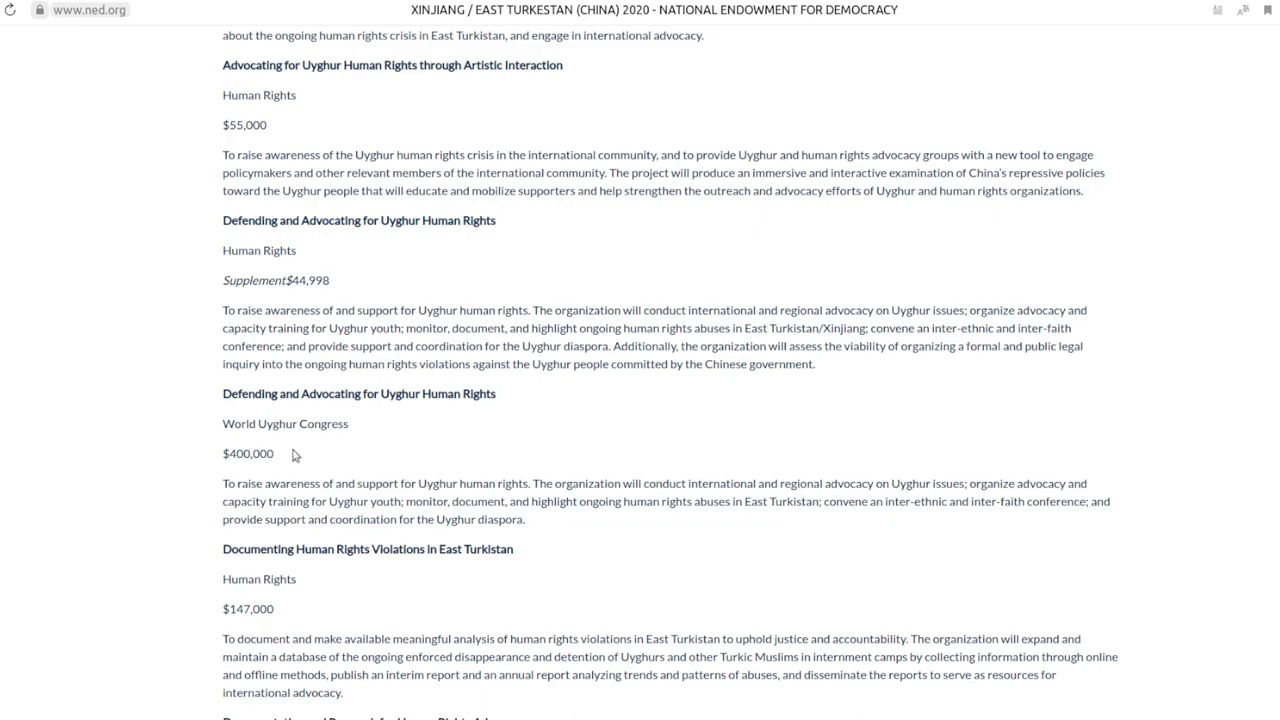
mouse_move(956, 84)
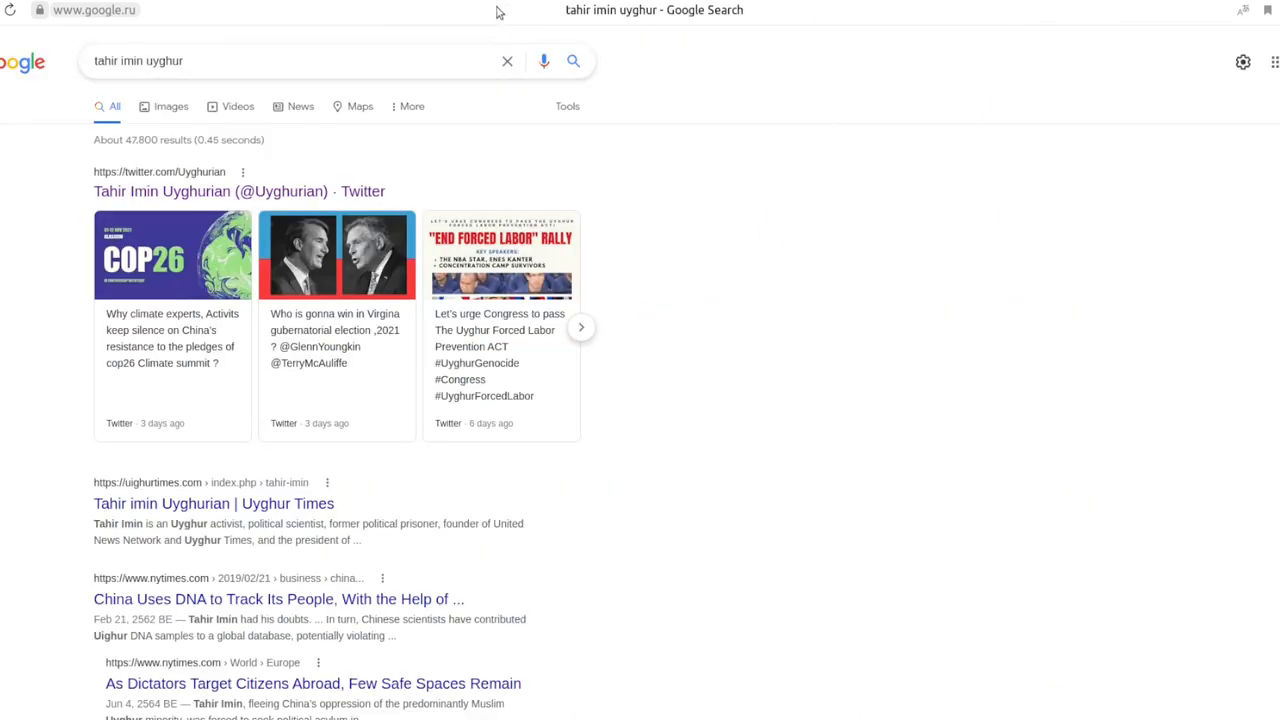
Search Google for "world" to reach the World Uyghur Congress site
text(world)
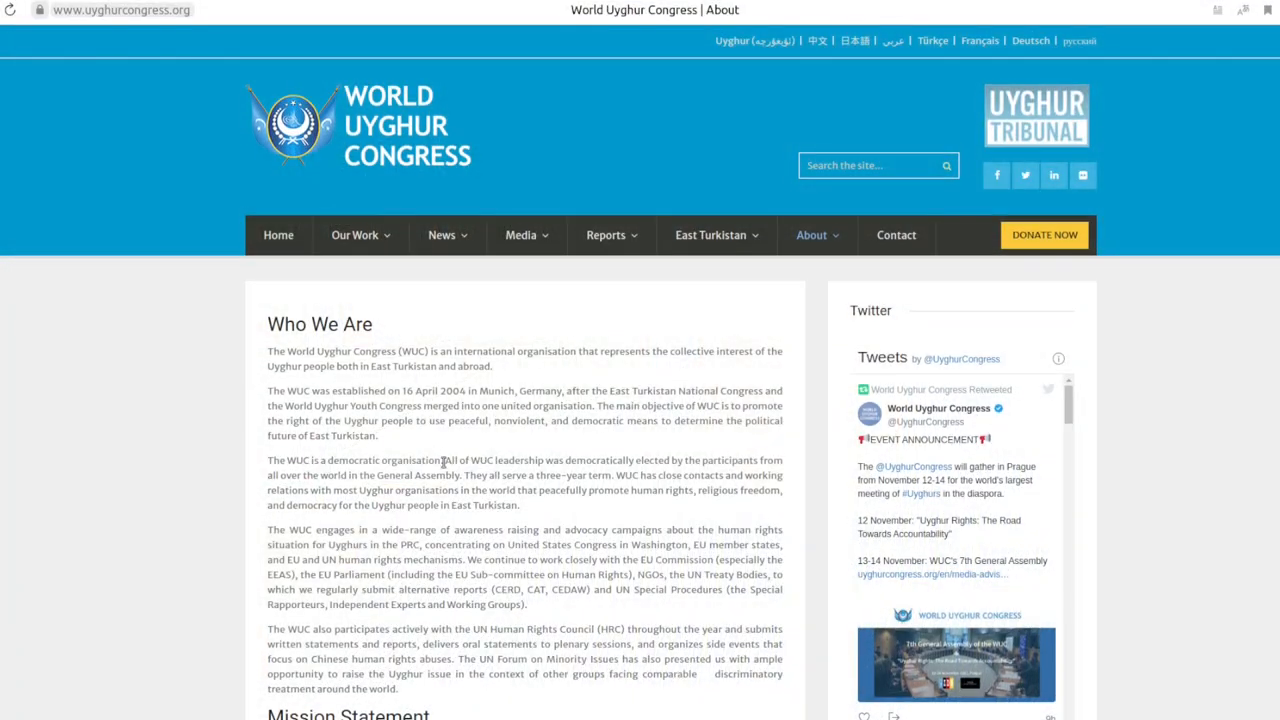
Scroll through the World Uyghur Congress 'Who We Are' section
scroll(down, 3)
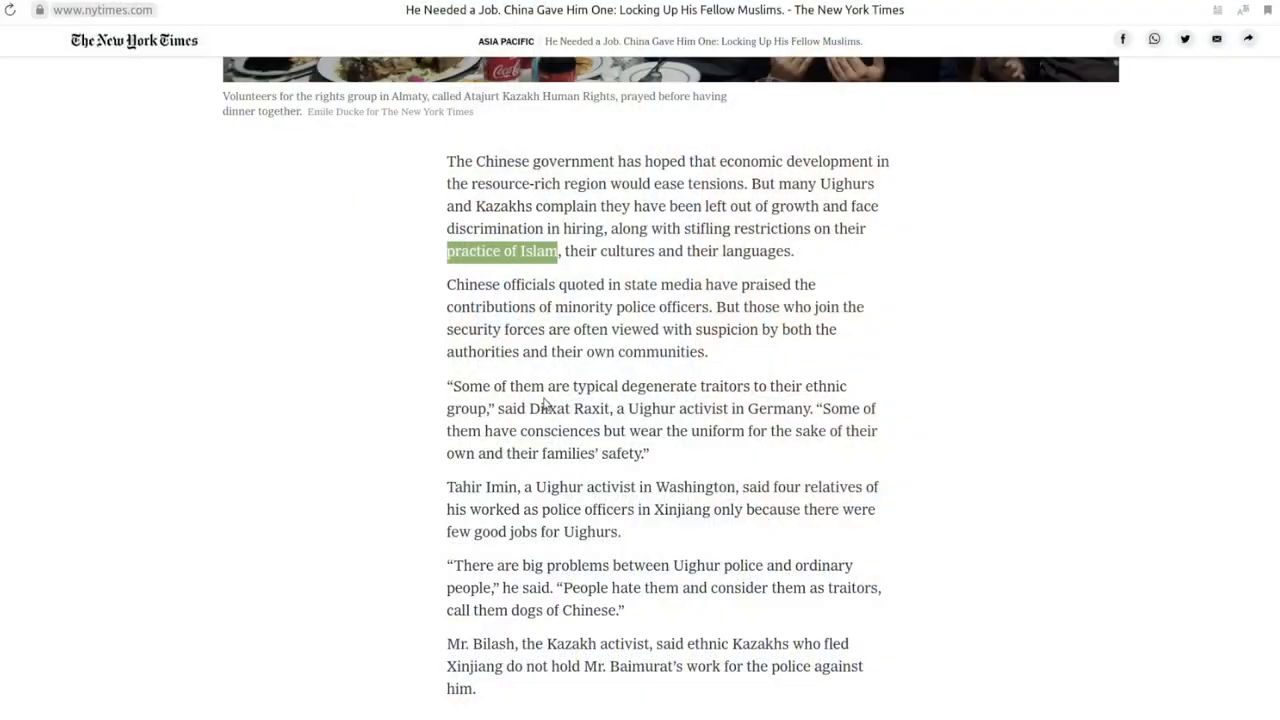
Scroll past the Tahir Imin quote to Mr. Bilash's remark on Baimurat's police work
scroll(down, 3)
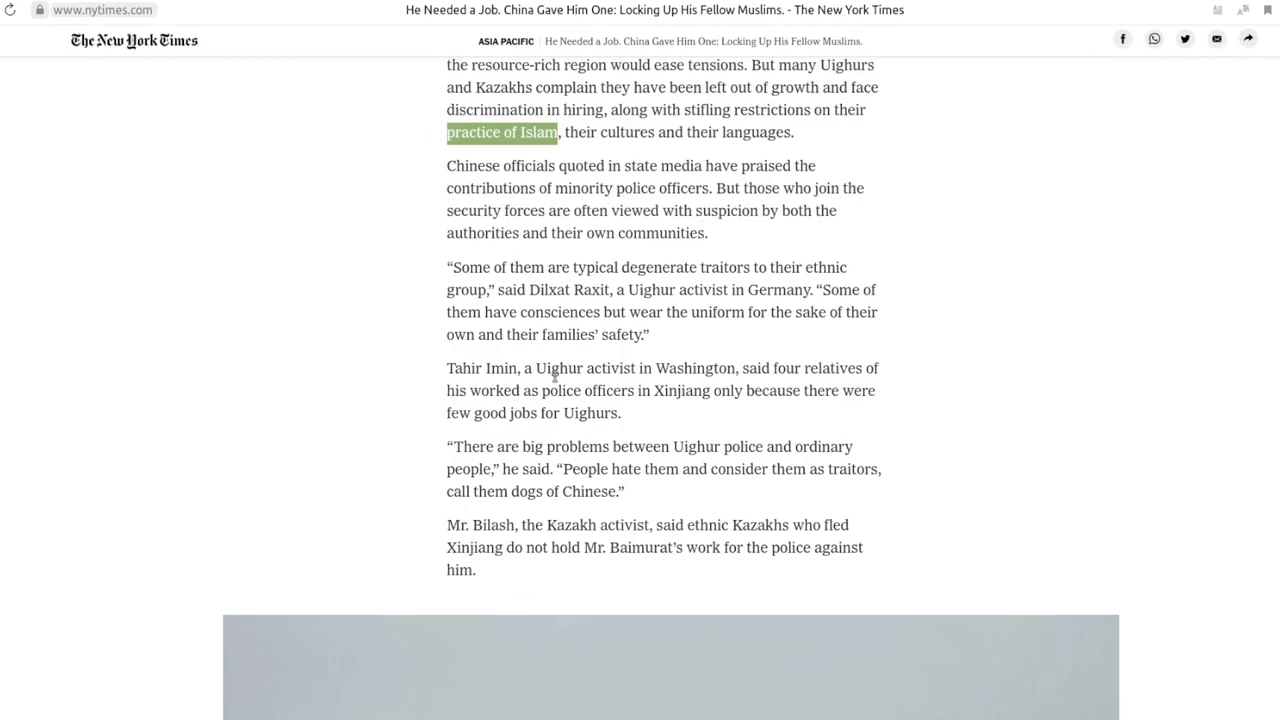
mouse_move(672, 374)
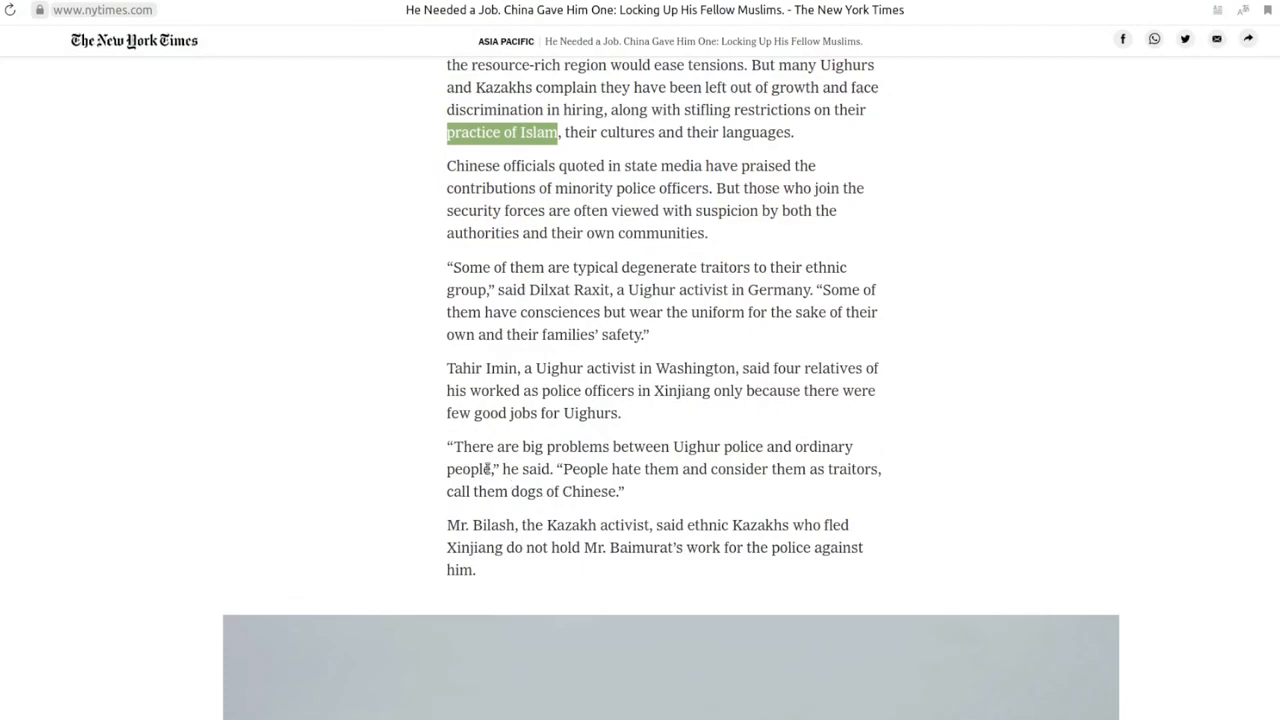
mouse_move(776, 452)
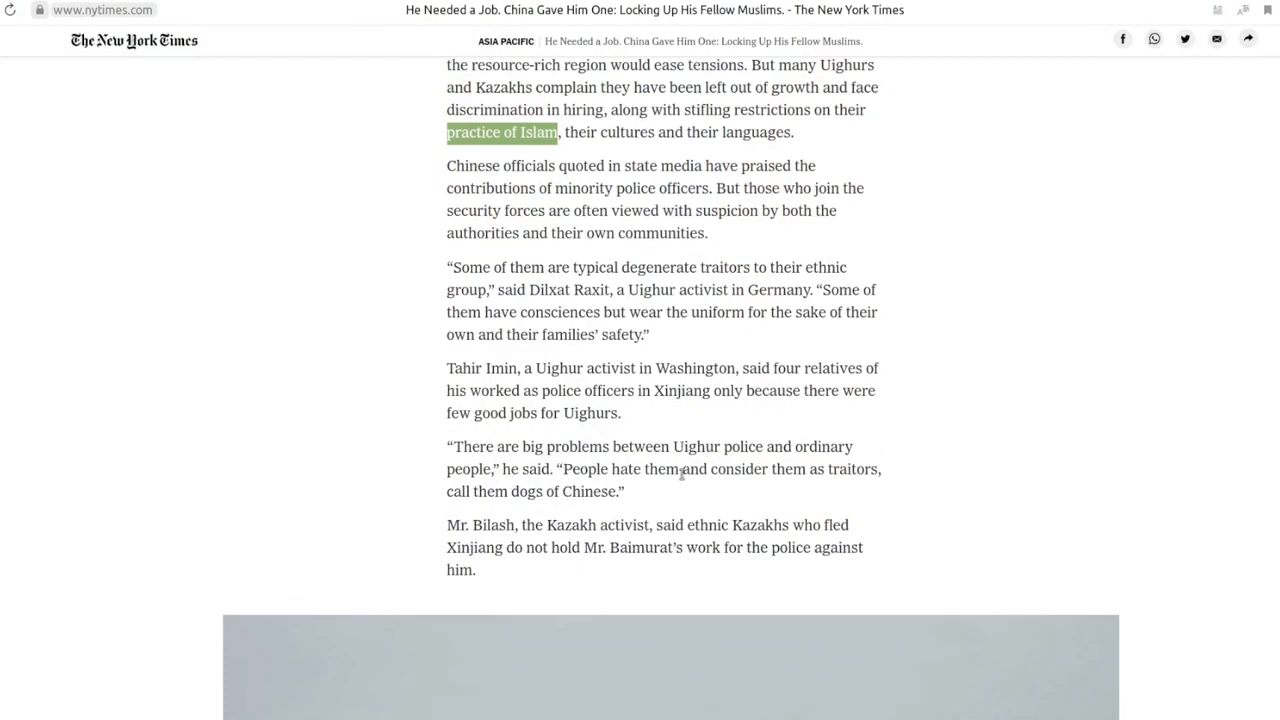
mouse_move(476, 500)
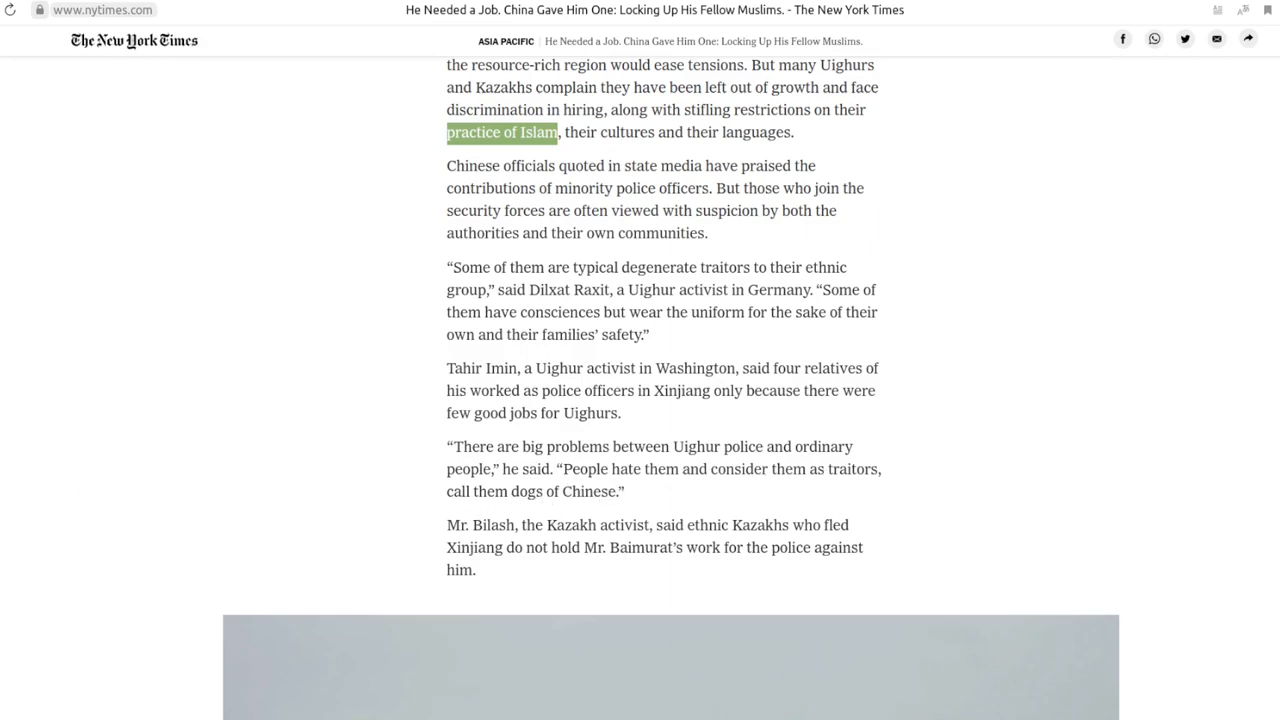
scroll(down, 3)
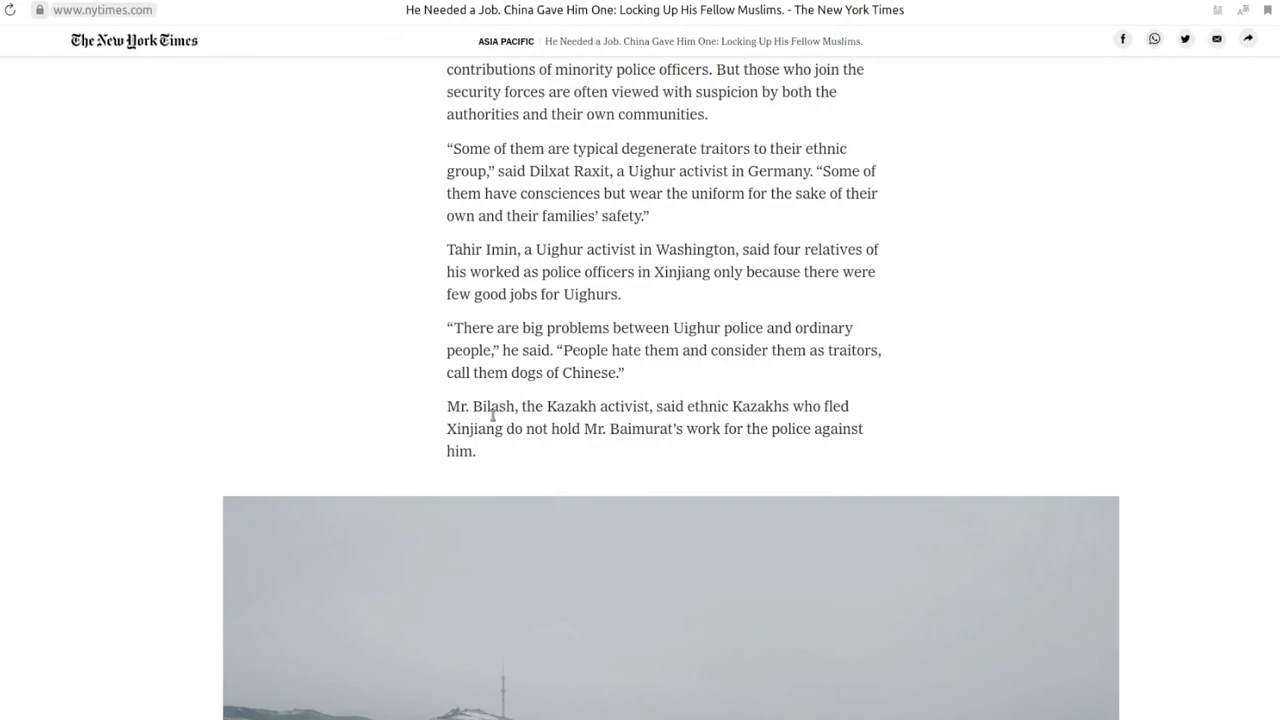
mouse_move(640, 420)
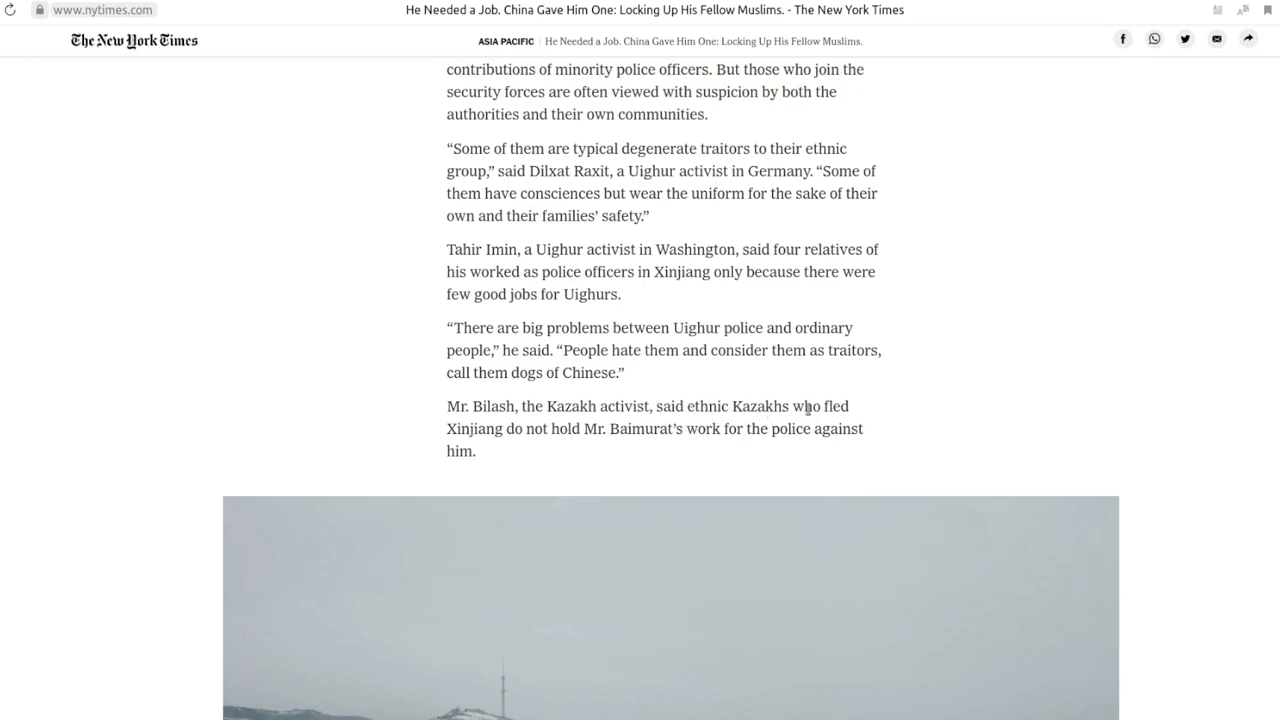
mouse_move(588, 444)
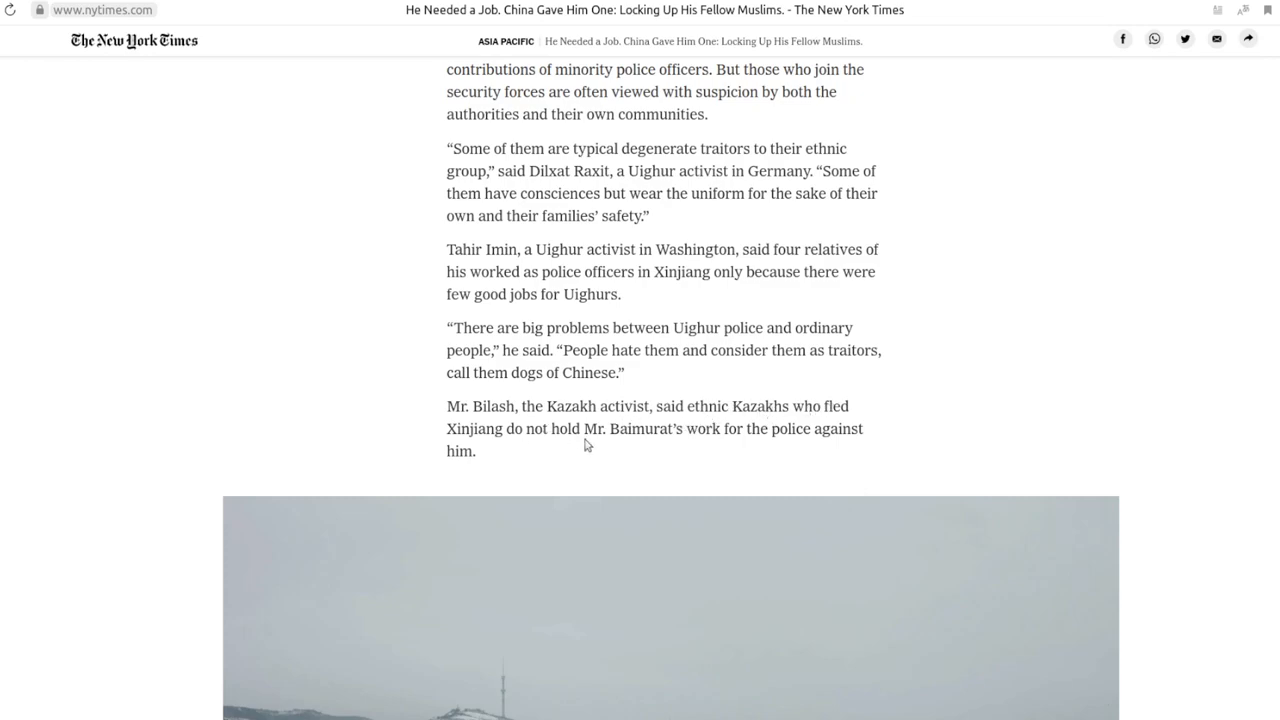
mouse_move(684, 446)
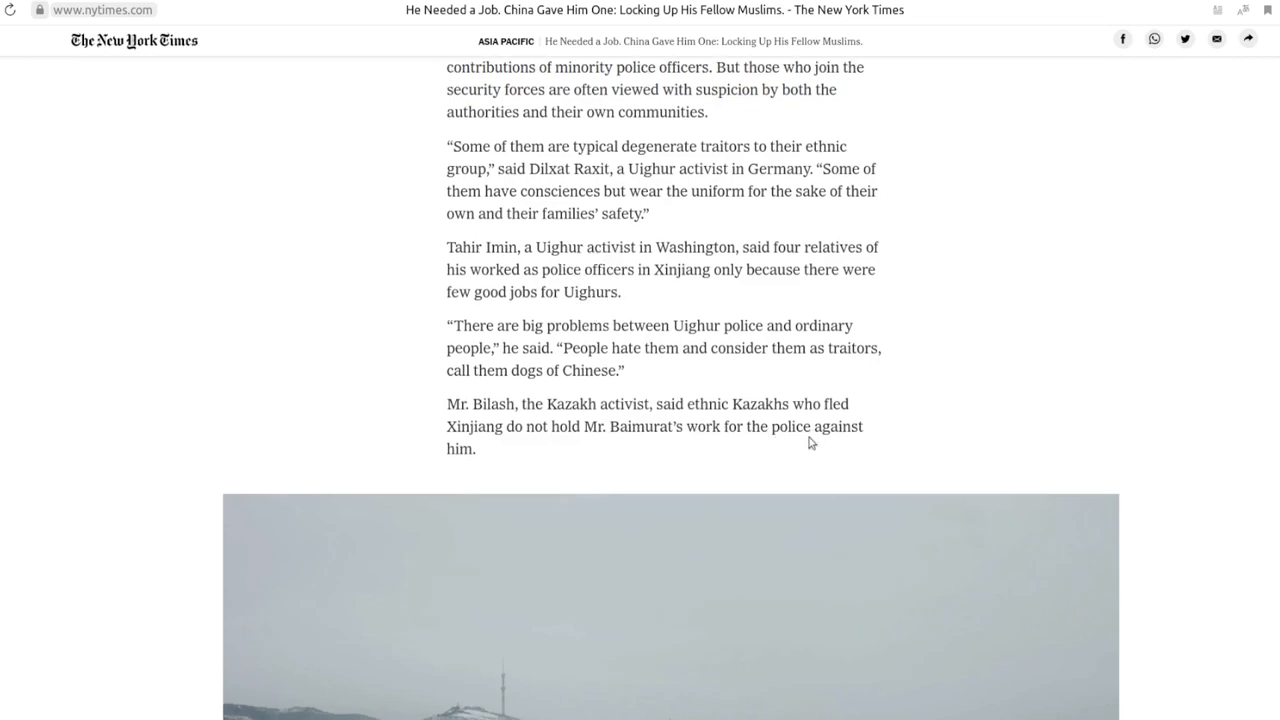
scroll(down, 3)
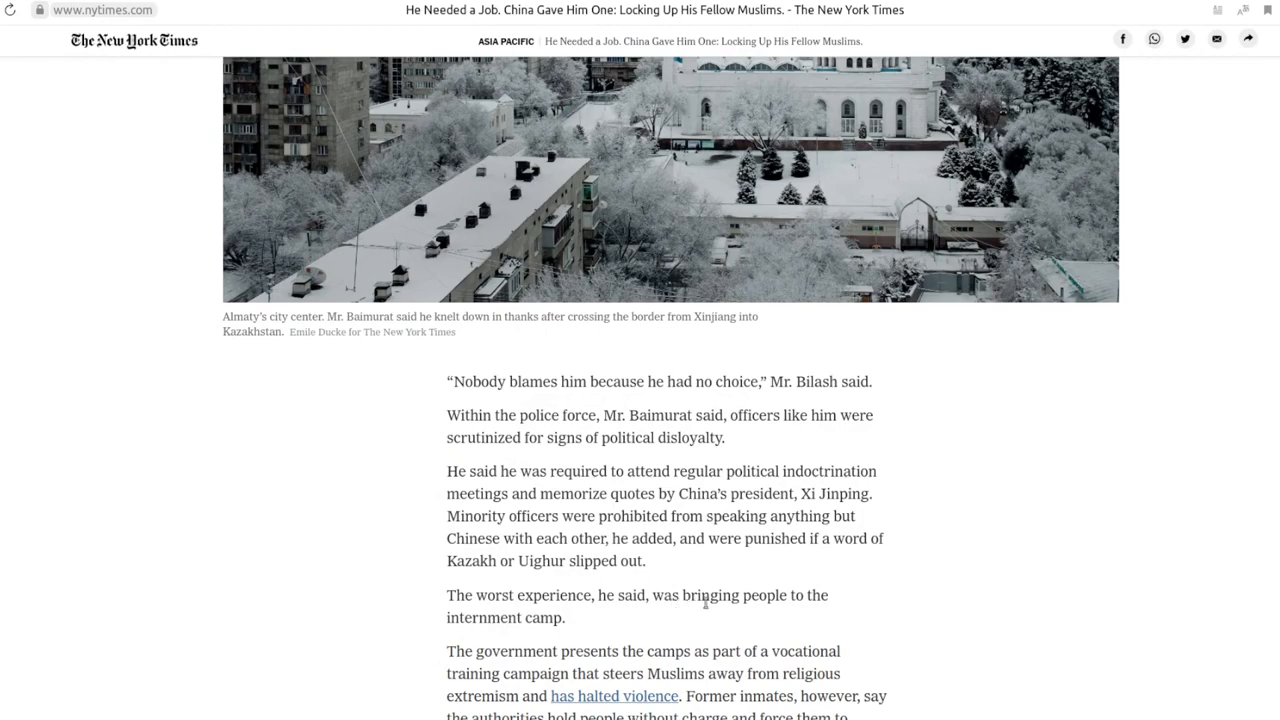
Highlight "Former inmates, however, say" in the paragraph contrasting camp claims
scroll(down, 3)
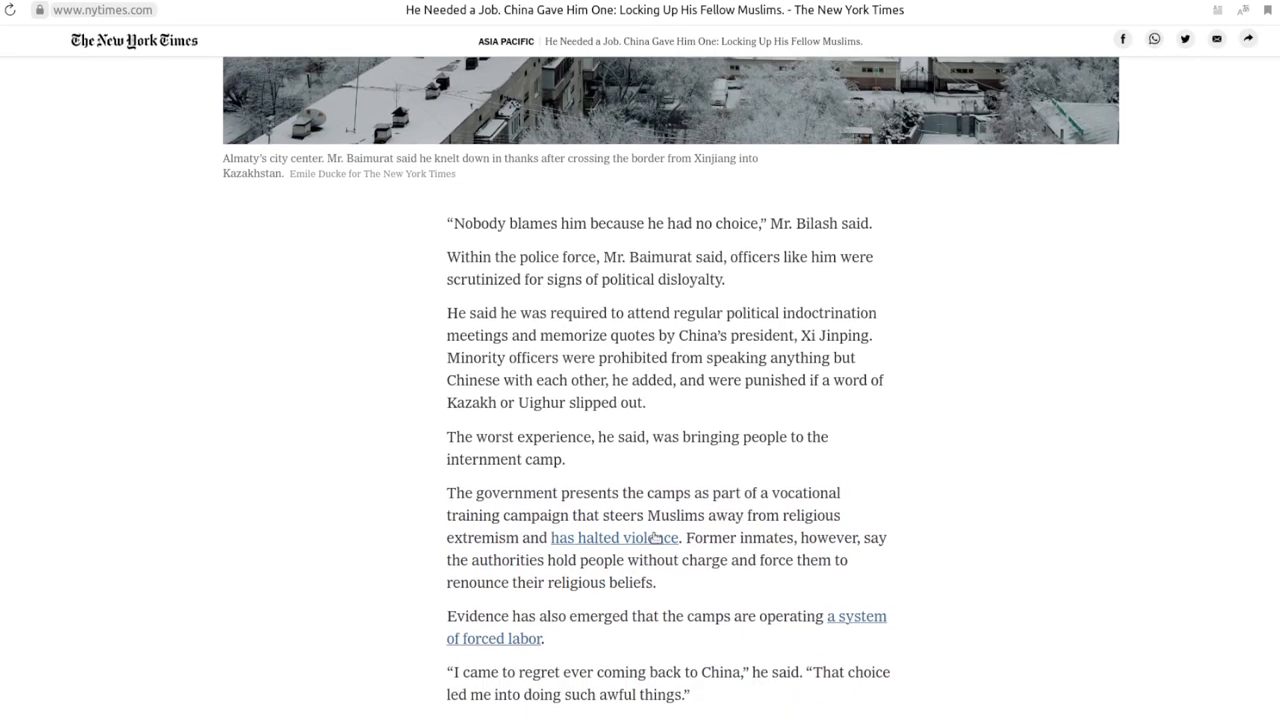
scroll(down, 3)
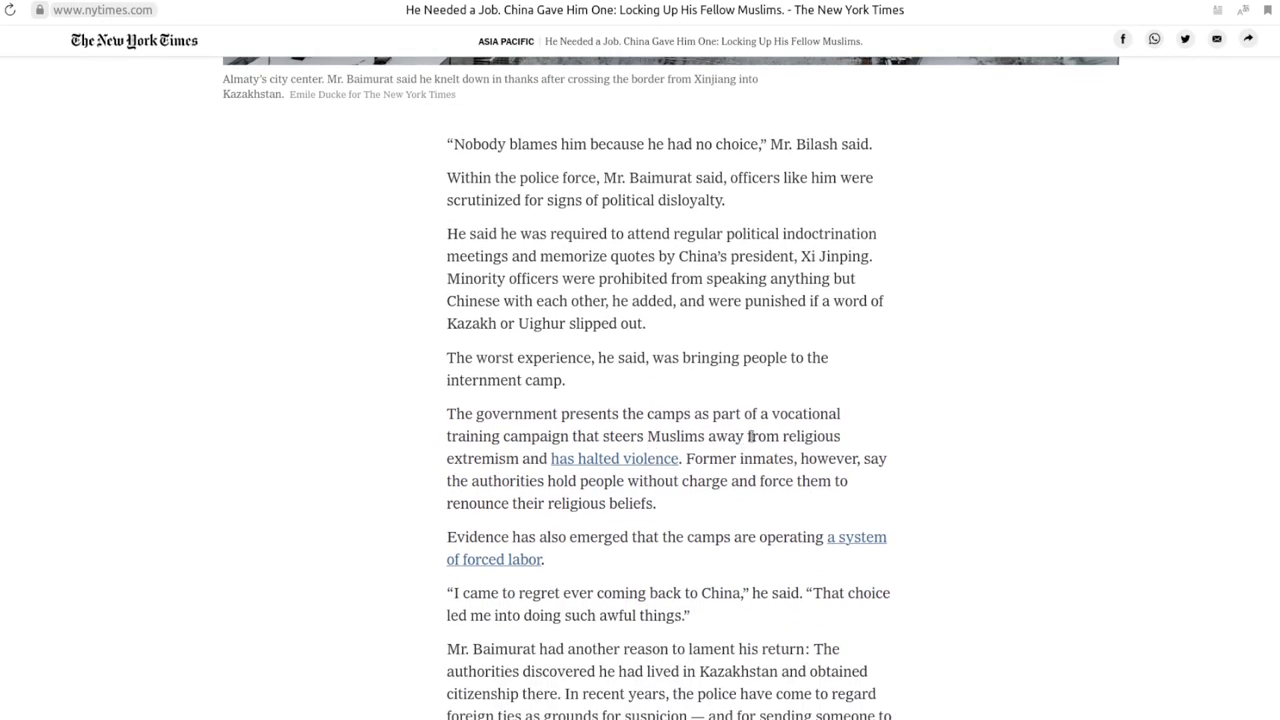
mouse_move(596, 440)
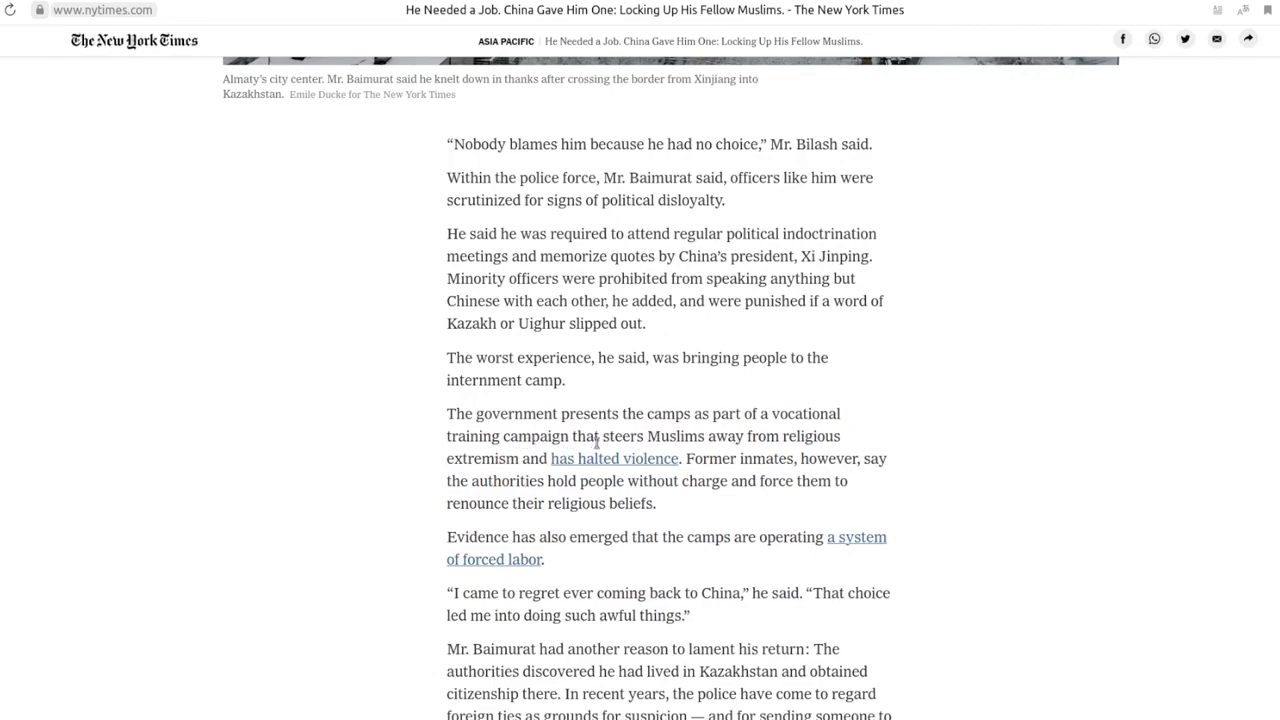
mouse_move(476, 468)
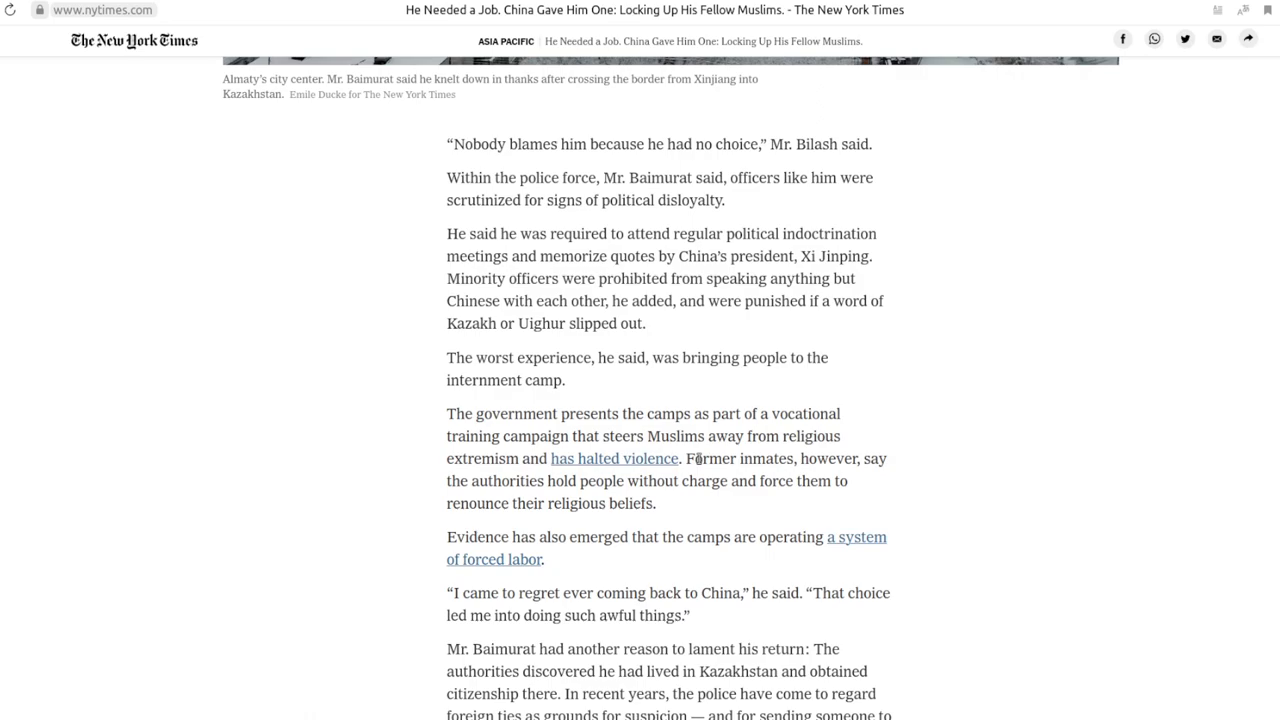
drag(448, 412, 684, 458)
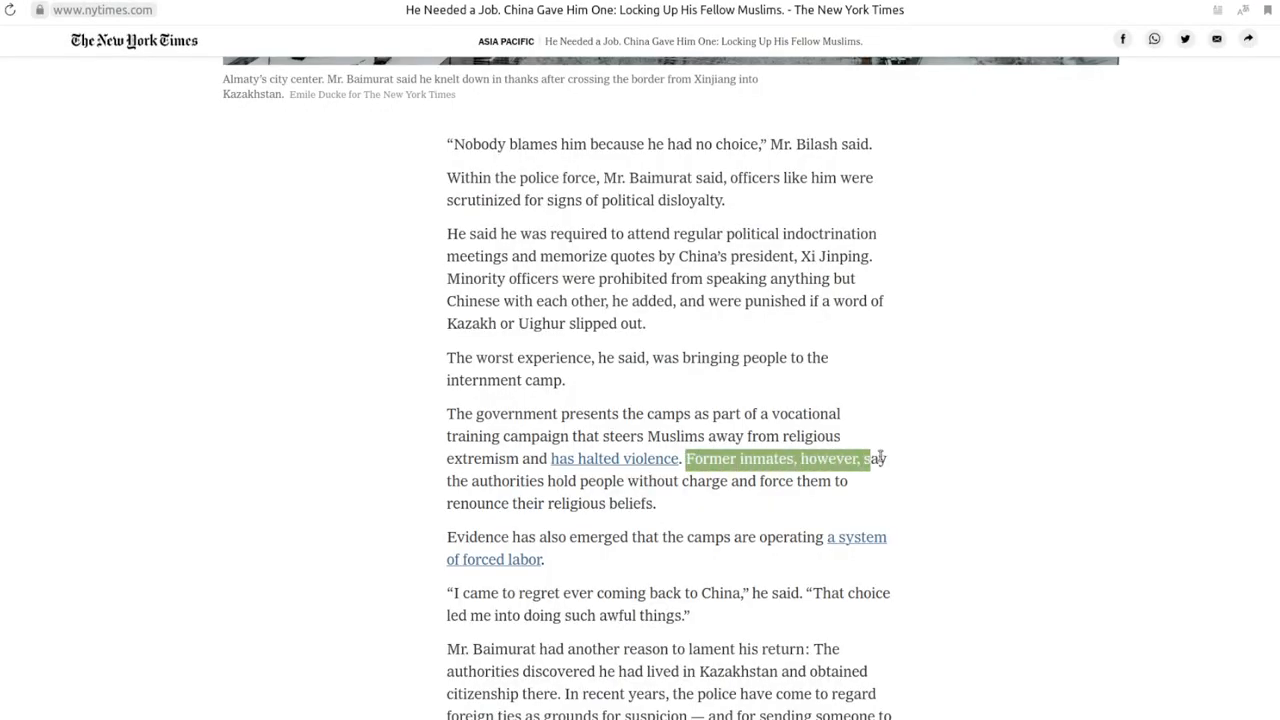
click(490, 496)
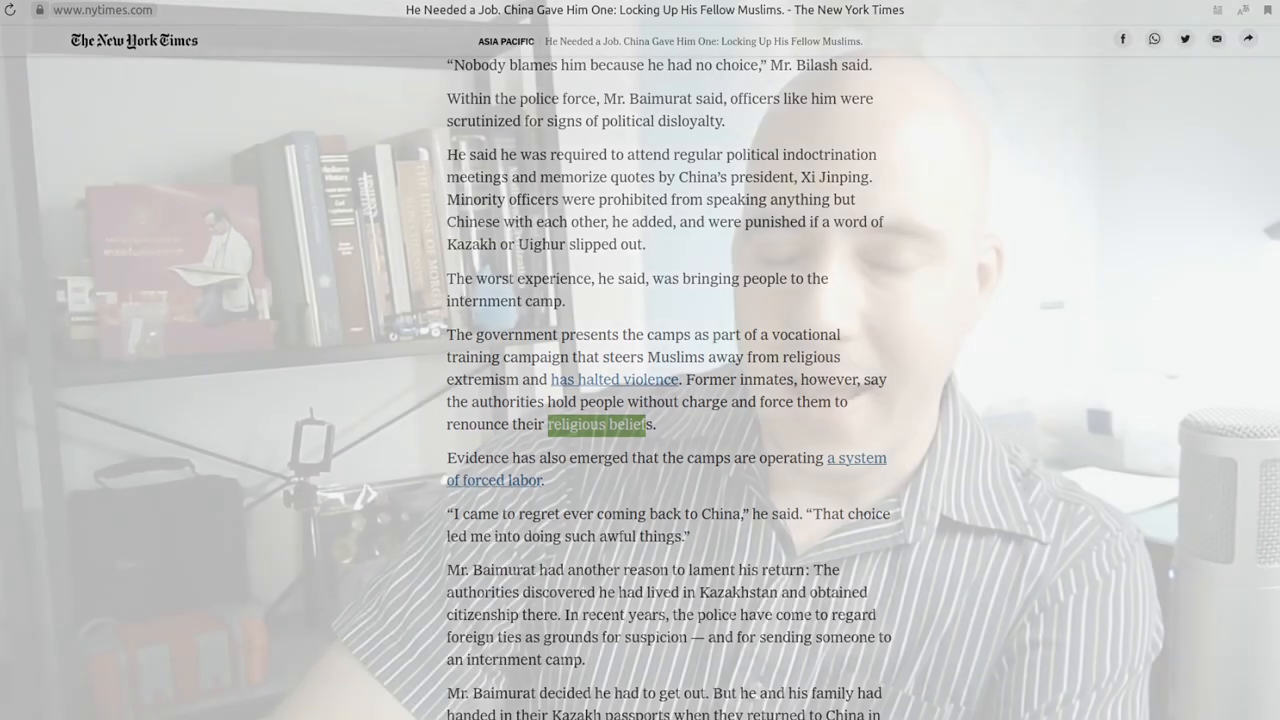
Scroll on to the paragraphs on Baimurat's Kazakh citizenship and surrendered passports
scroll(down, 3)
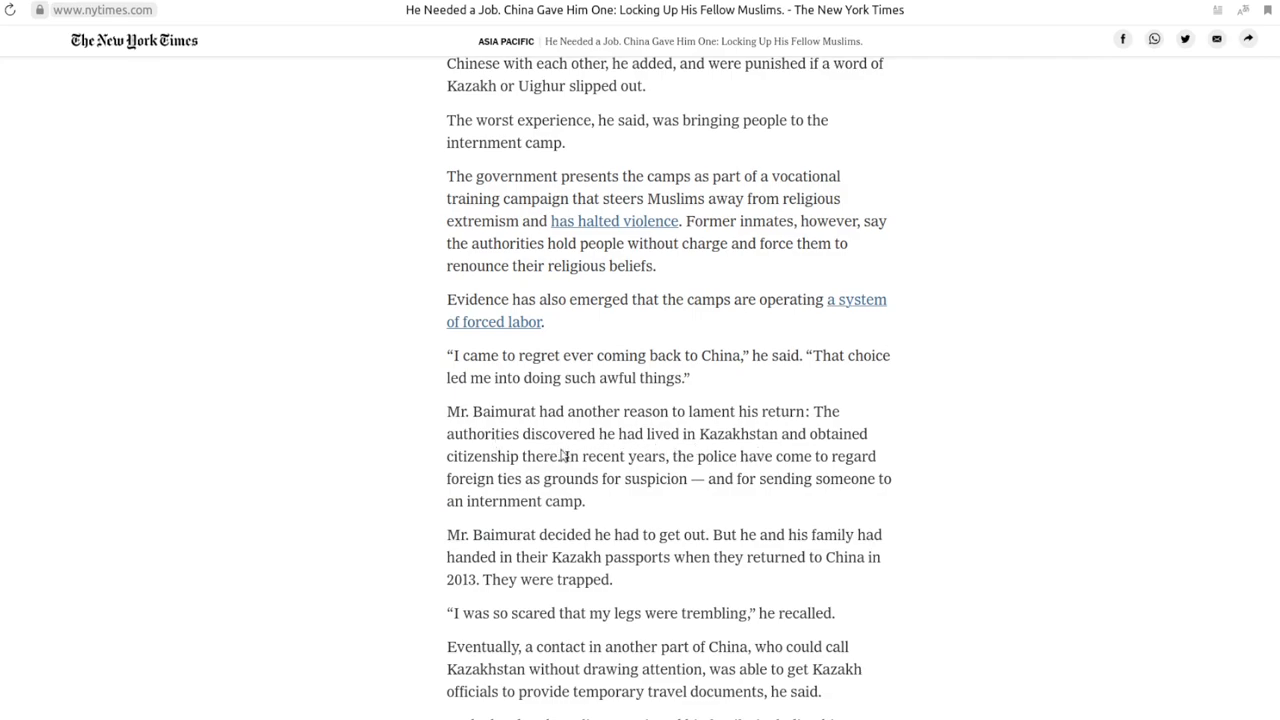
mouse_move(656, 472)
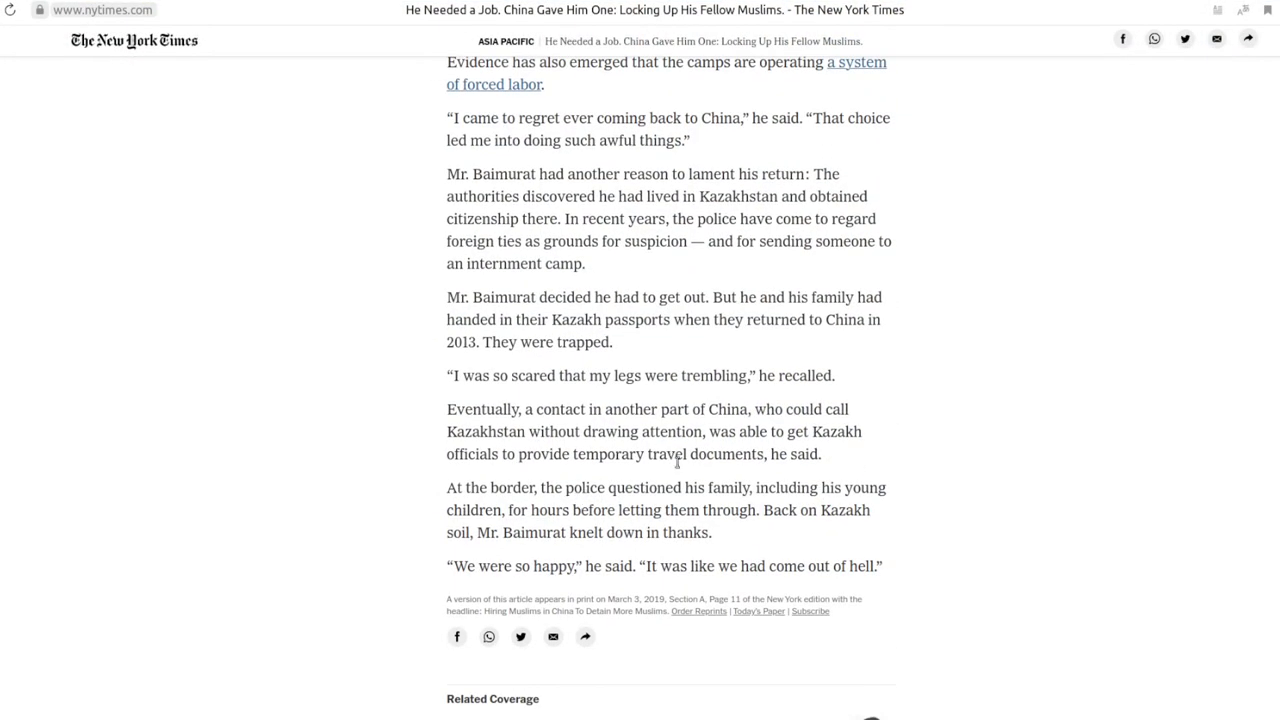
mouse_move(664, 428)
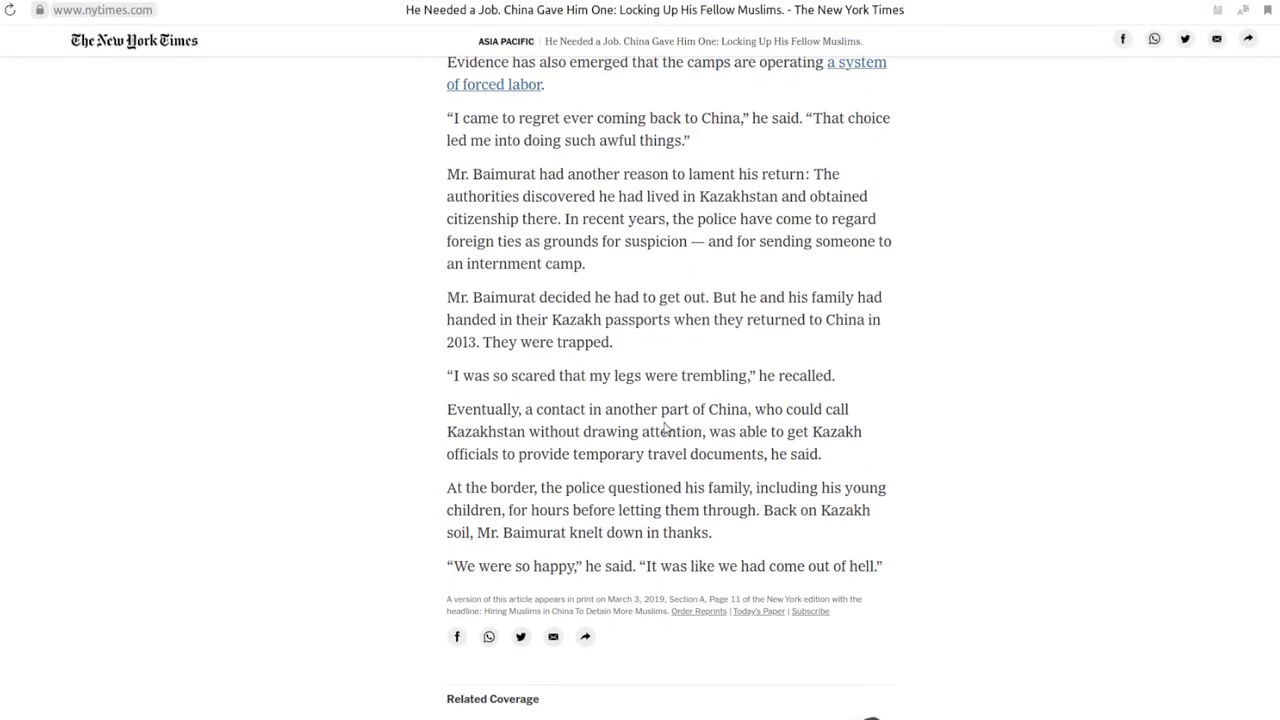
mouse_move(496, 452)
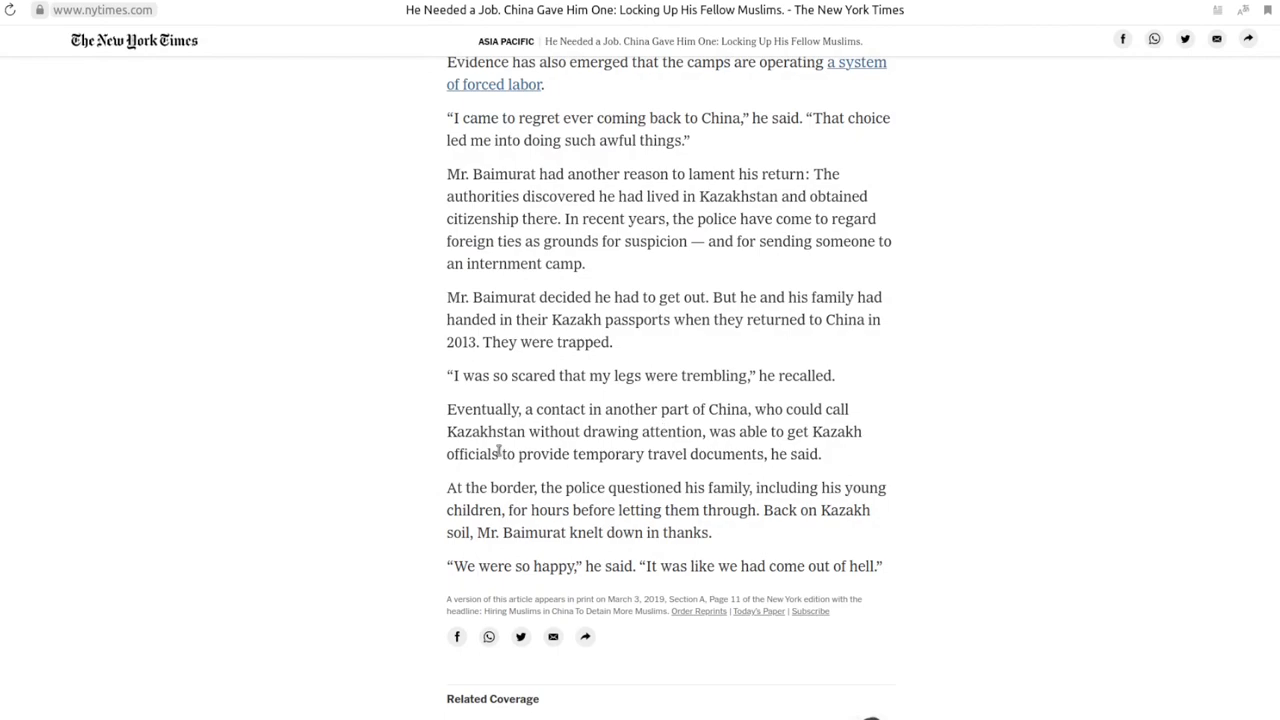
mouse_move(548, 424)
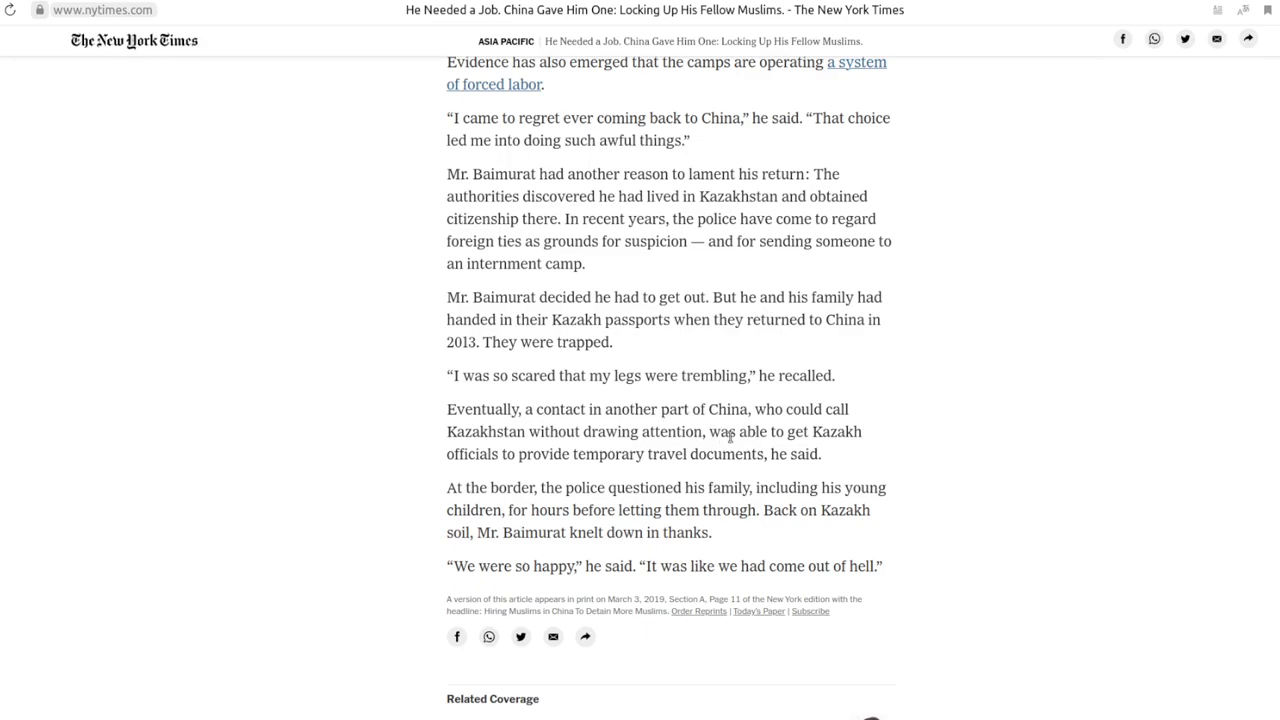
mouse_move(652, 458)
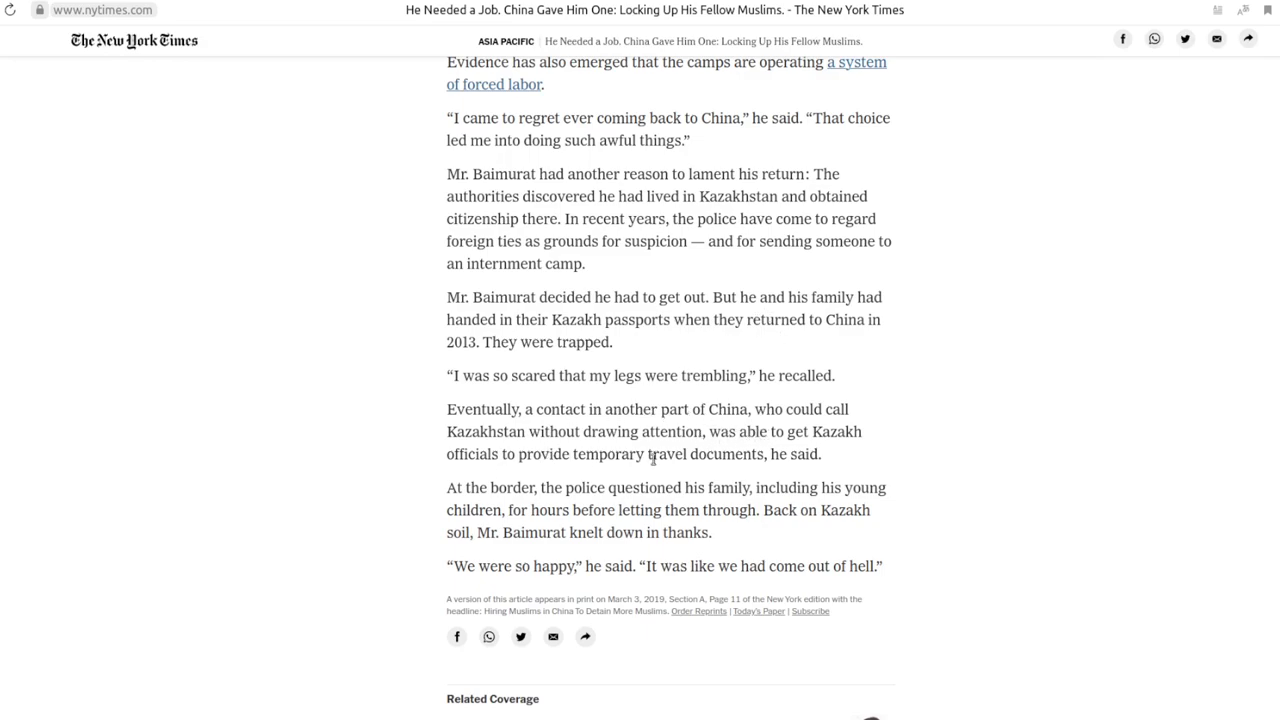
mouse_move(836, 440)
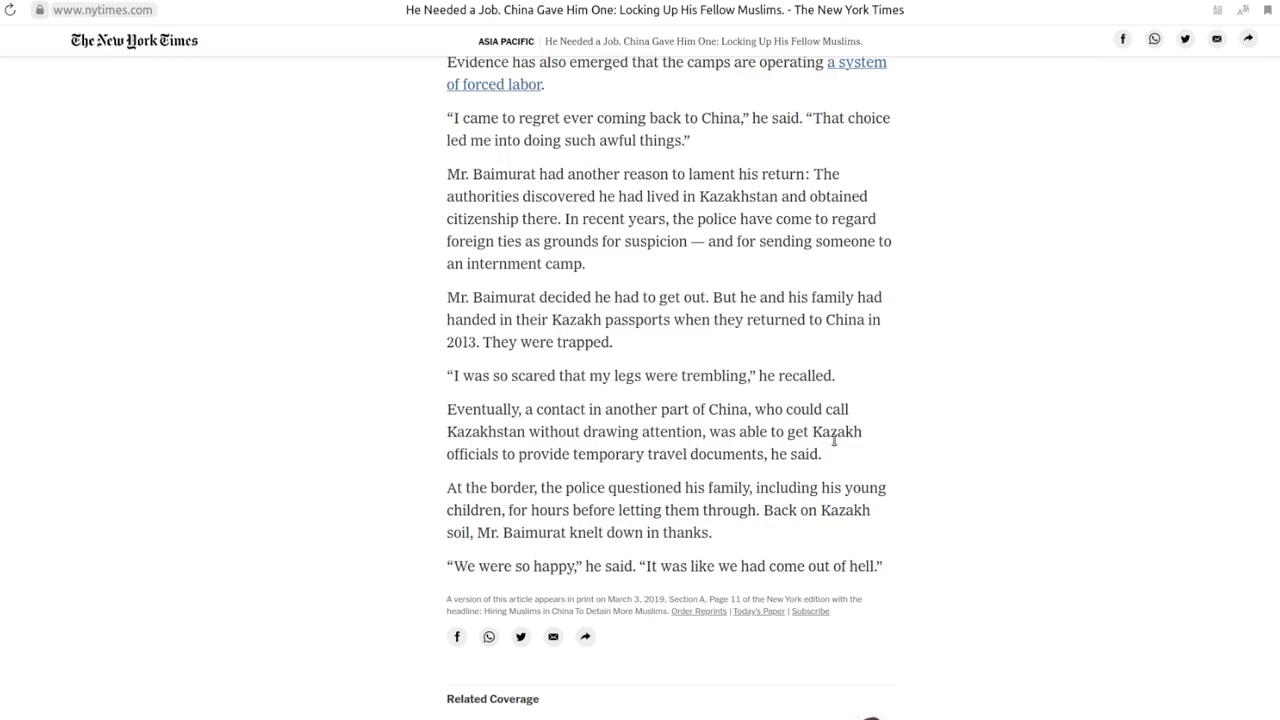
mouse_move(568, 504)
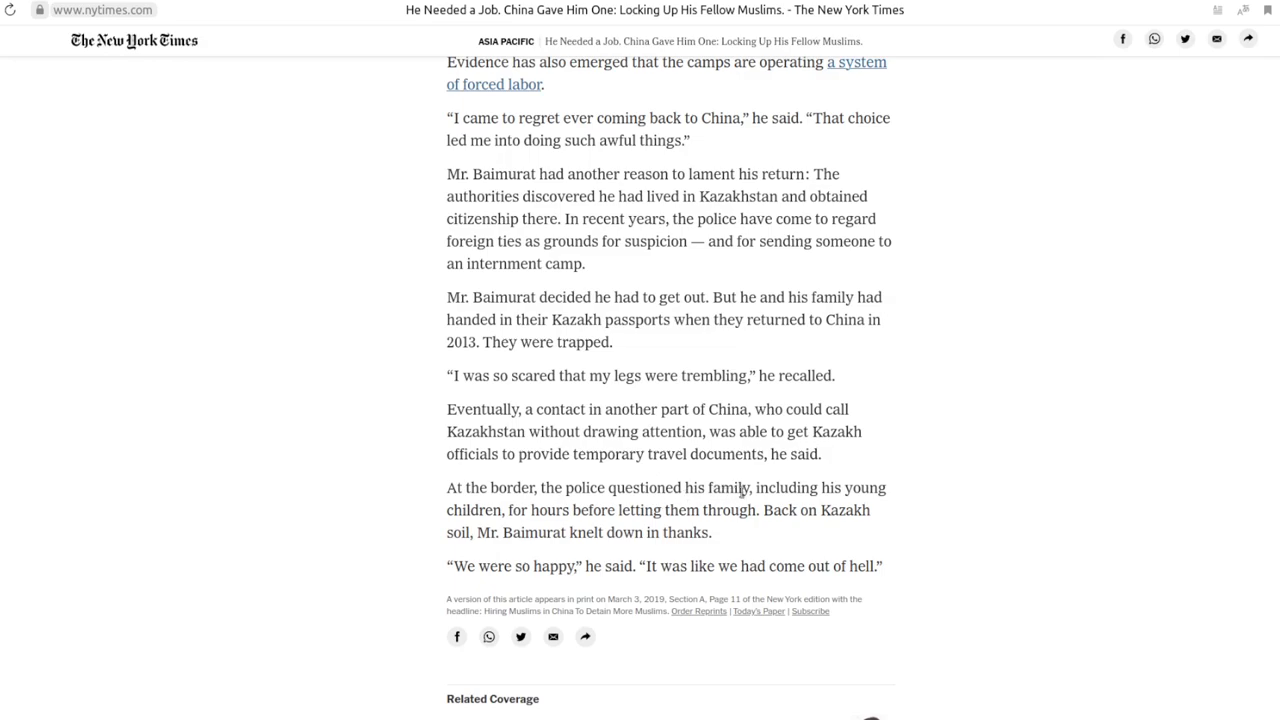
mouse_move(648, 512)
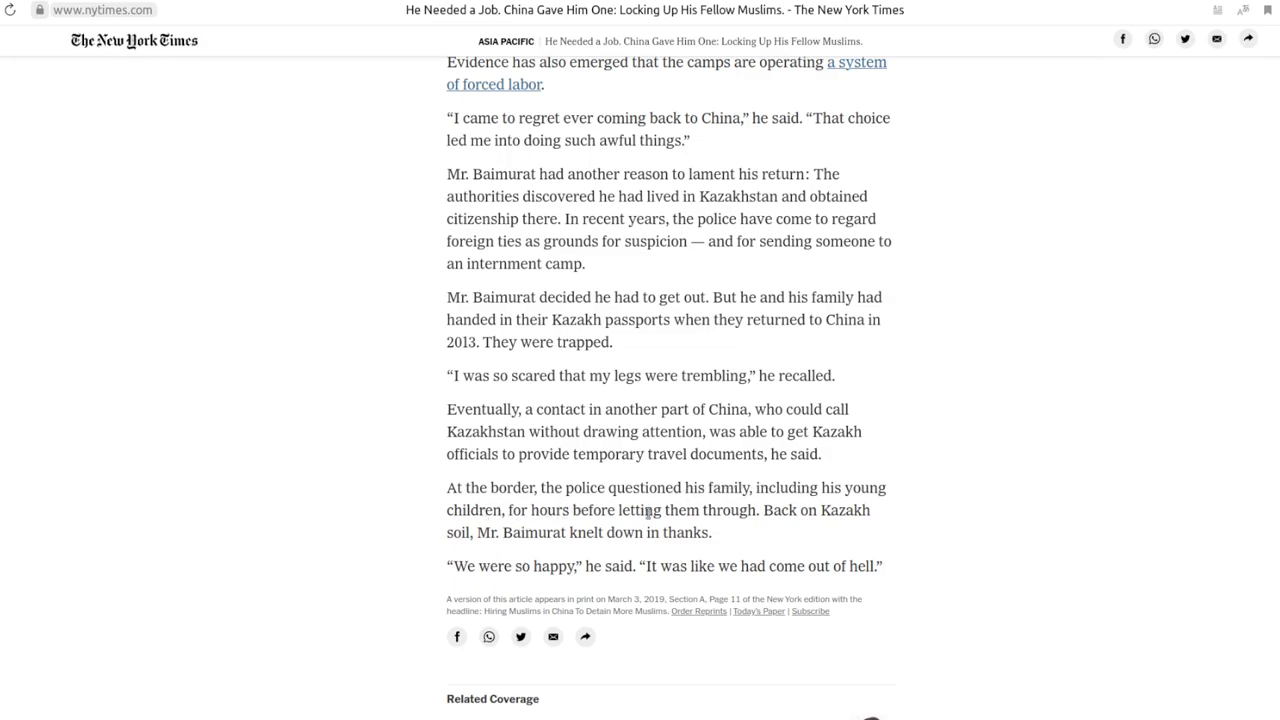
Highlight "letting them through. Back on Kazakh" at the article's closing passage
drag(620, 510, 838, 510)
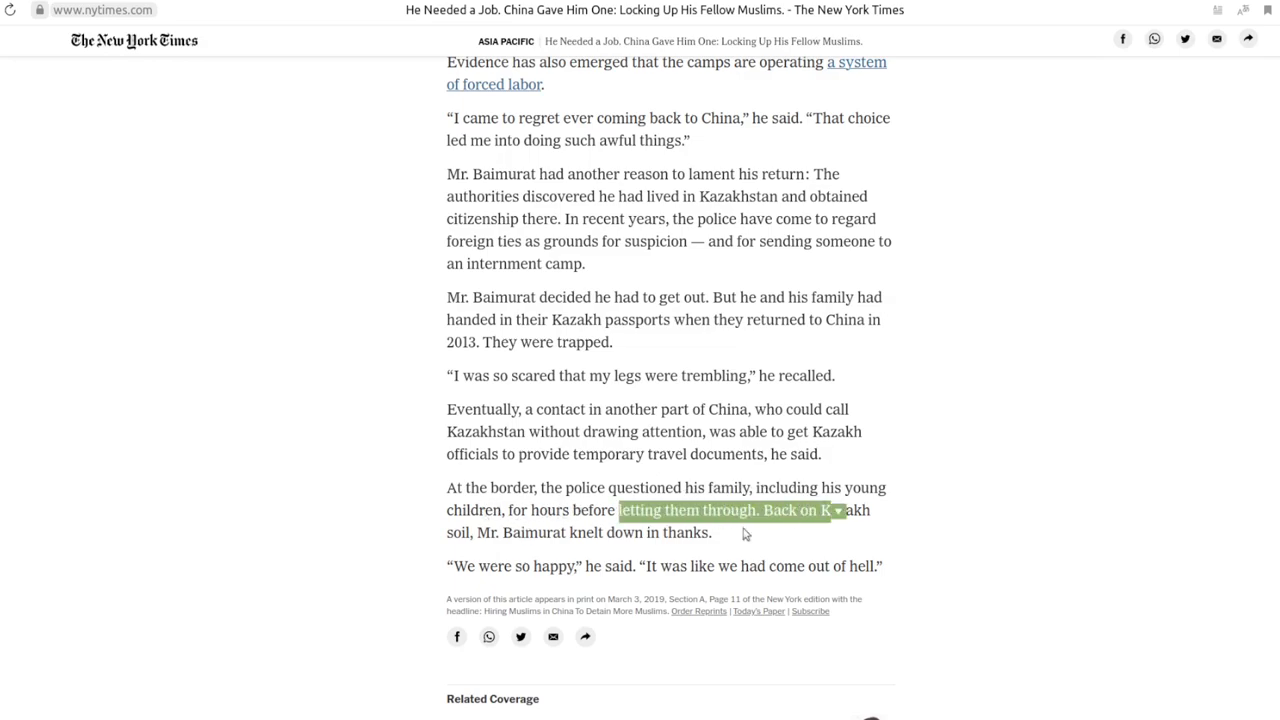